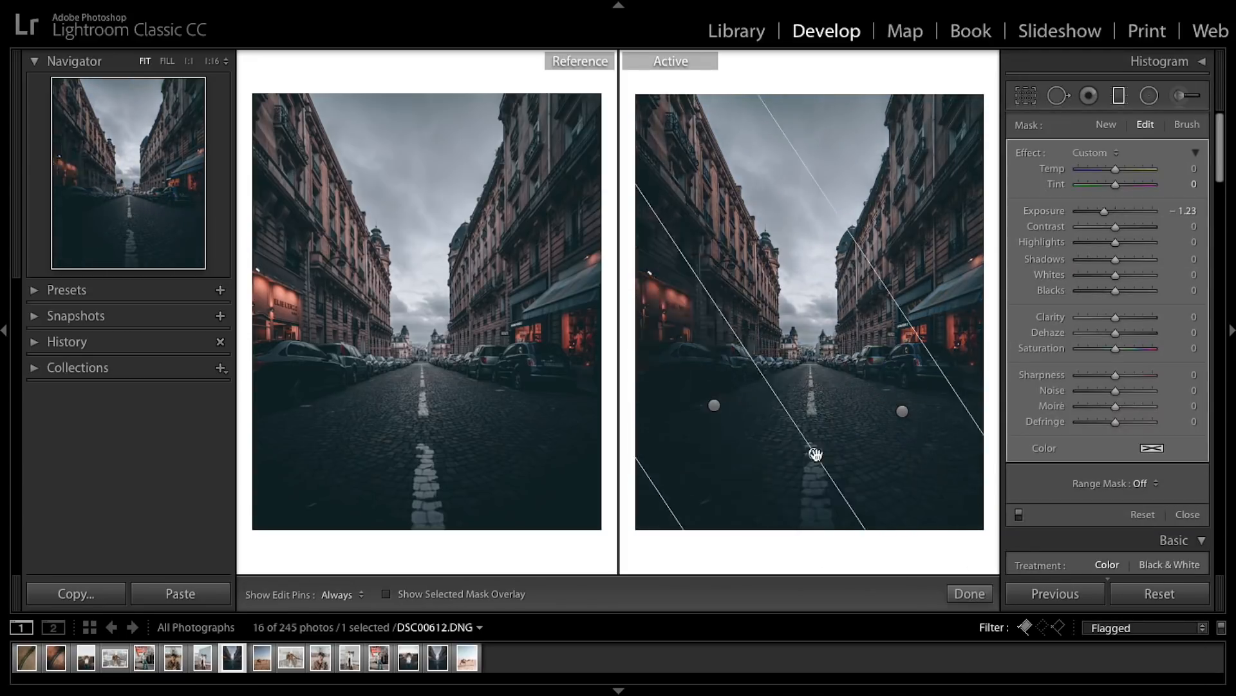
Exit the Graduated Filter with Done and show the Before view of the street photo
left_click(969, 592)
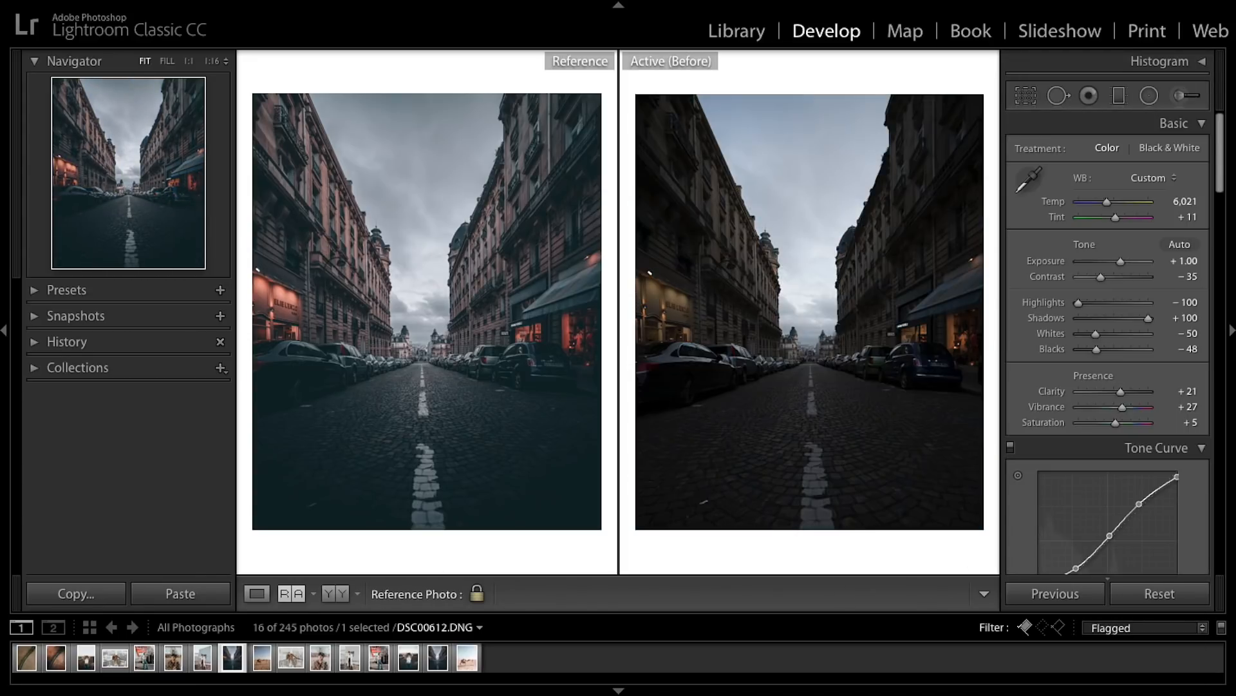
left_click(670, 62)
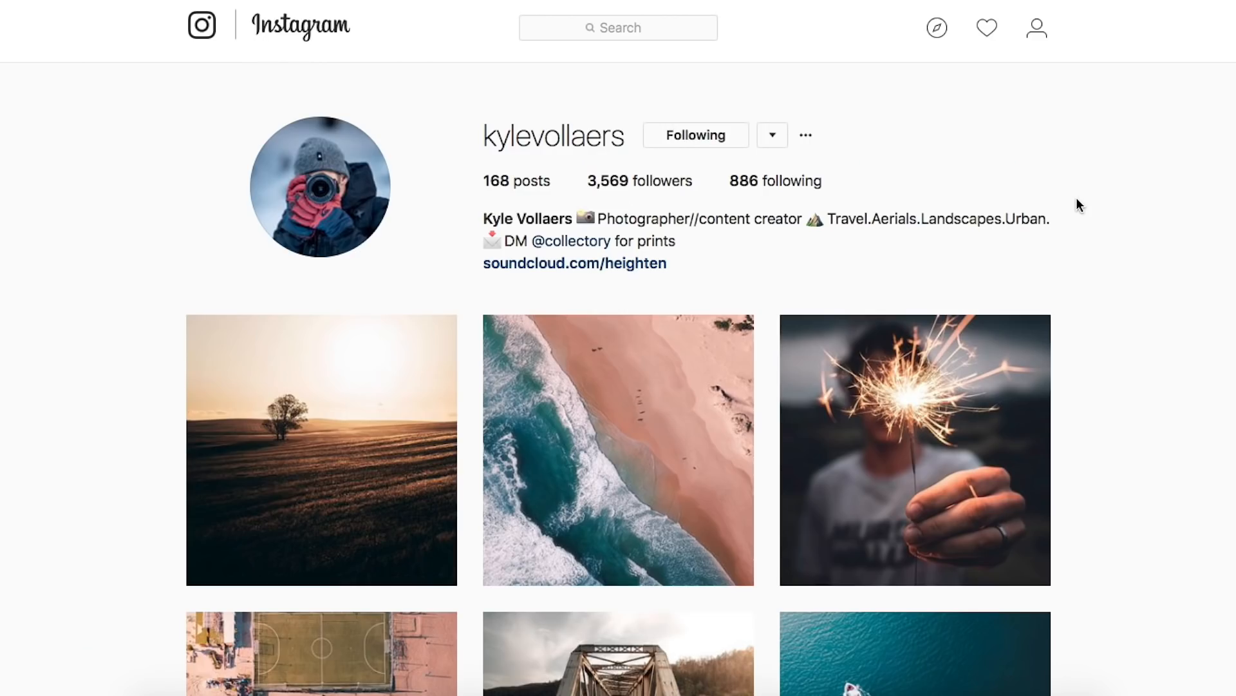
mouse_move(583, 117)
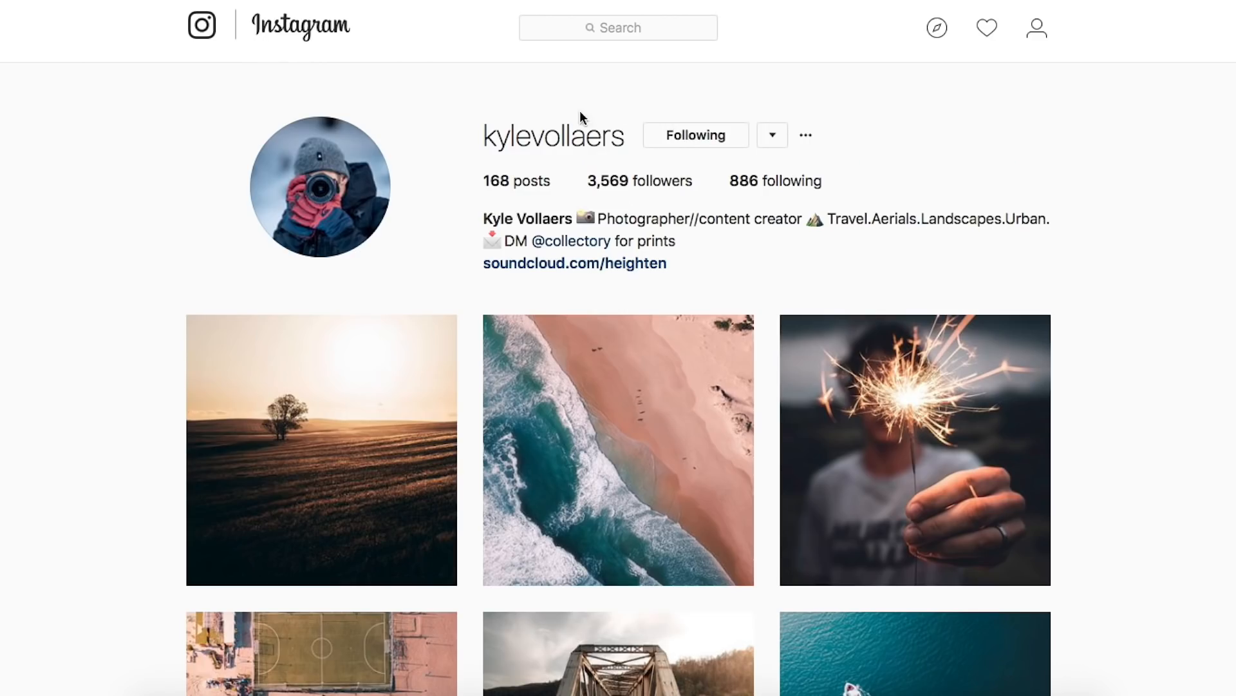
mouse_move(800, 200)
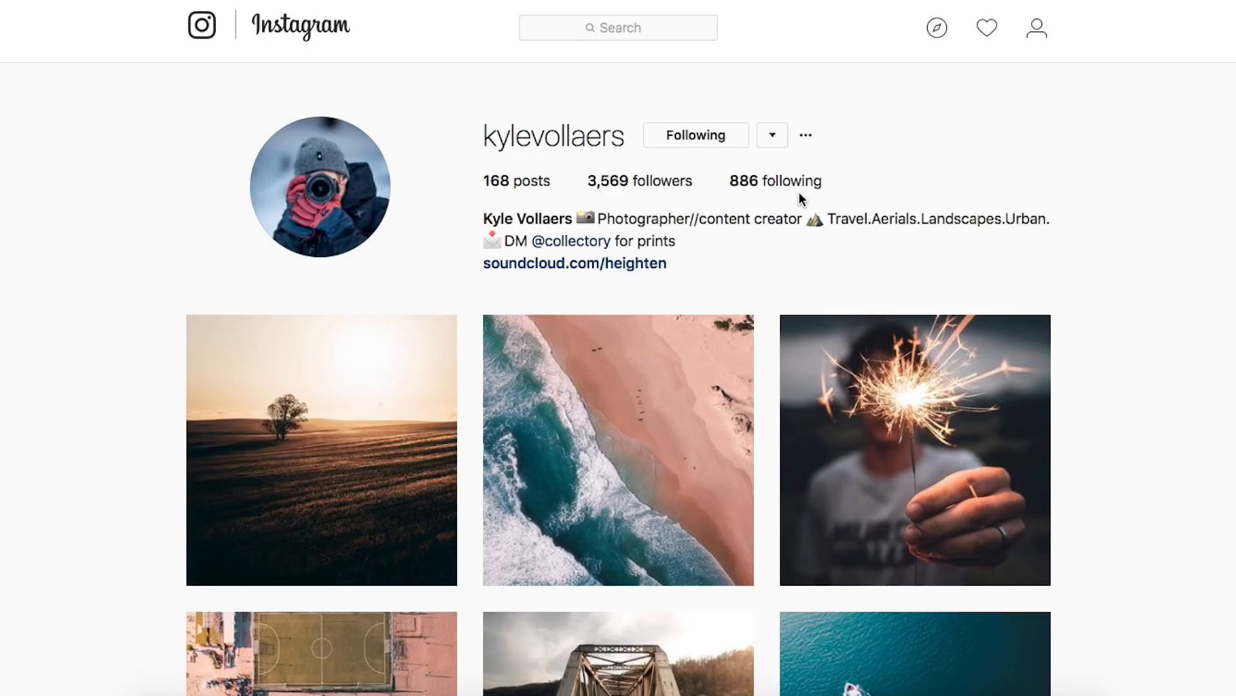
Scroll down the Instagram grid past the Eiffel Tower, tunnel and snowy forest posts
scroll("down", 3)
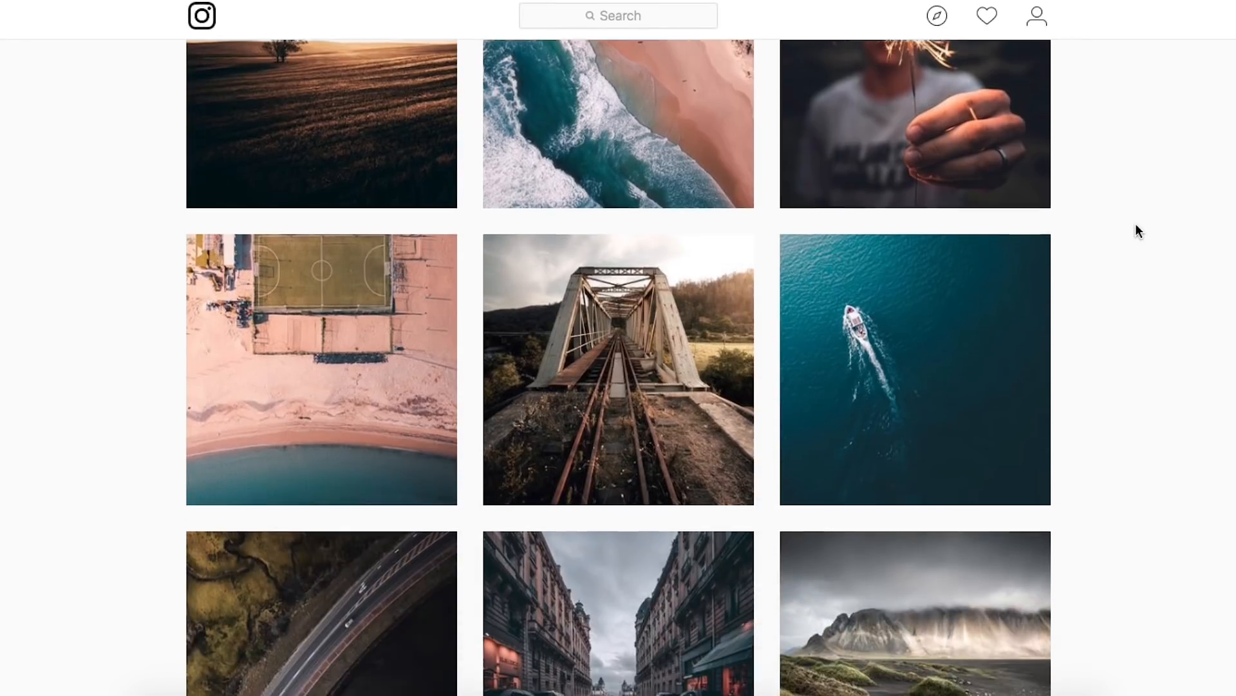
scroll("down", 3)
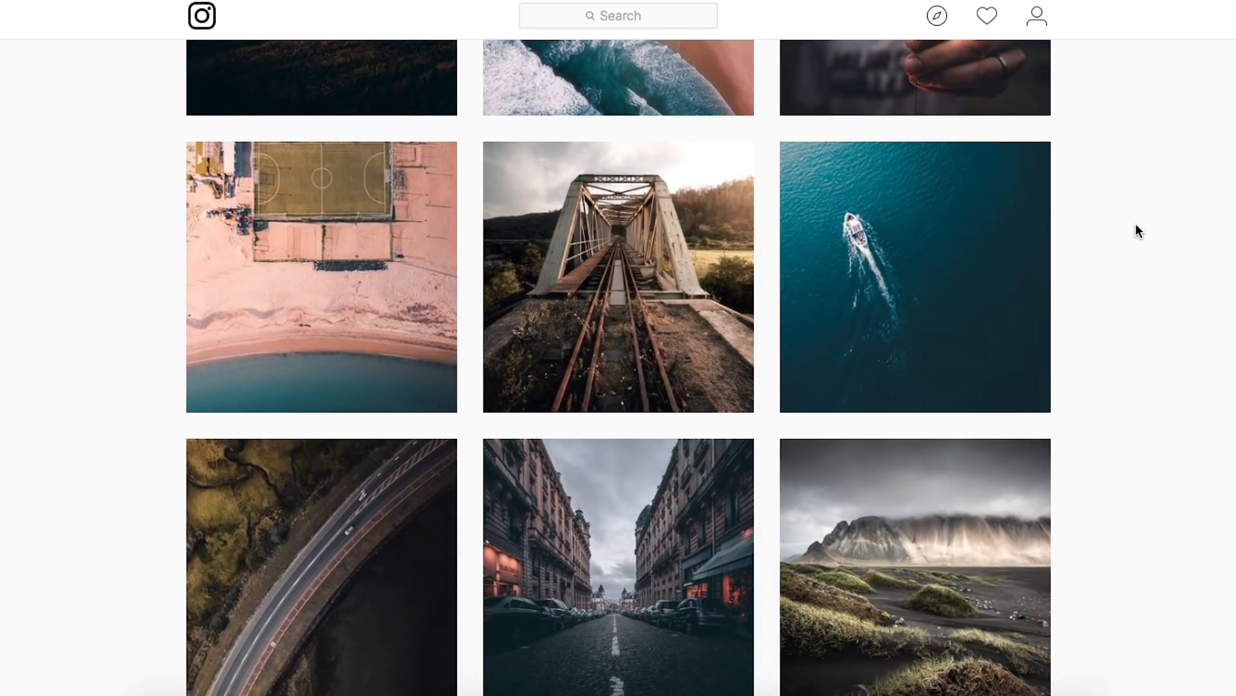
scroll("down", 3)
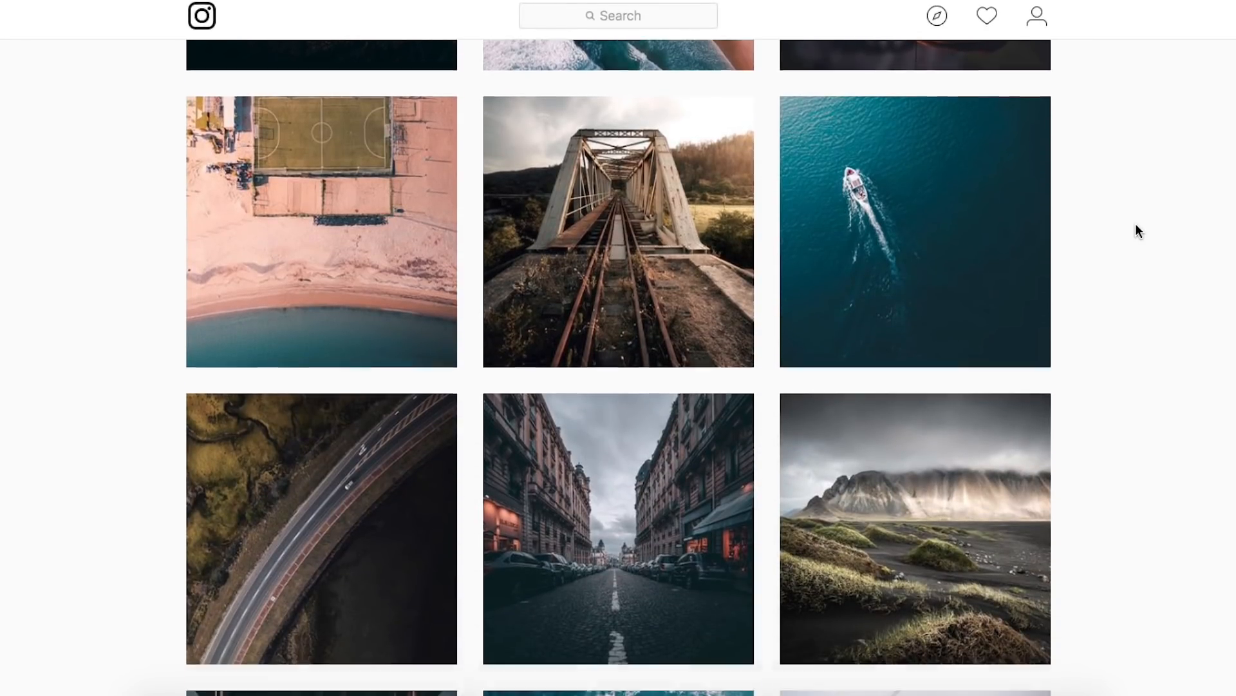
scroll("down", 3)
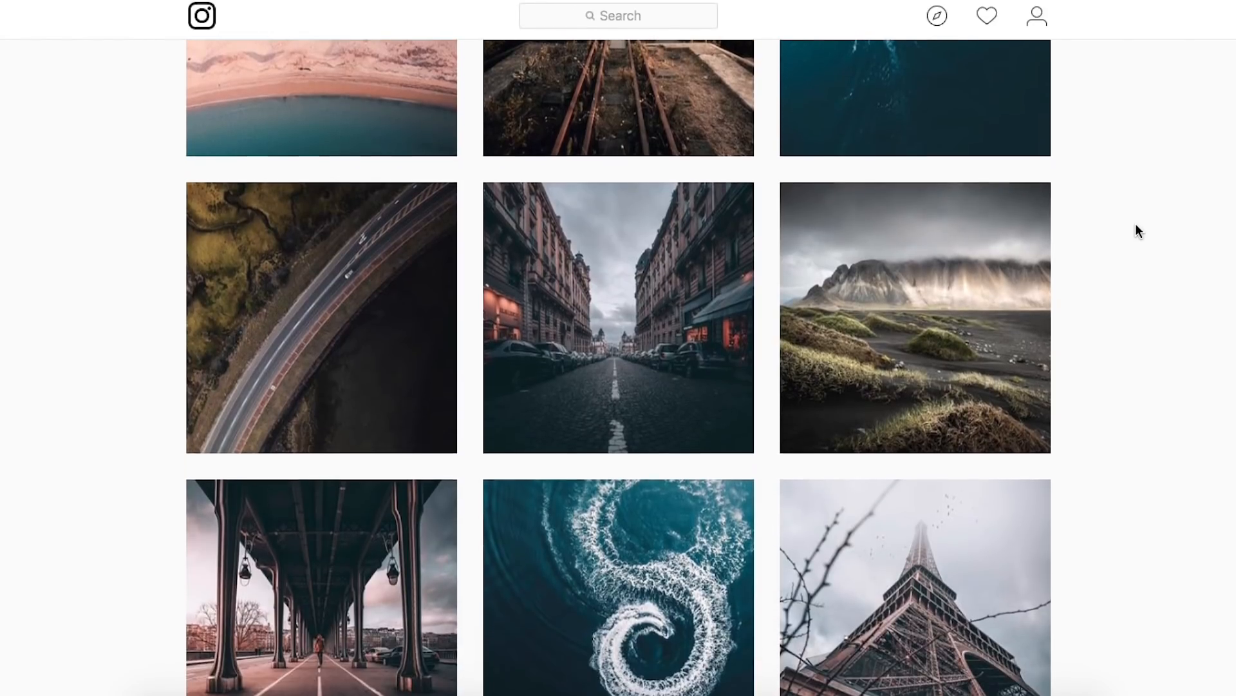
scroll("down", 3)
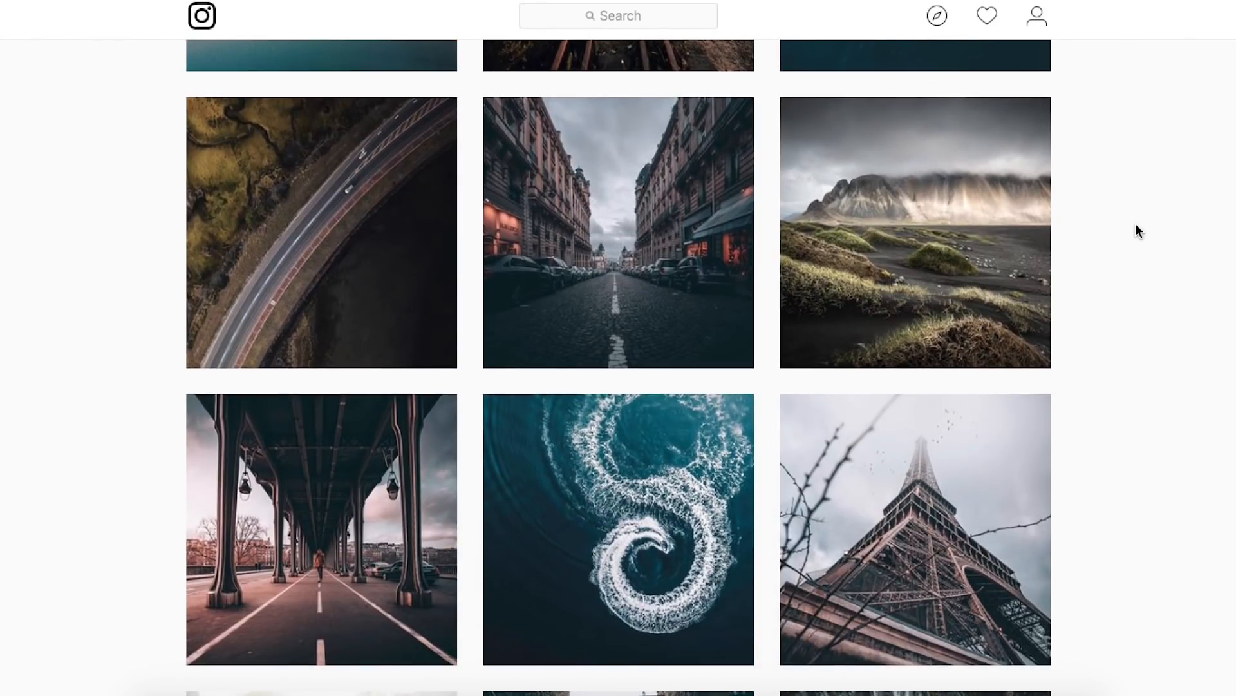
scroll("down", 3)
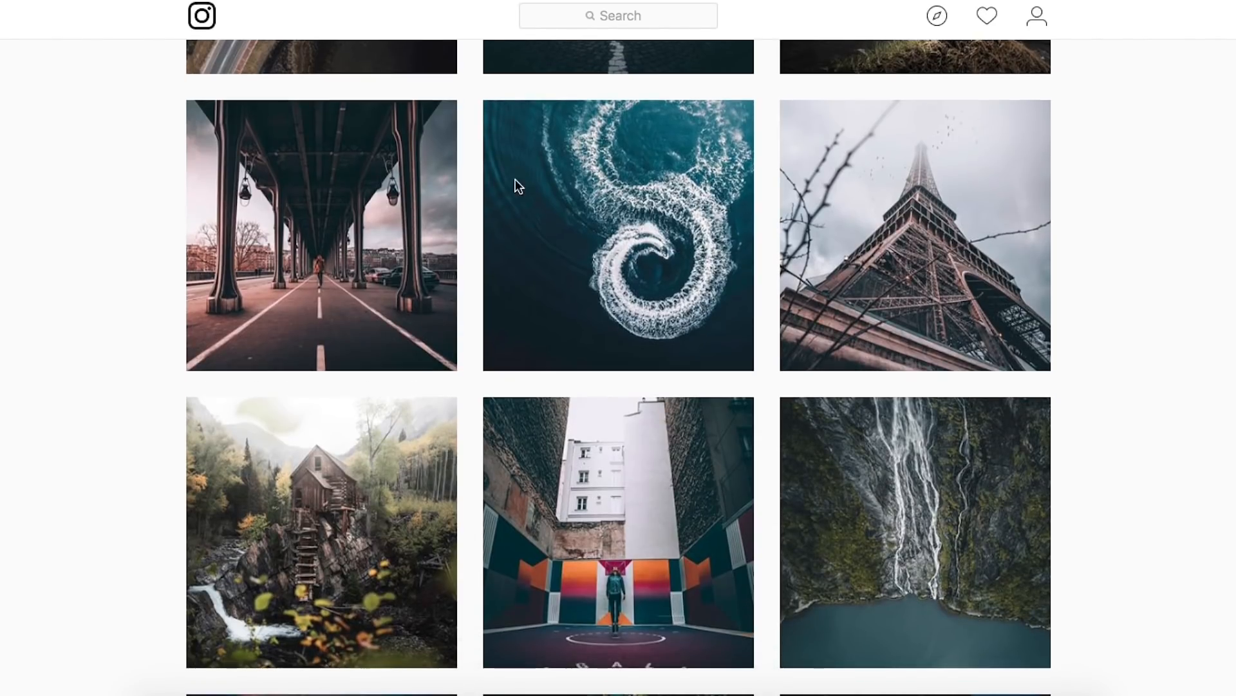
mouse_move(956, 468)
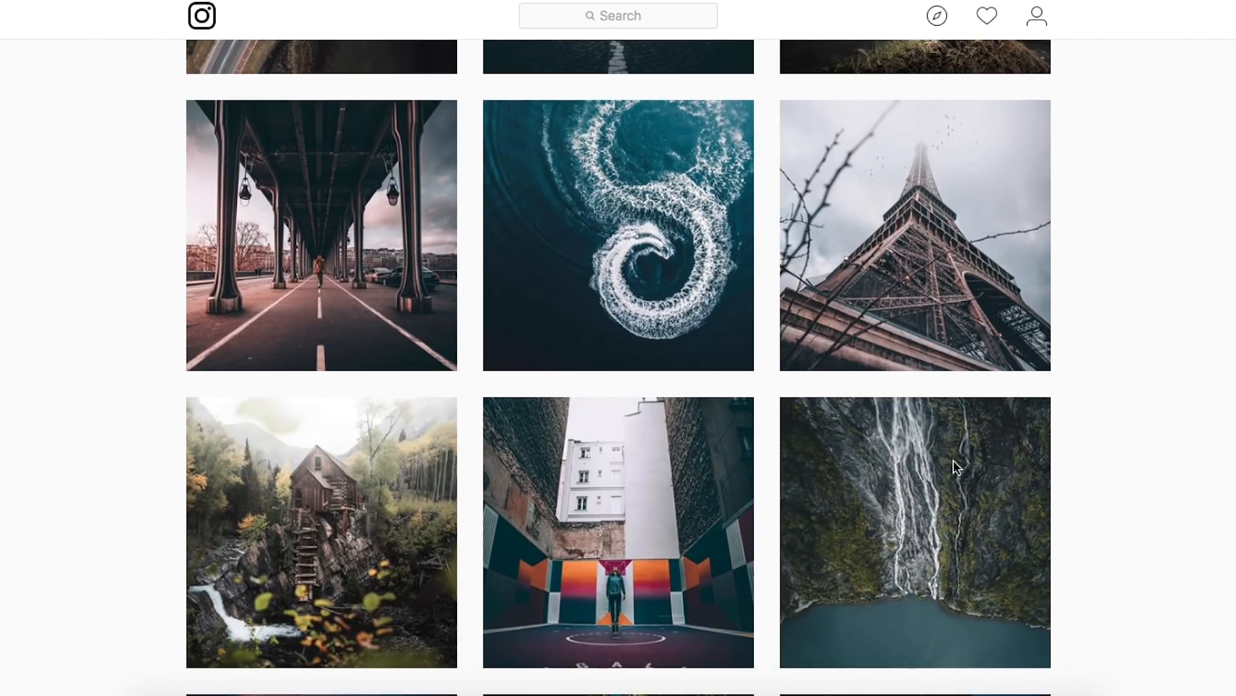
scroll("down", 3)
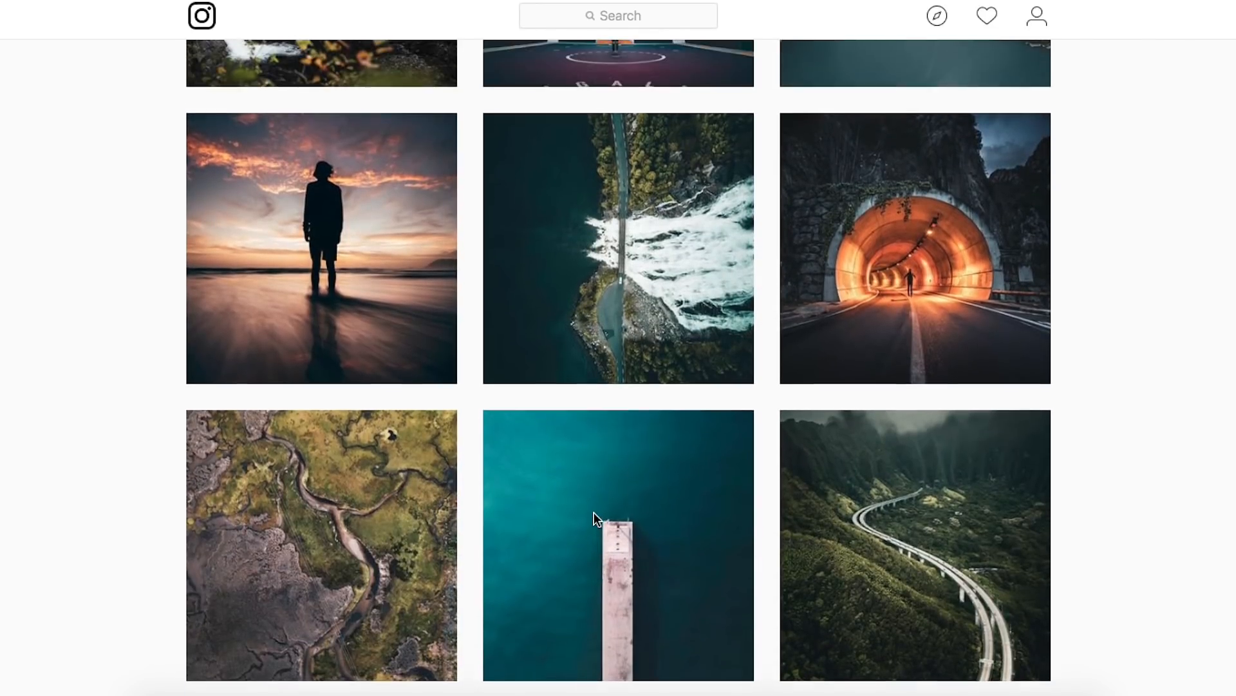
scroll("down", 3)
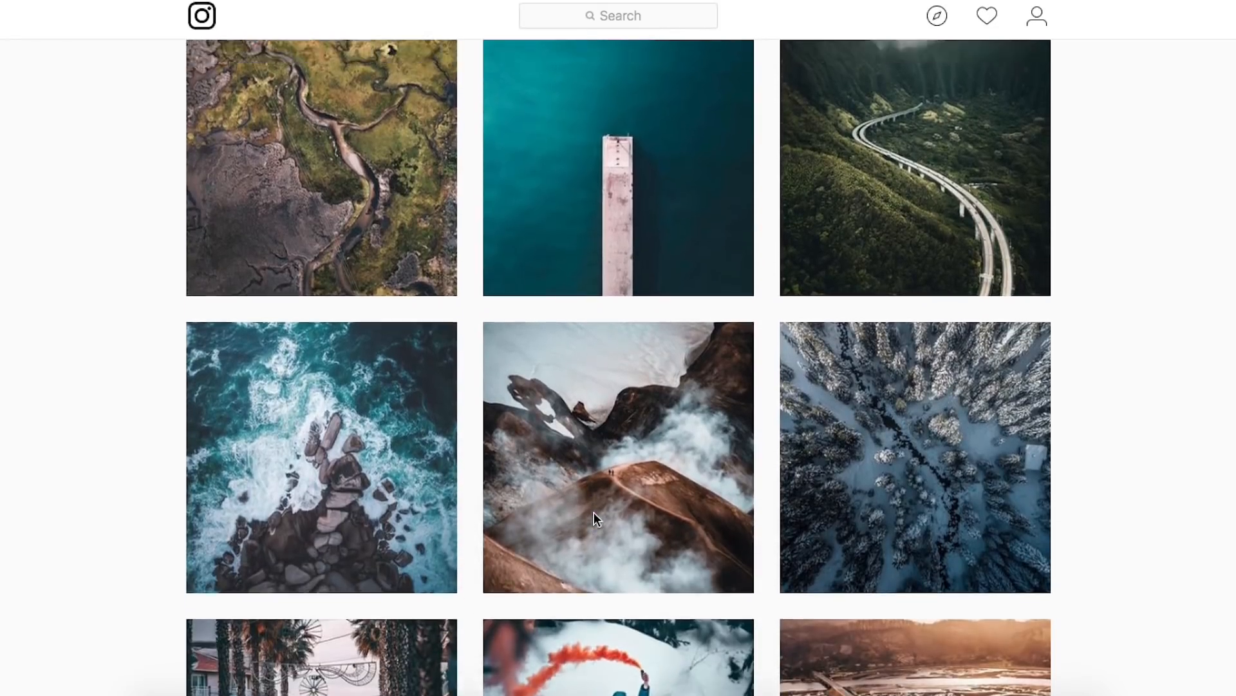
scroll("down", 3)
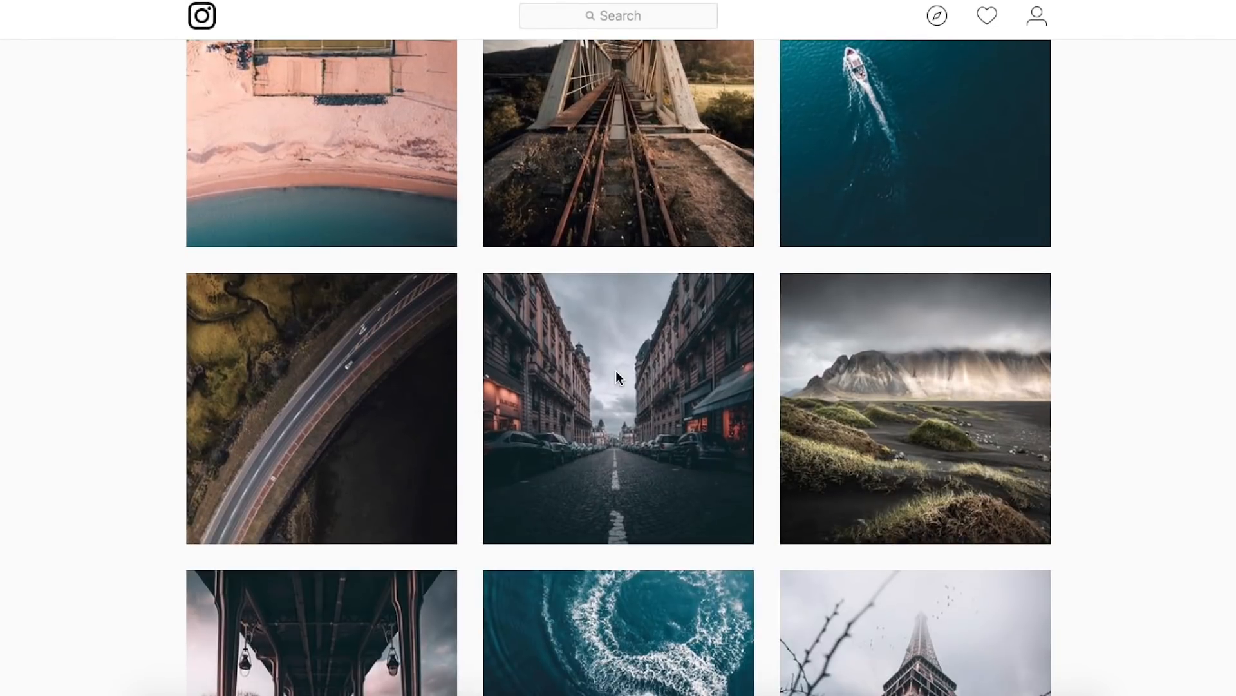
Open the Paris street post to show its caption, hashtags, location and 813 likes
left_click(617, 407)
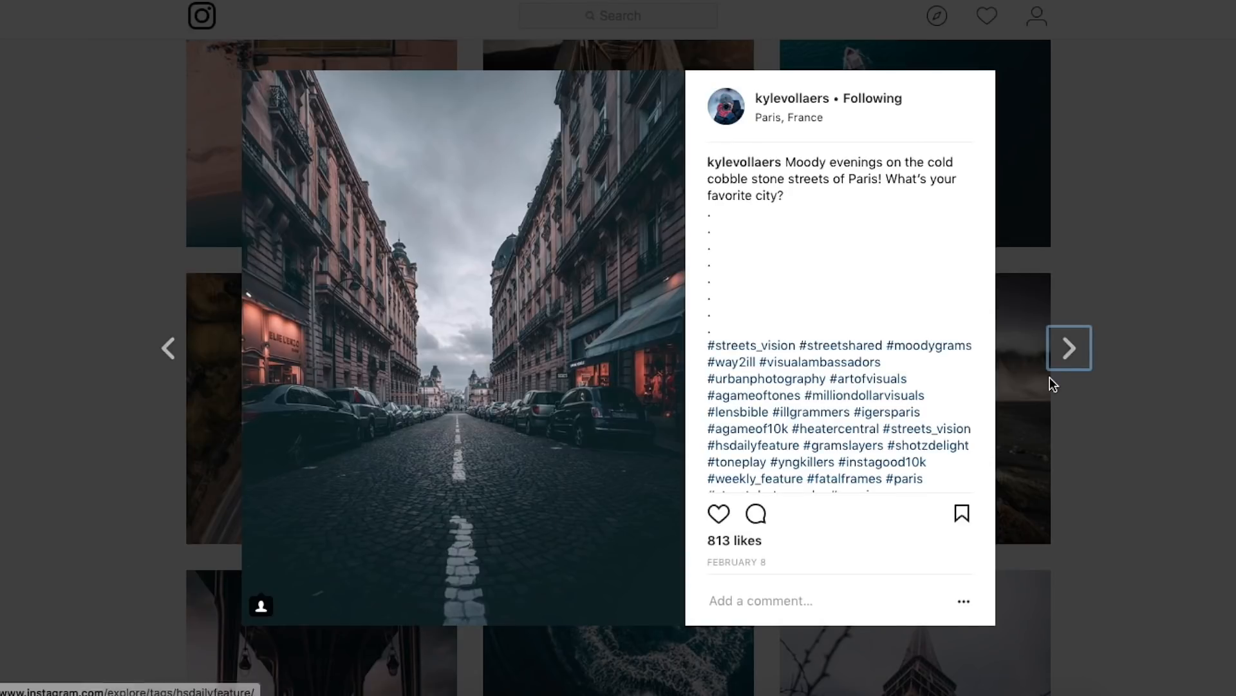
mouse_move(536, 418)
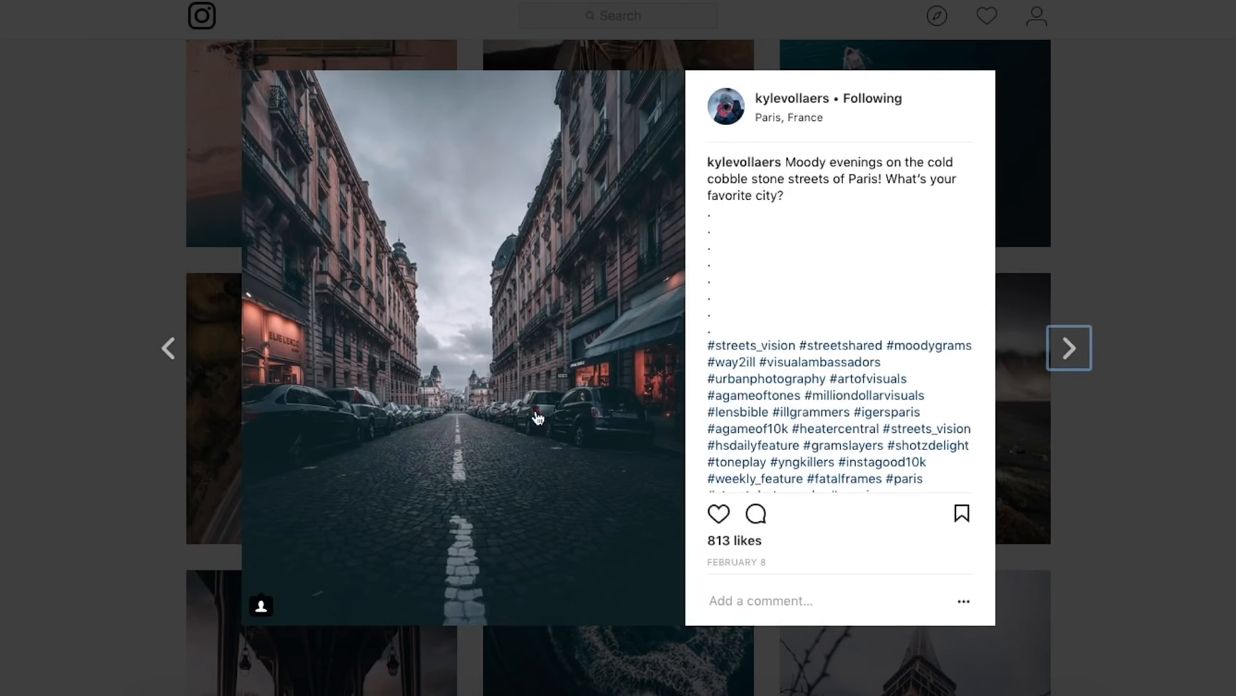
mouse_move(1229, 168)
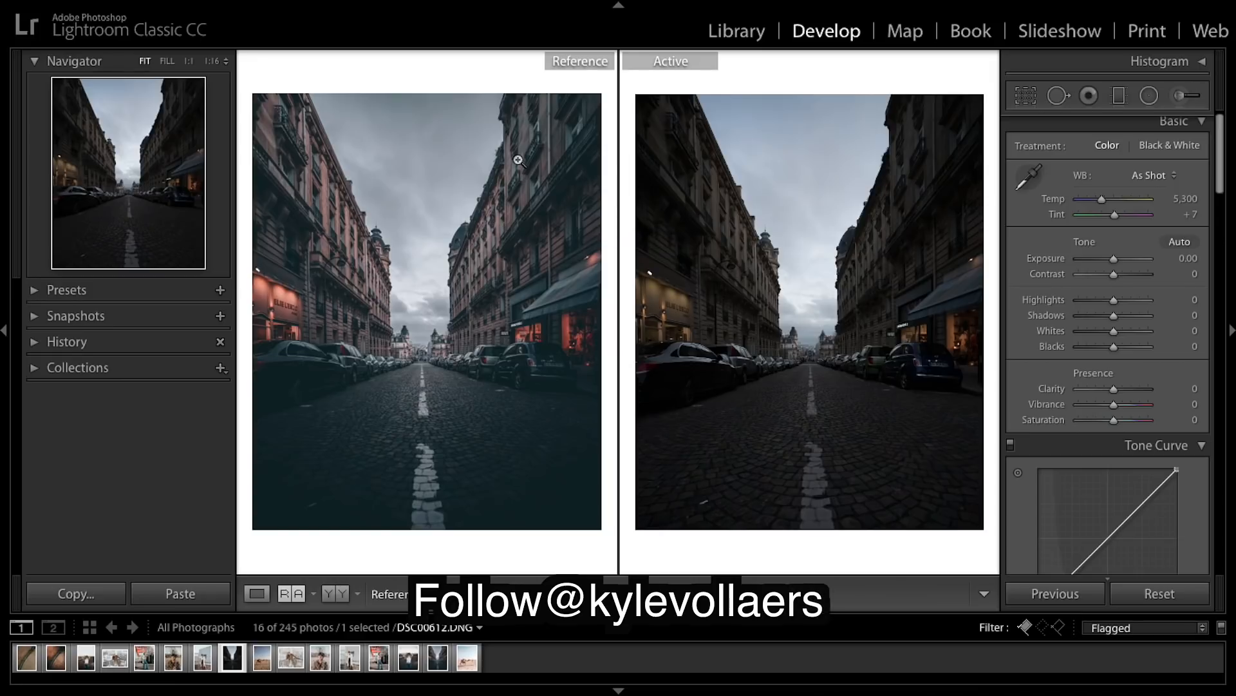
mouse_move(998, 176)
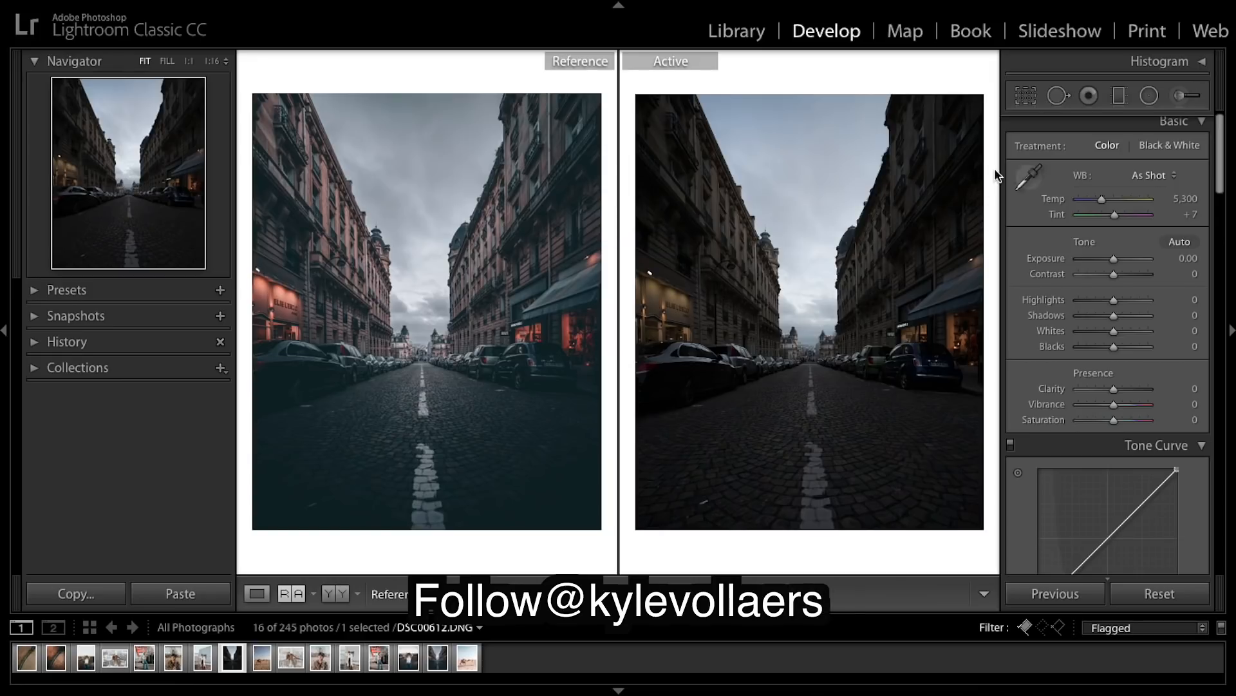
mouse_move(672, 394)
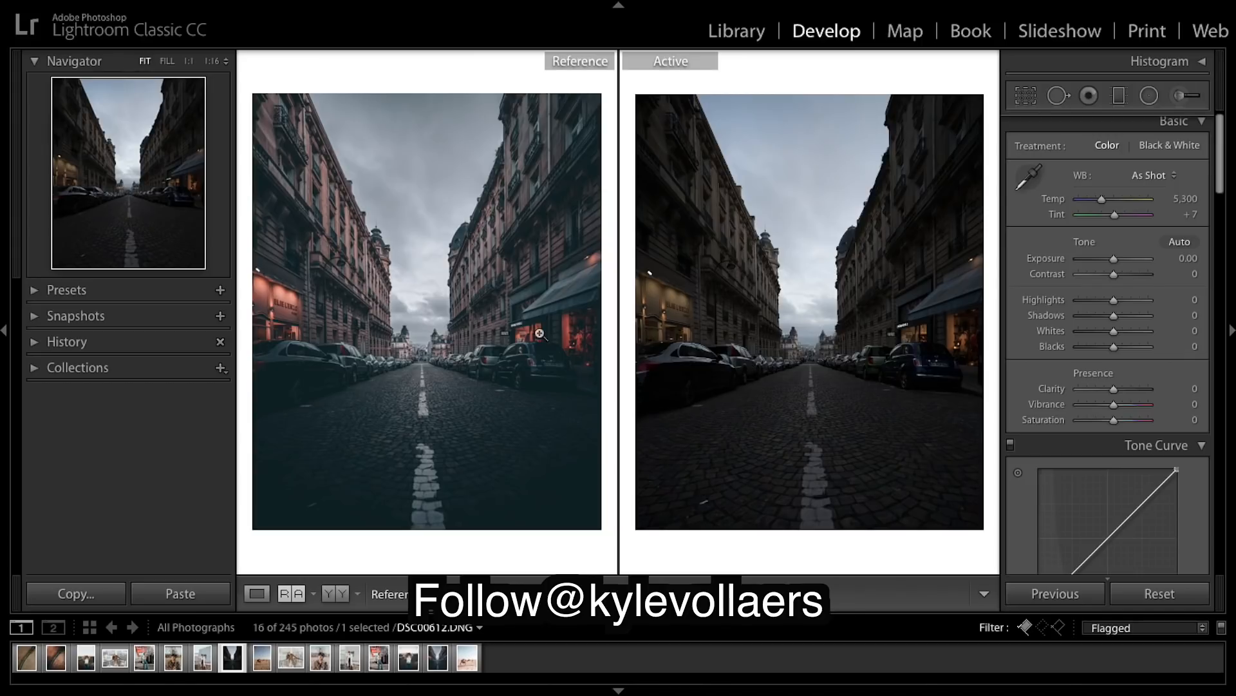
mouse_move(328, 330)
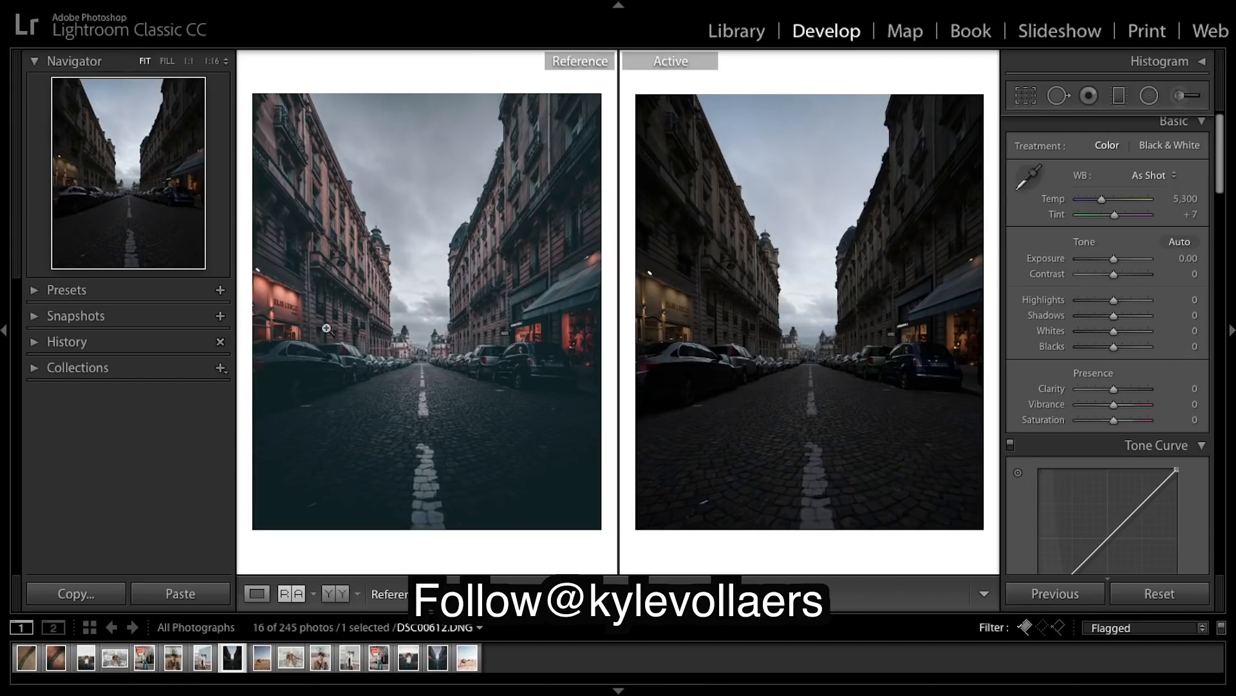
mouse_move(861, 403)
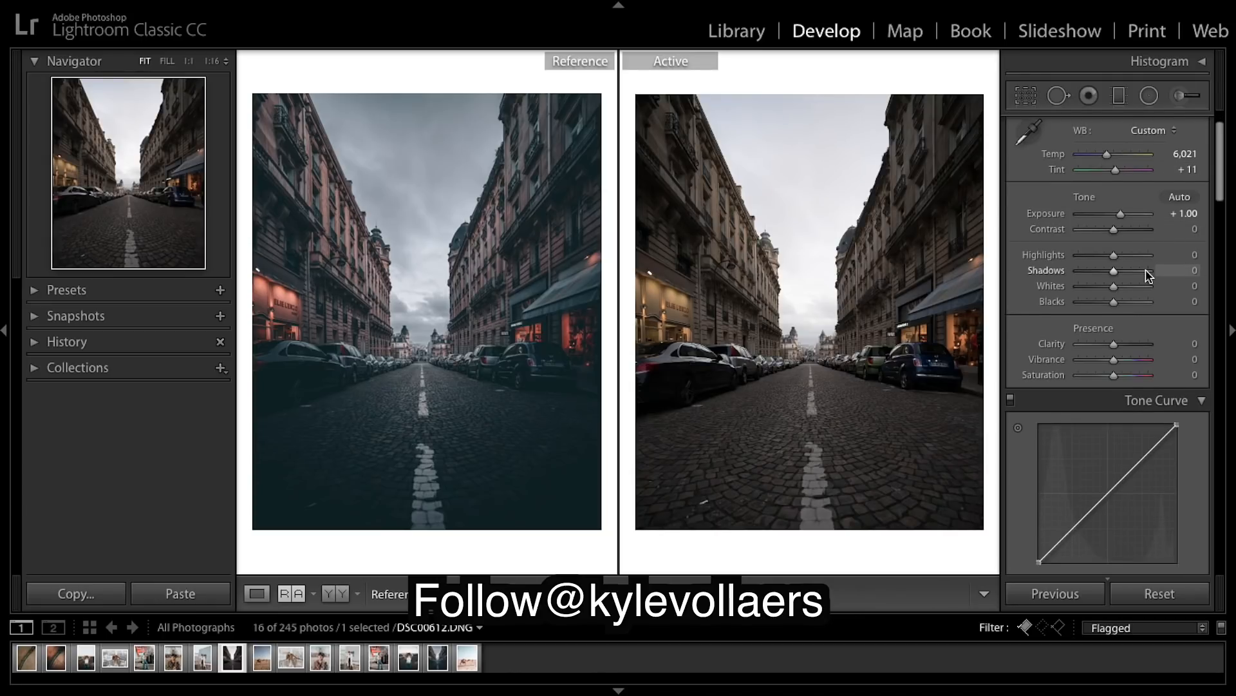
Scroll the right panel to the Basic tone sliders for Contrast, Highlights, Shadows, Whites, Blacks
scroll("down", 3)
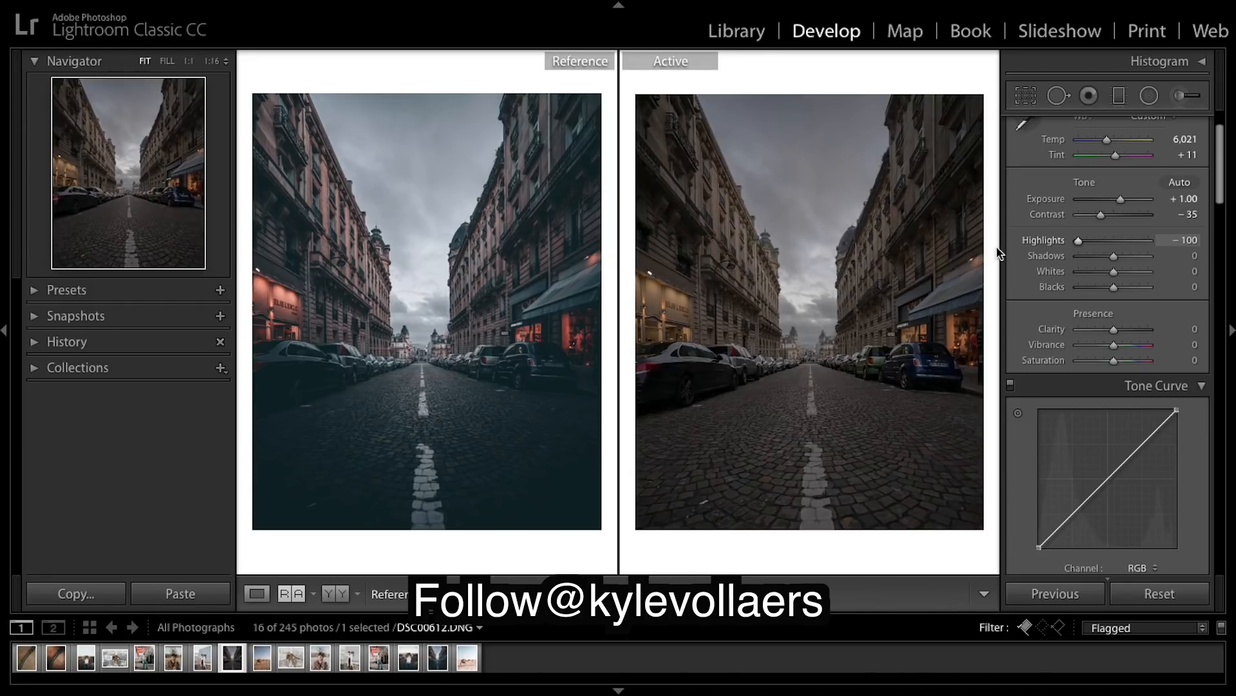
mouse_move(897, 199)
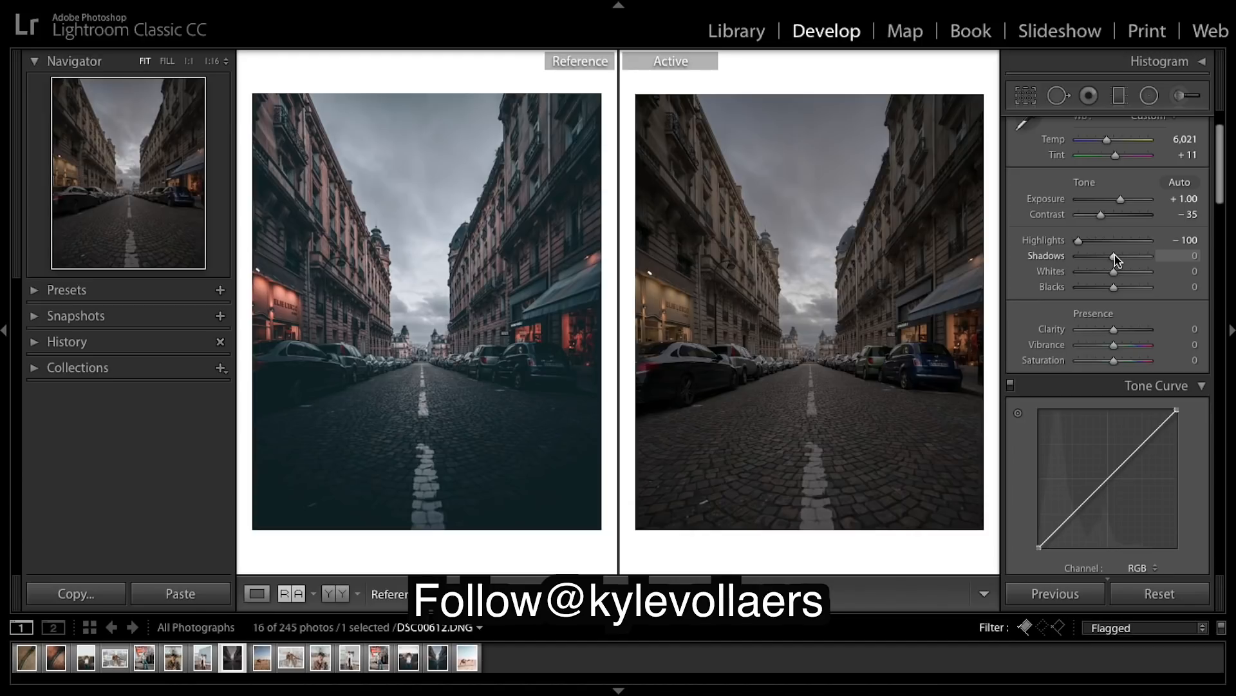
mouse_move(1118, 264)
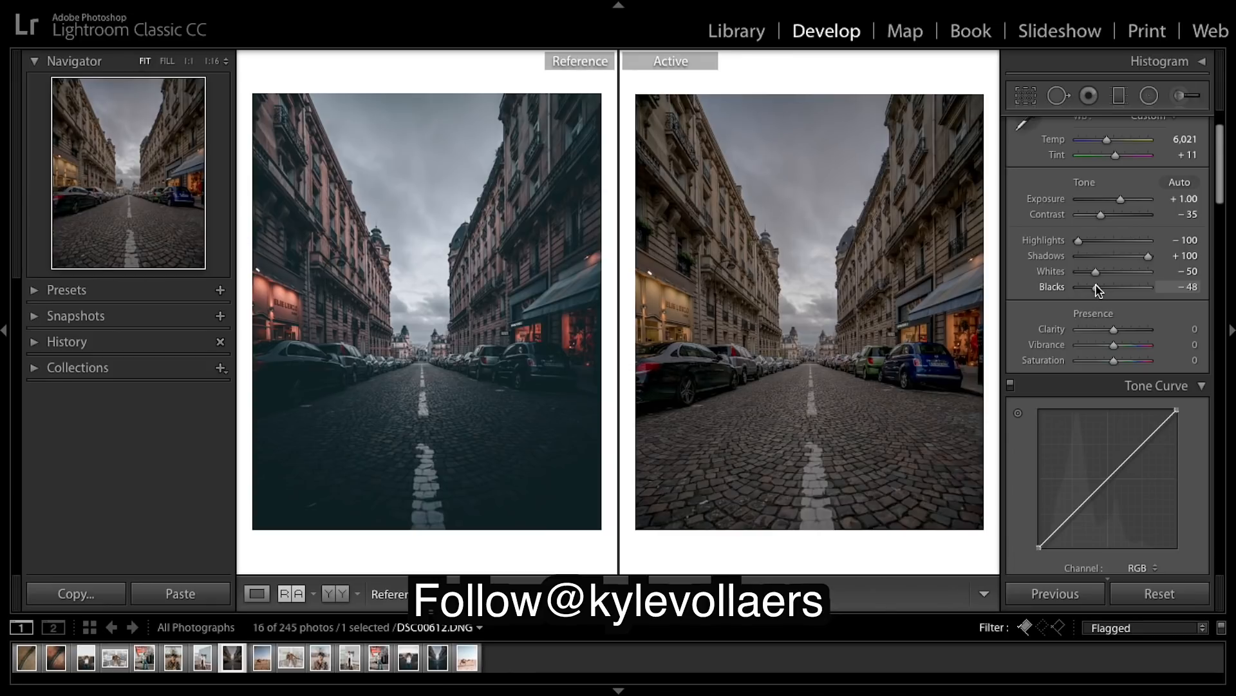
mouse_move(1125, 321)
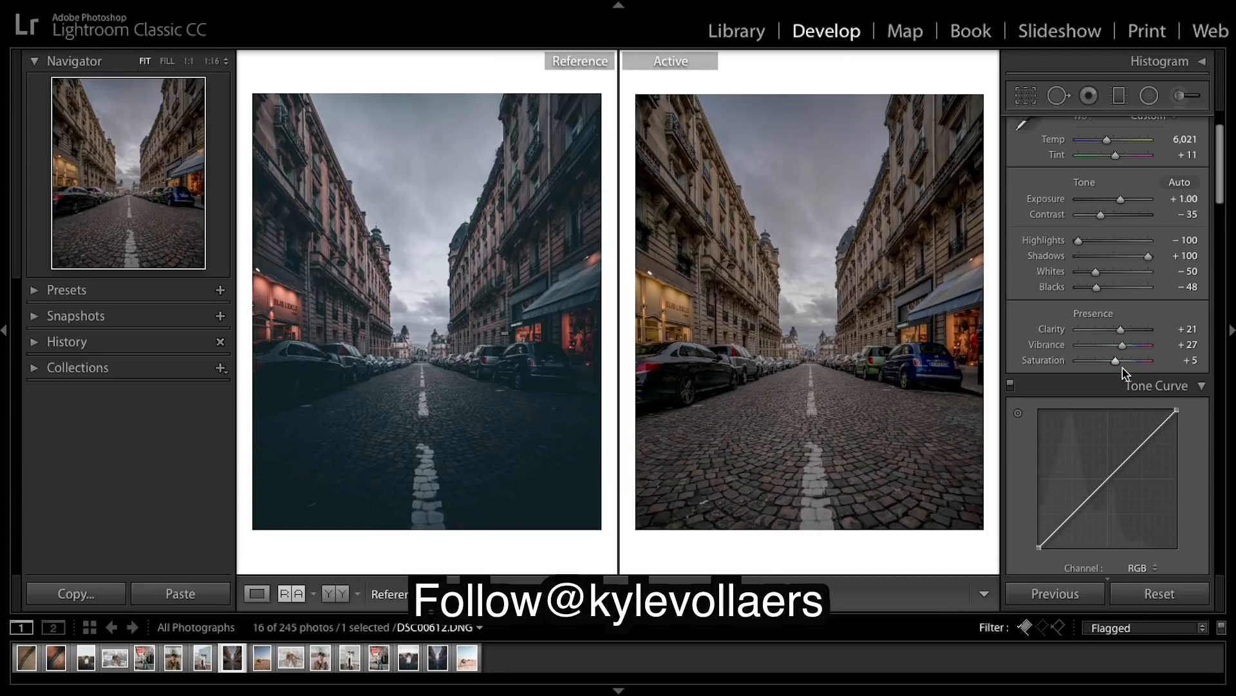
Shape custom tone curves on the Red, Green and Blue channels, ending back on RGB
scroll("down", 3)
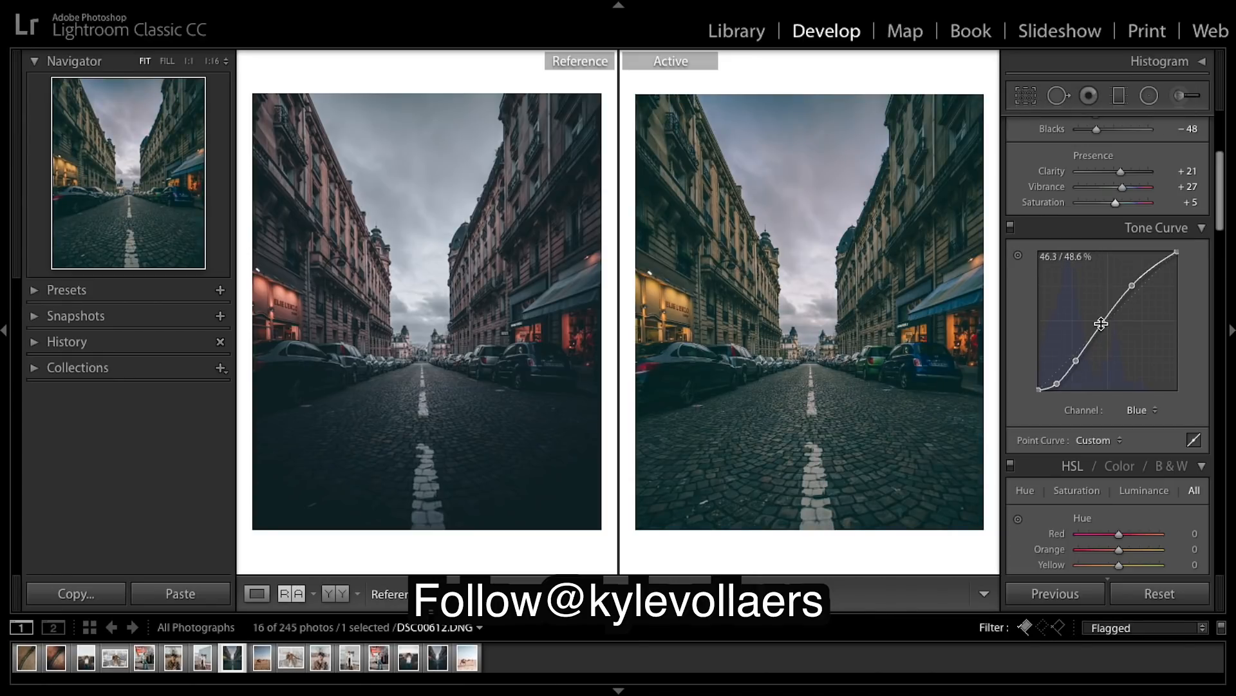
left_click(1141, 410)
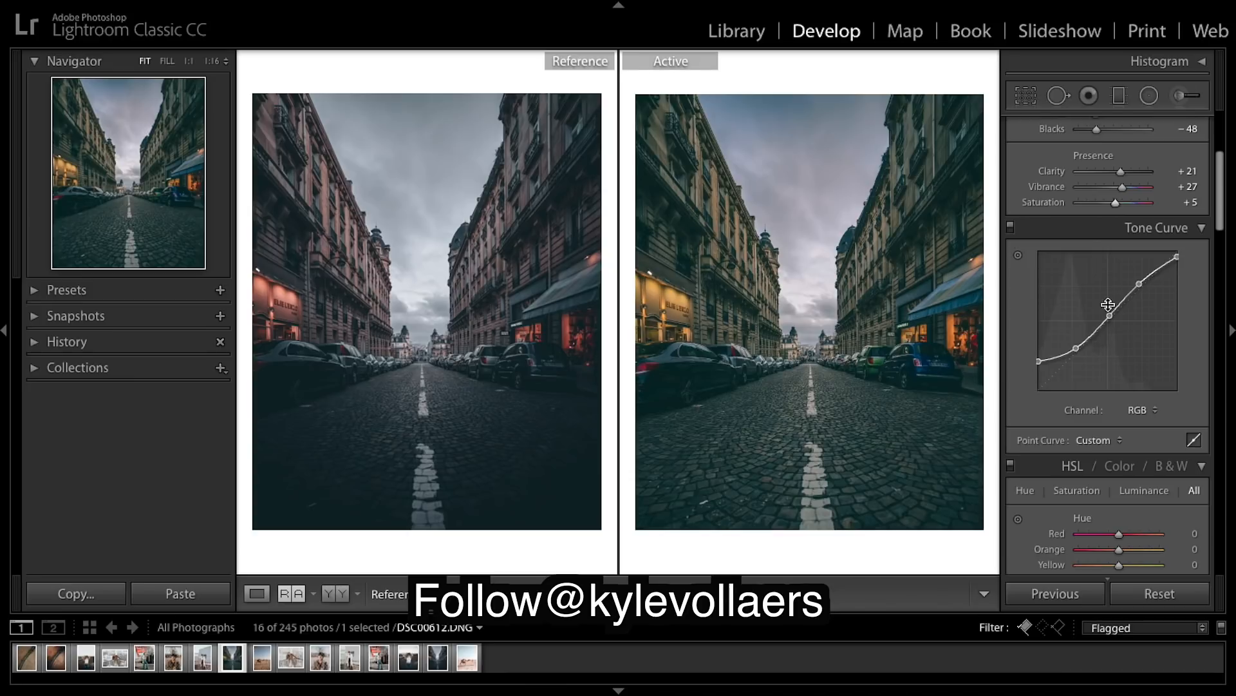
mouse_move(1168, 272)
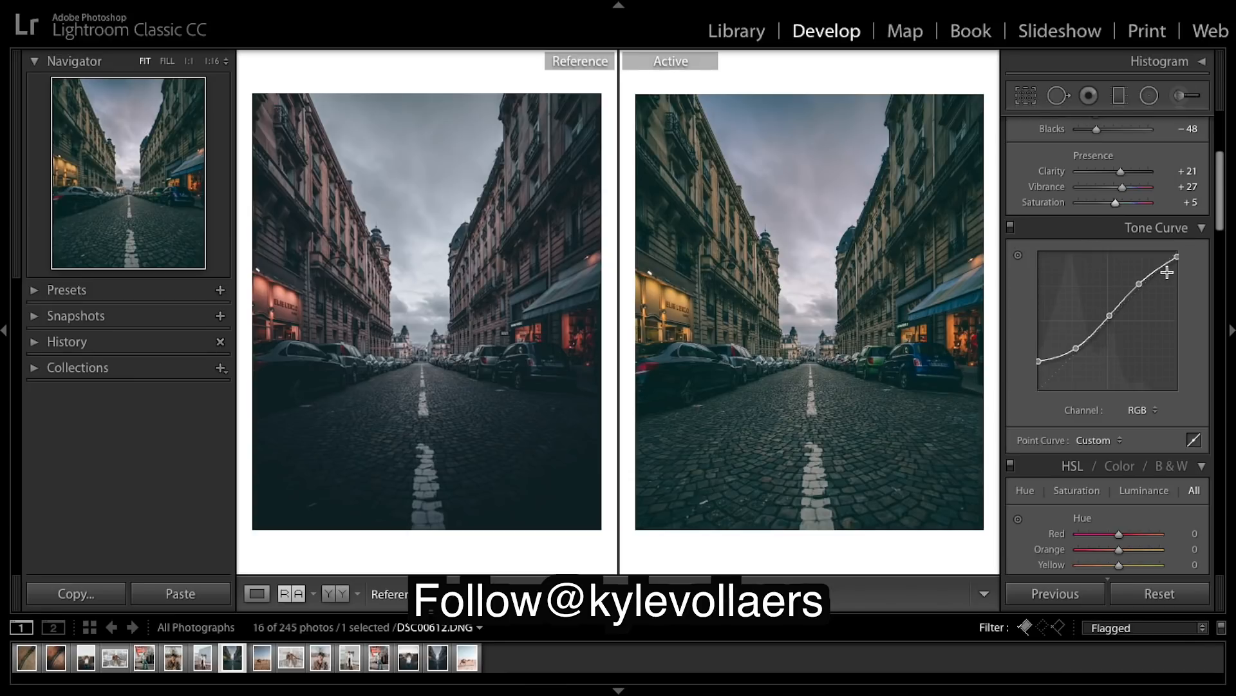
left_click(1142, 409)
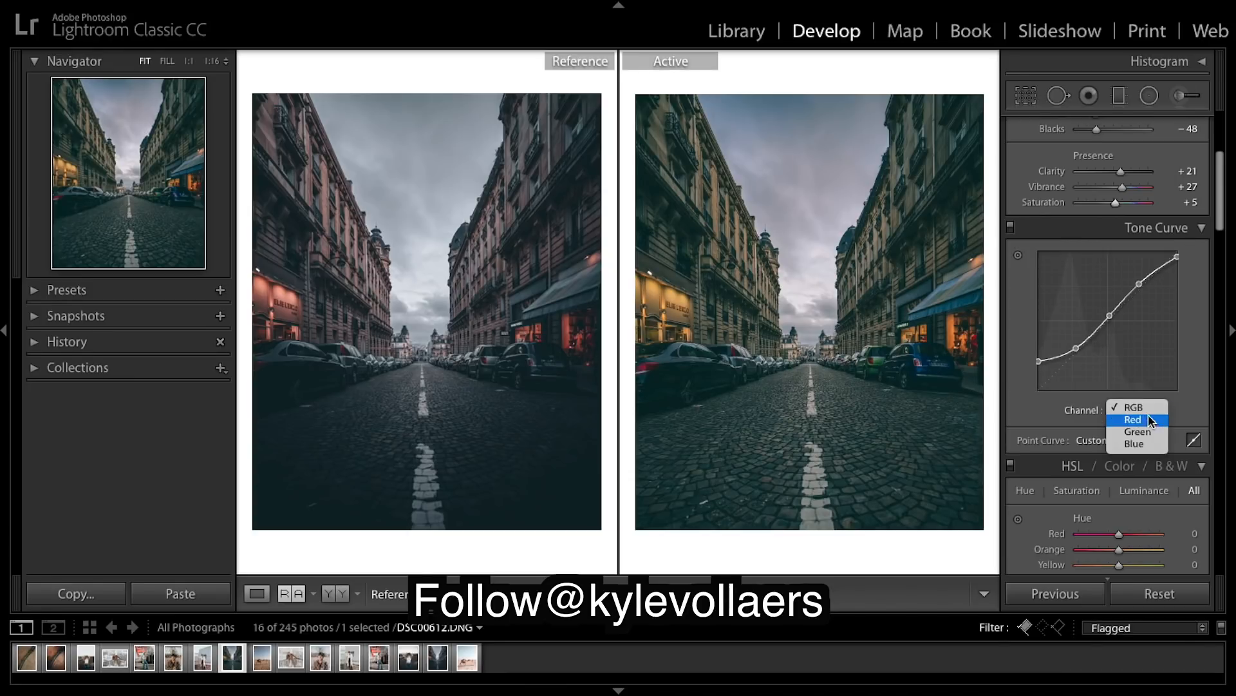
left_click(1133, 418)
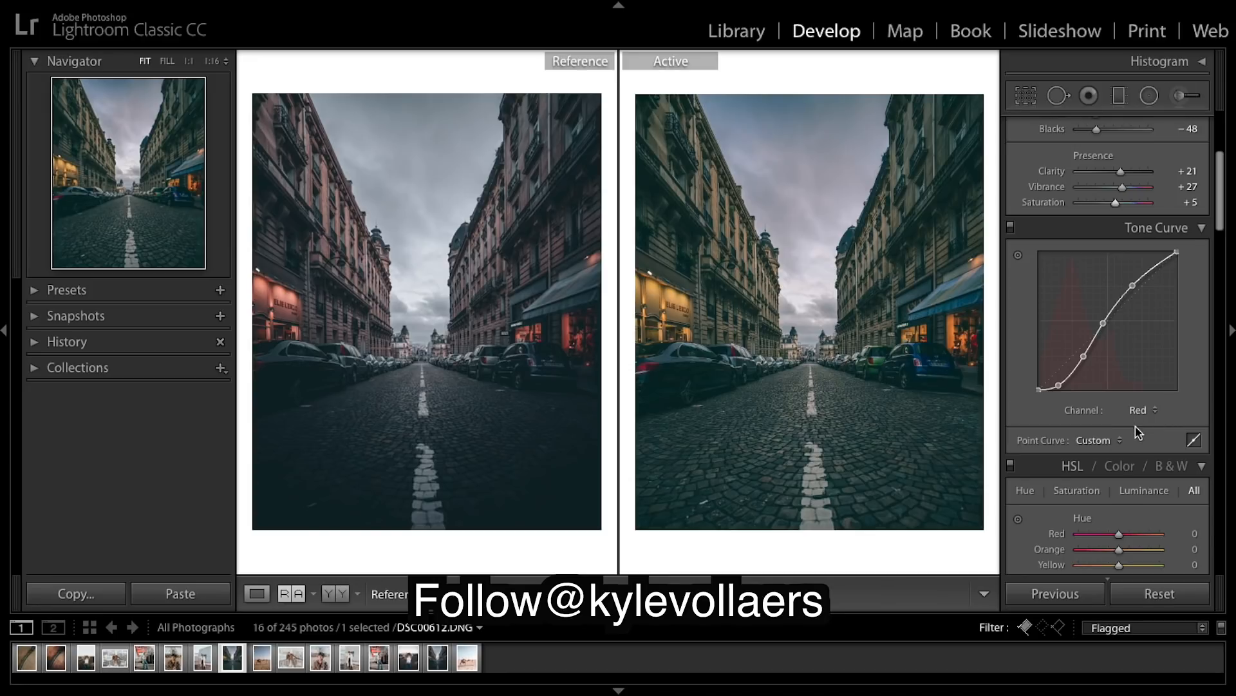
left_click(1141, 410)
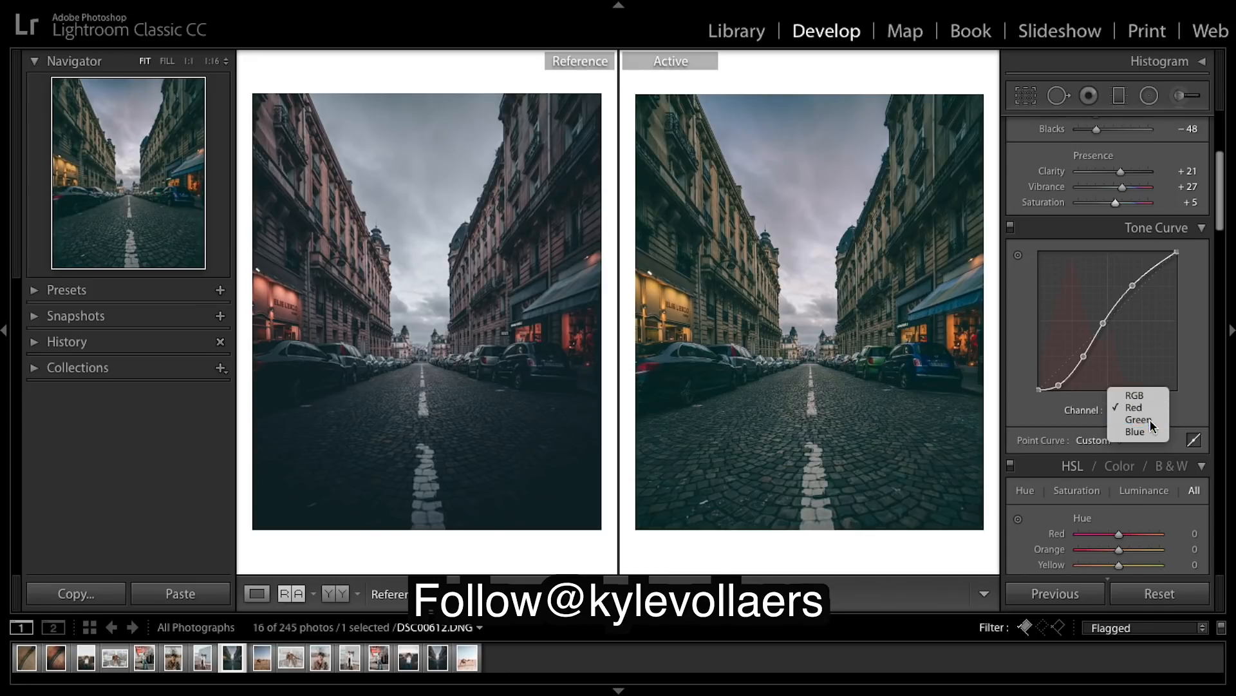
left_click(1134, 404)
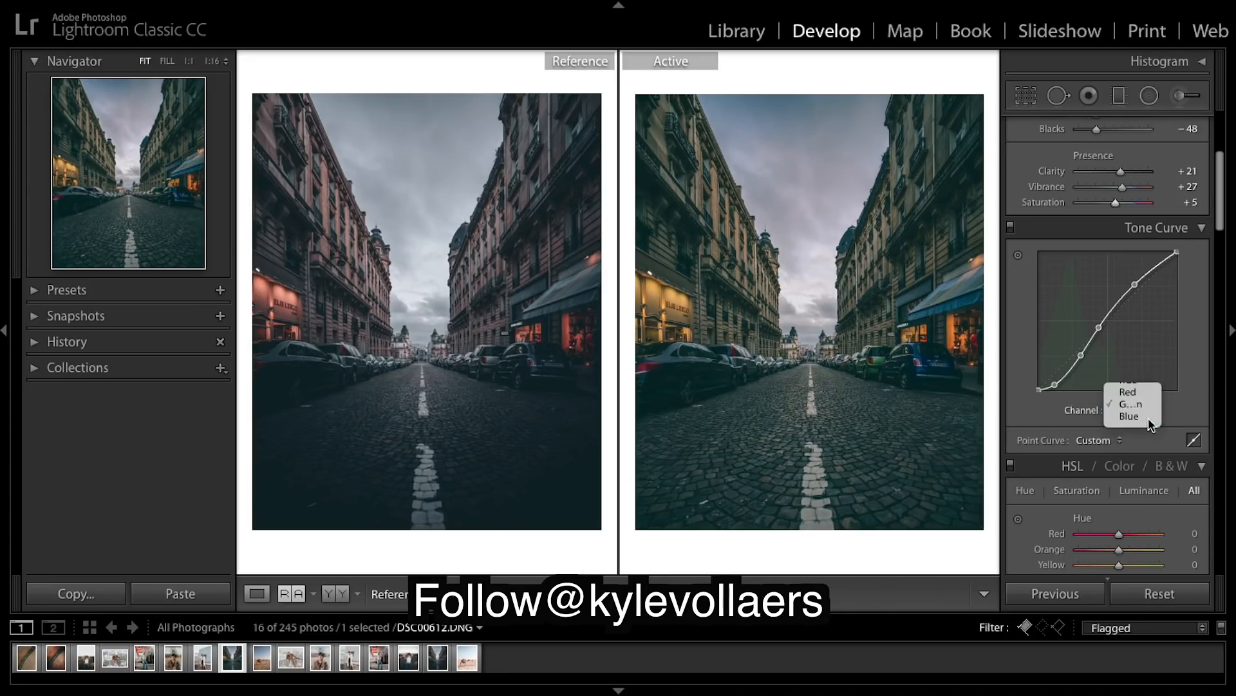
left_click(1128, 415)
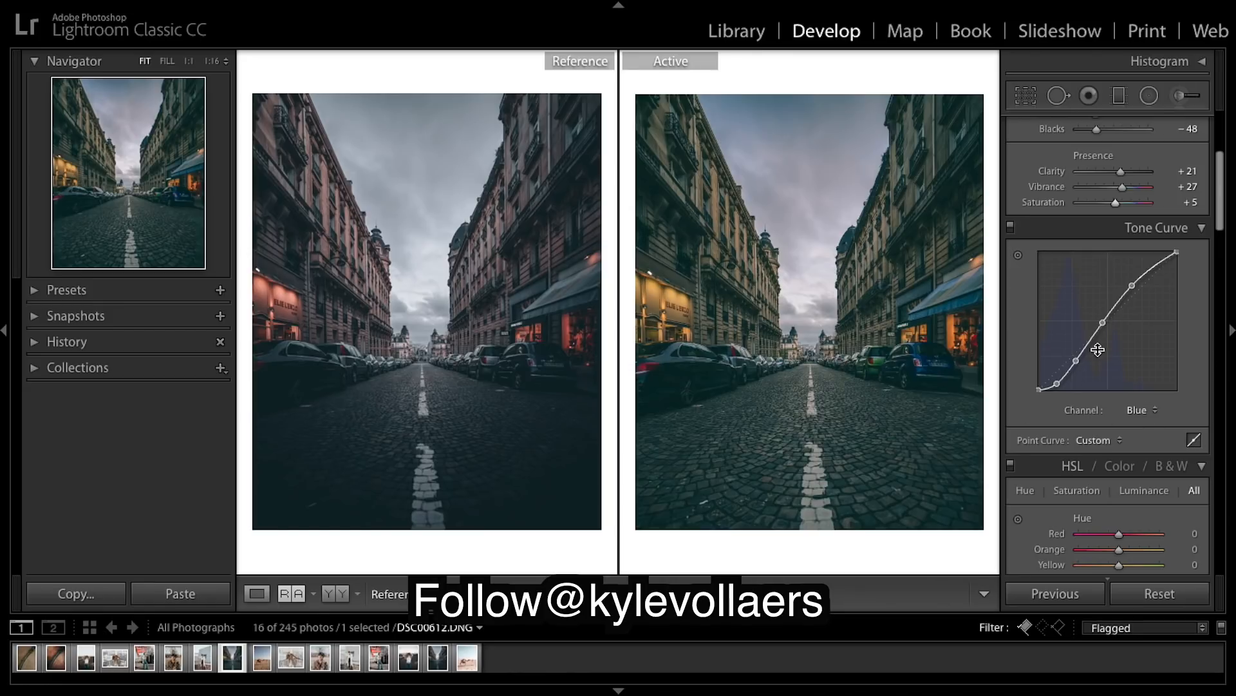
mouse_move(1117, 354)
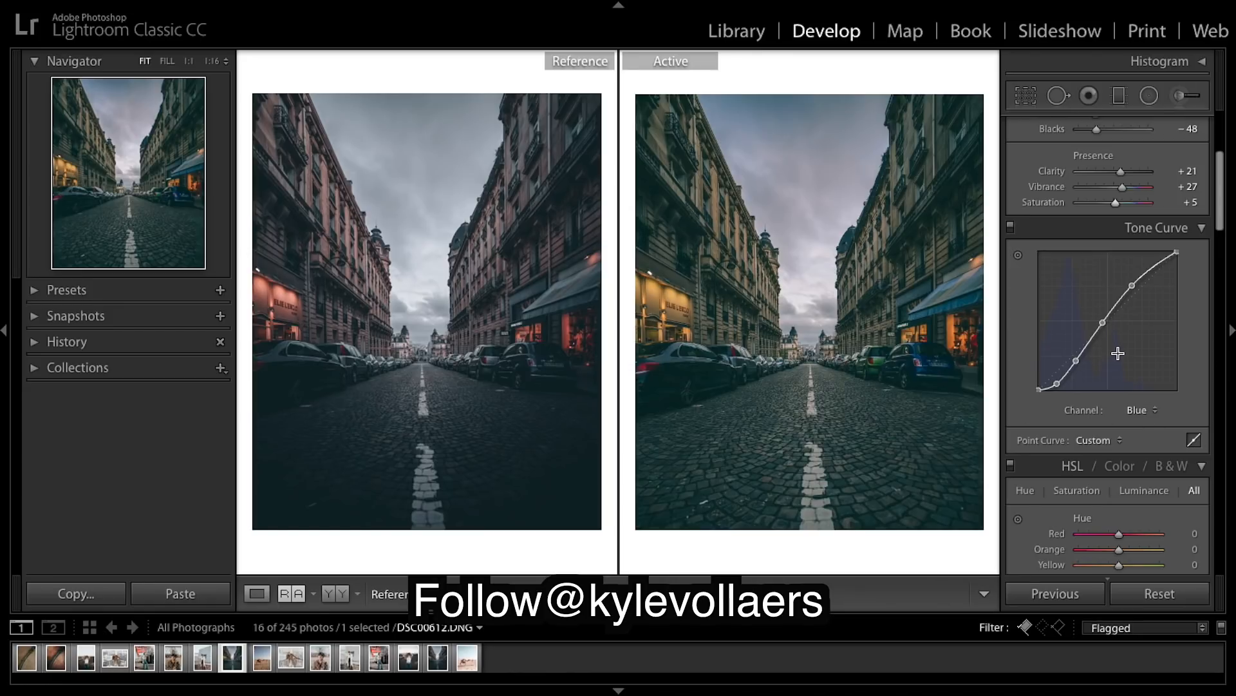
left_click(1141, 410)
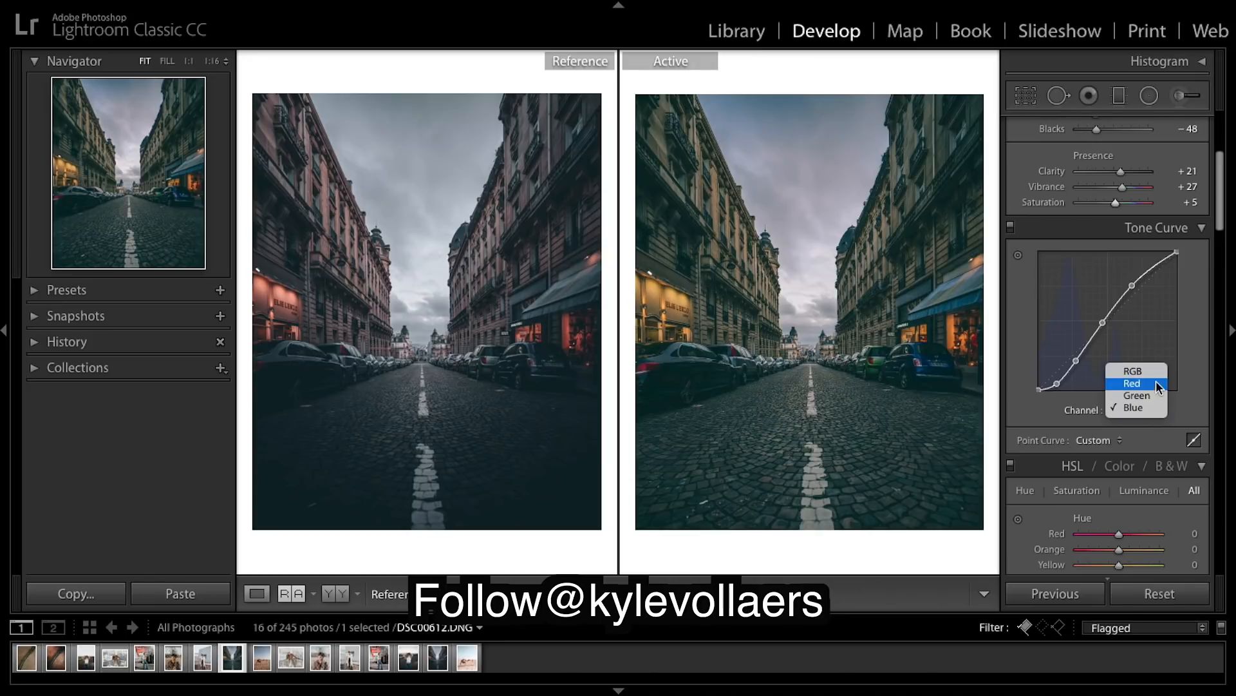
left_click(1134, 371)
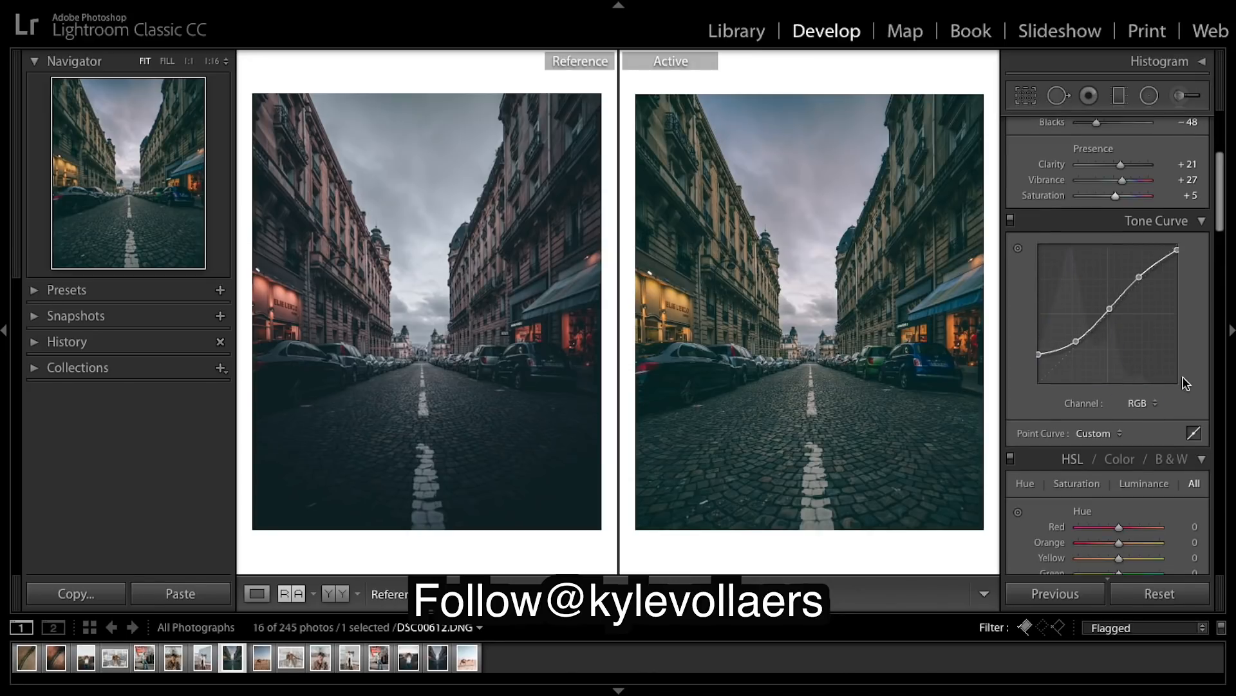
Scroll to Split Toning for highlights 213/11, shadows 315/10 and balance +43
scroll("down", 3)
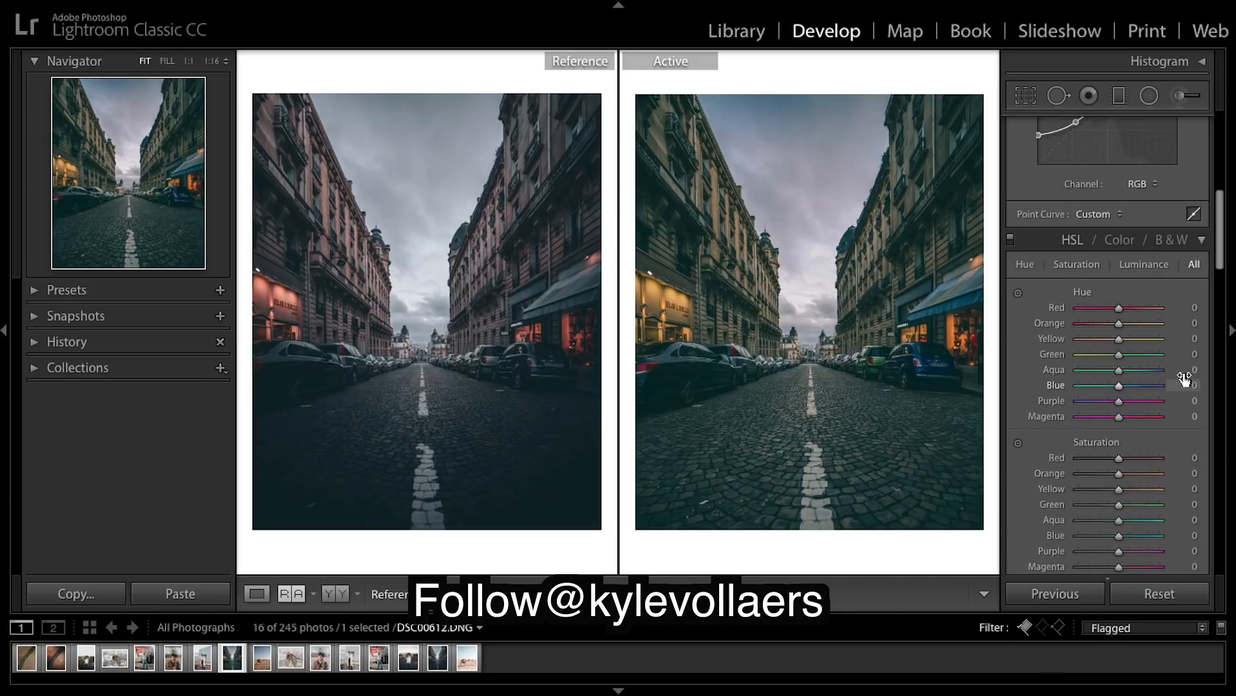
scroll("down", 3)
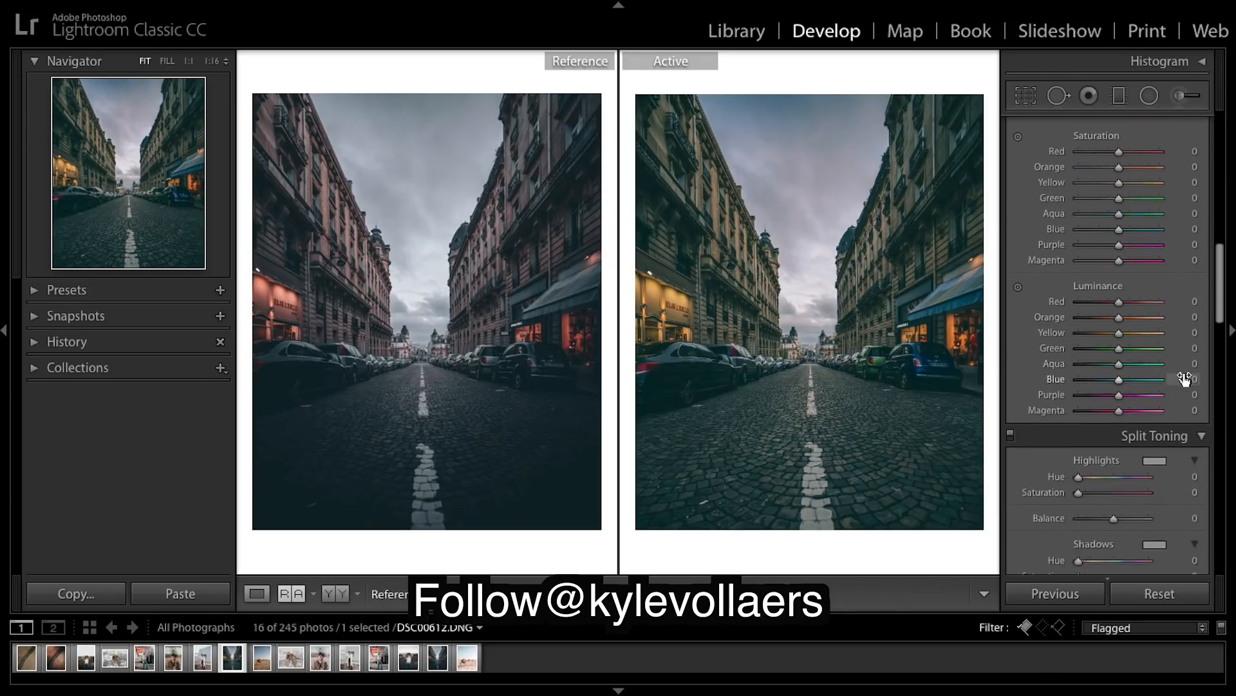
scroll("down", 3)
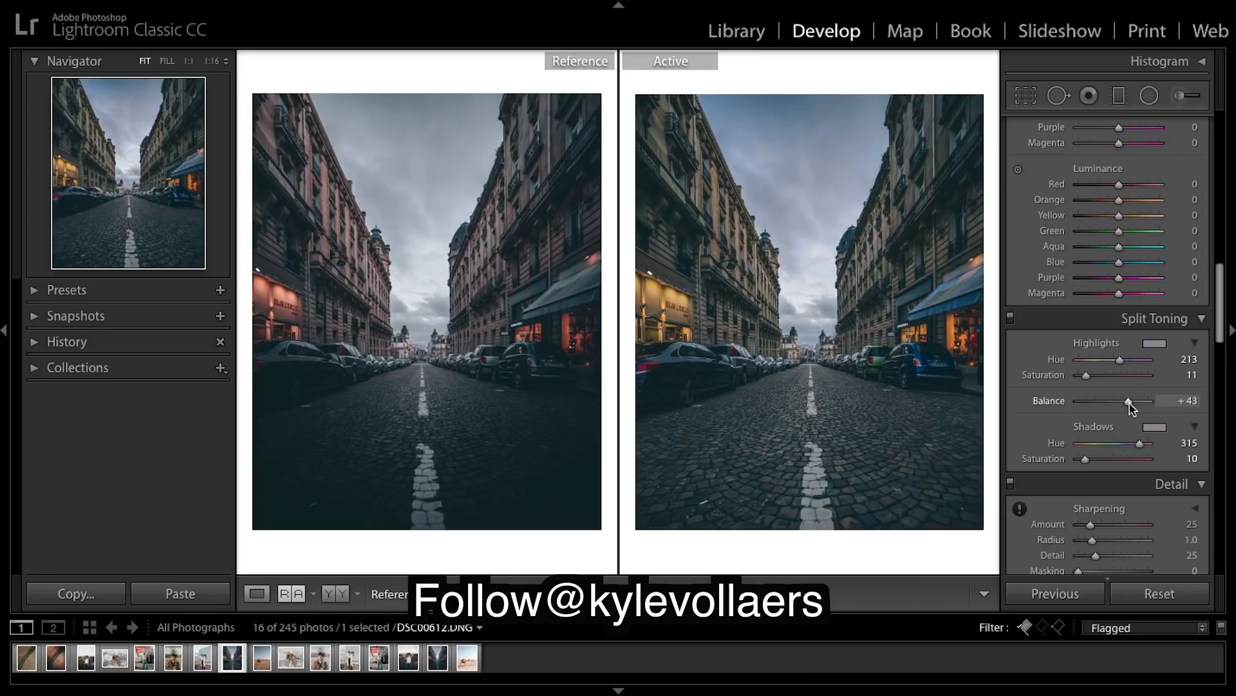
mouse_move(1155, 426)
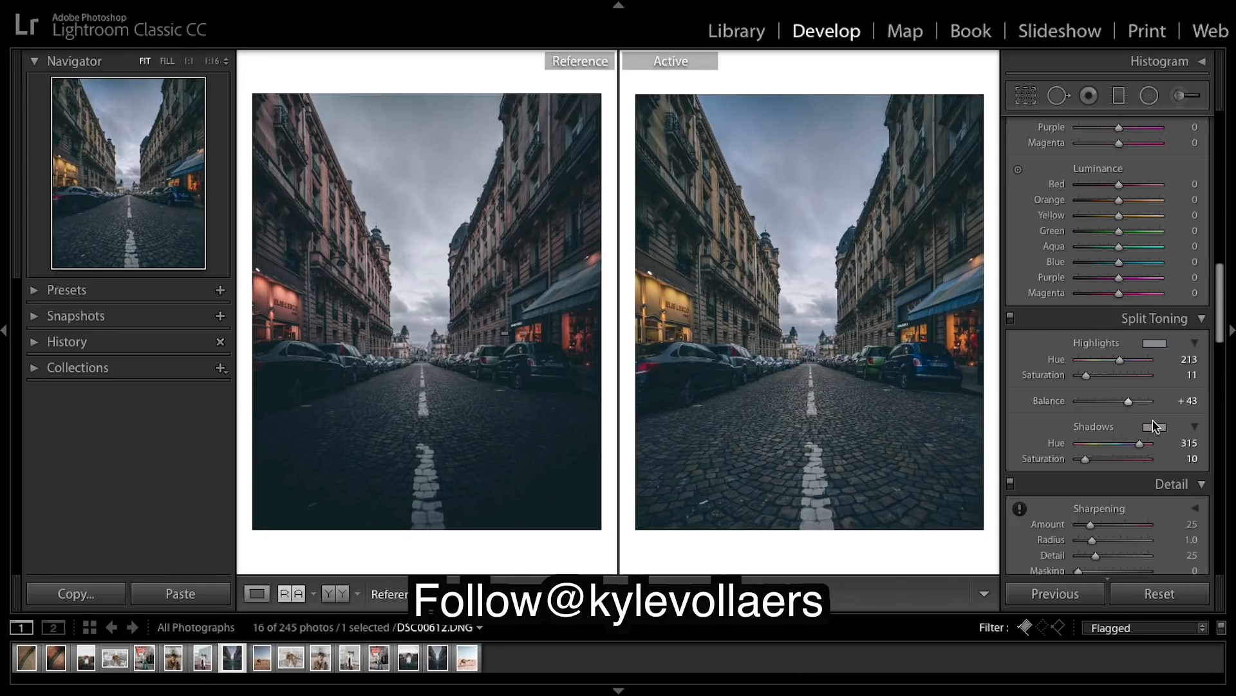
scroll("down", 3)
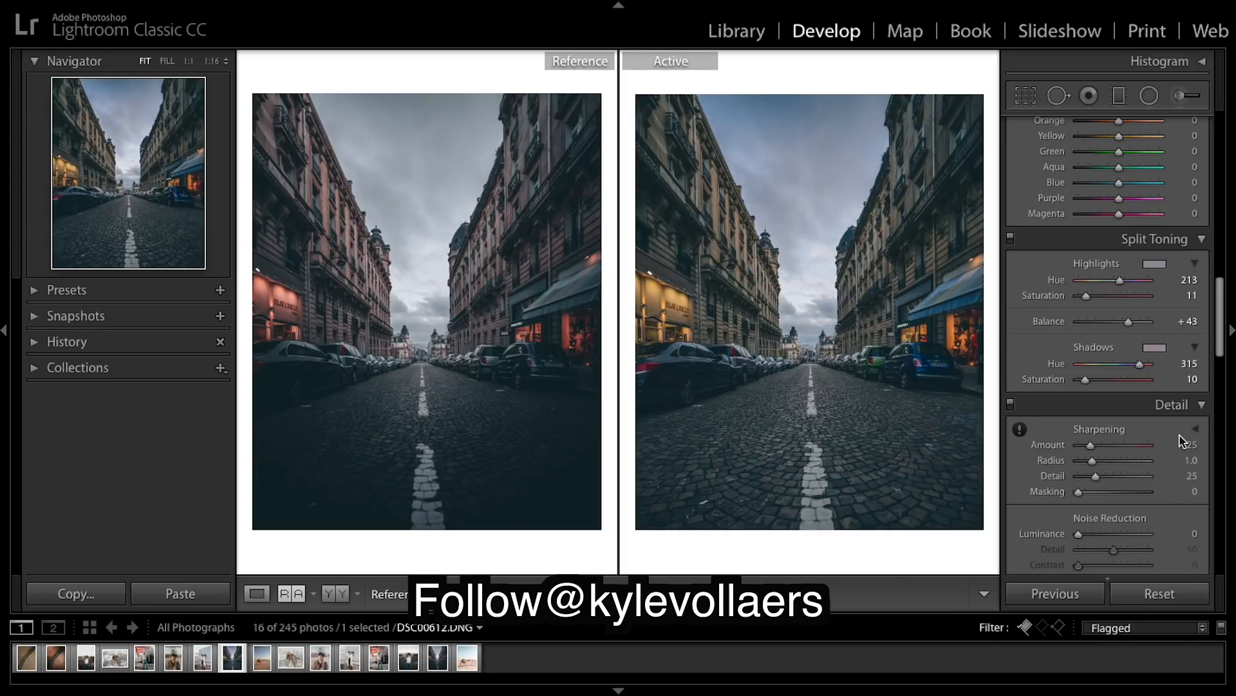
scroll("down", 3)
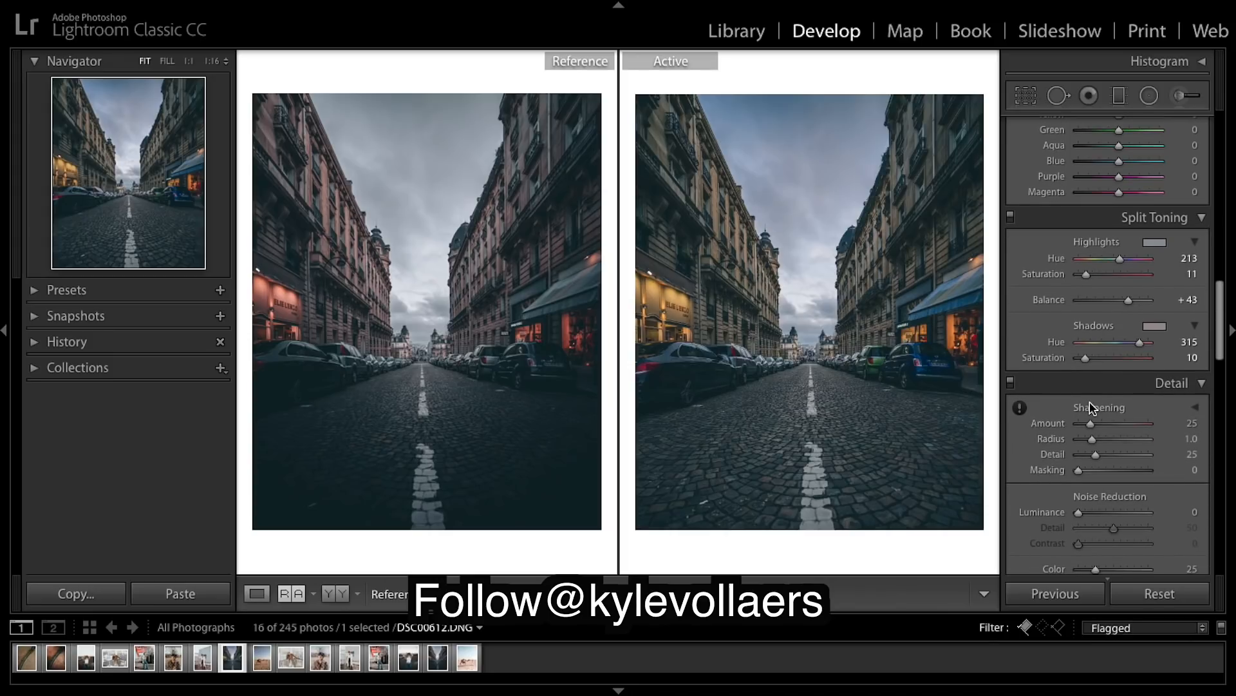
scroll("down", 3)
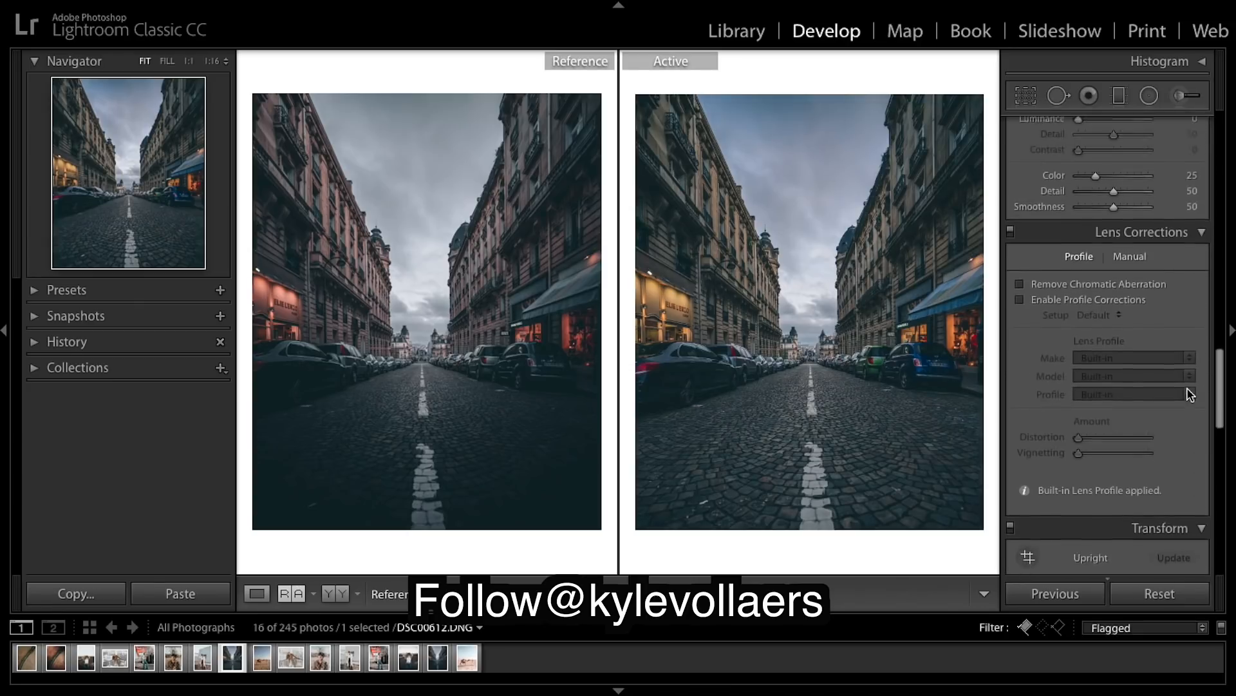
Scroll to the HSL Hue sliders: red −1, orange −29, yellow −100, green −100, blue −11
scroll("up", 3)
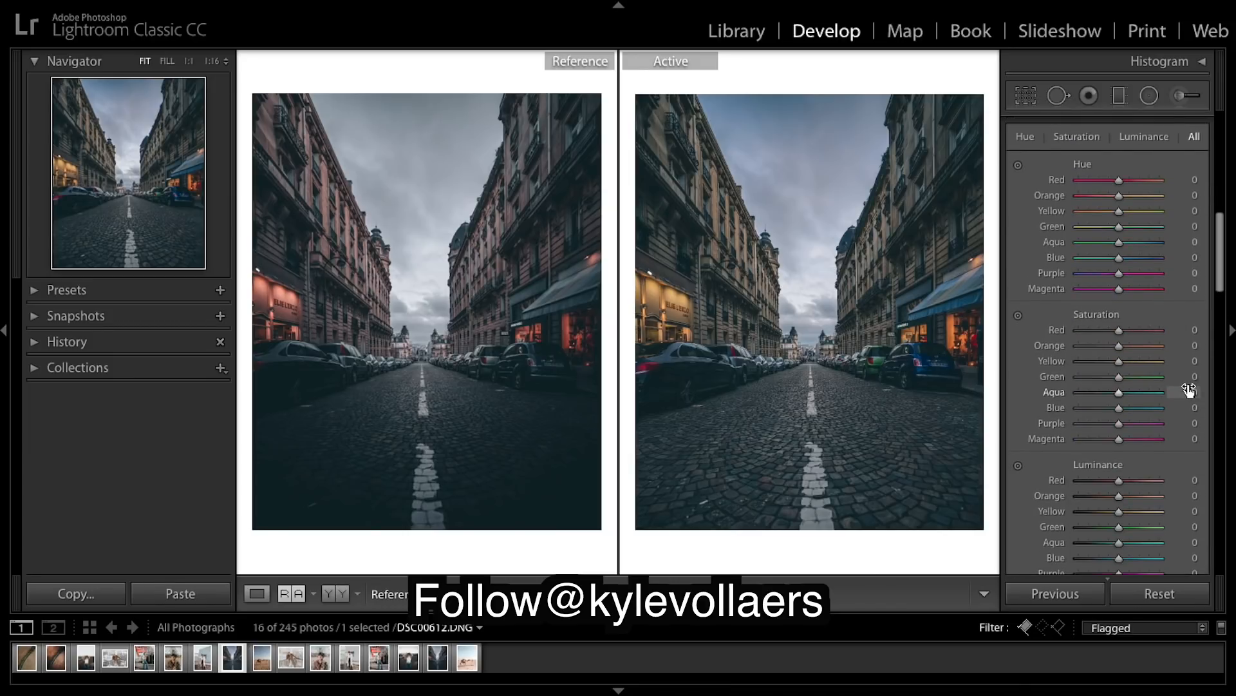
mouse_move(1120, 181)
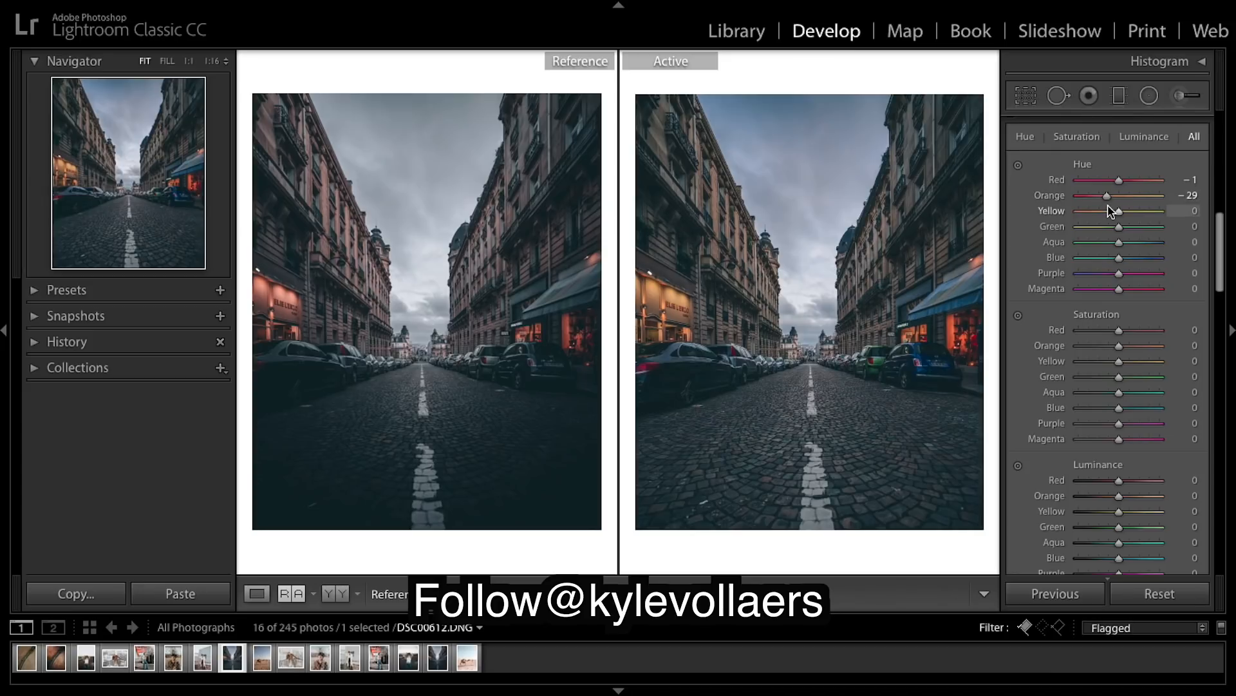
mouse_move(1122, 218)
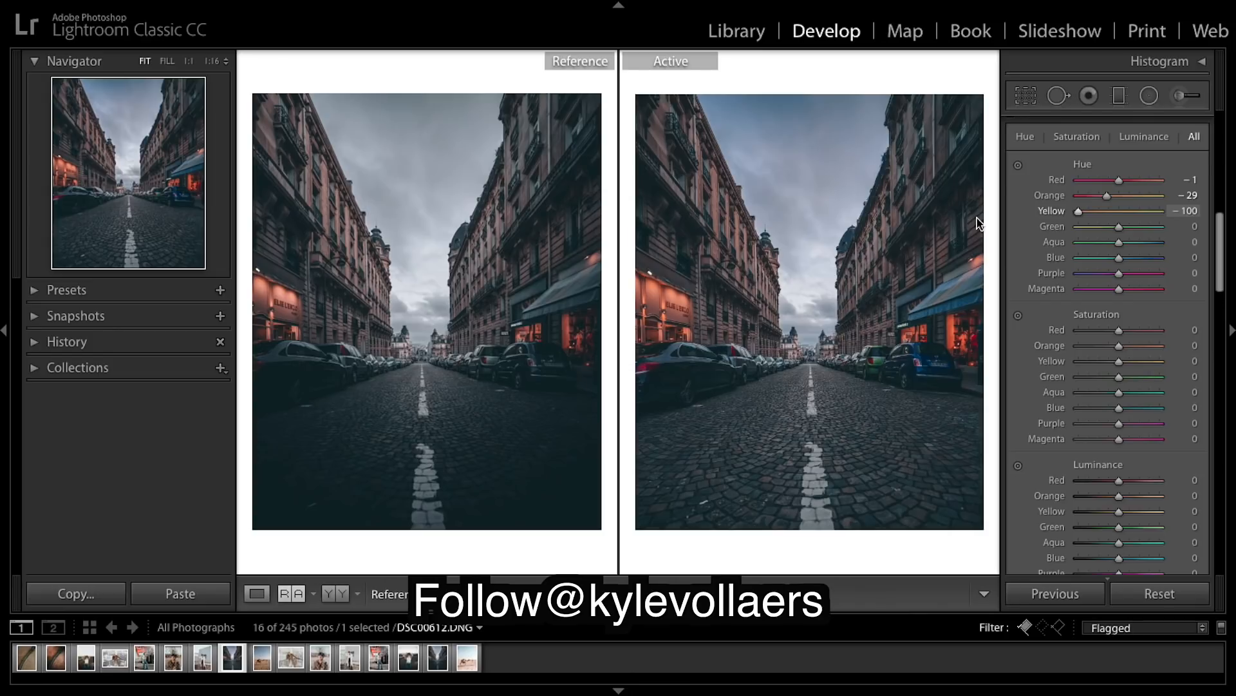
mouse_move(1024, 213)
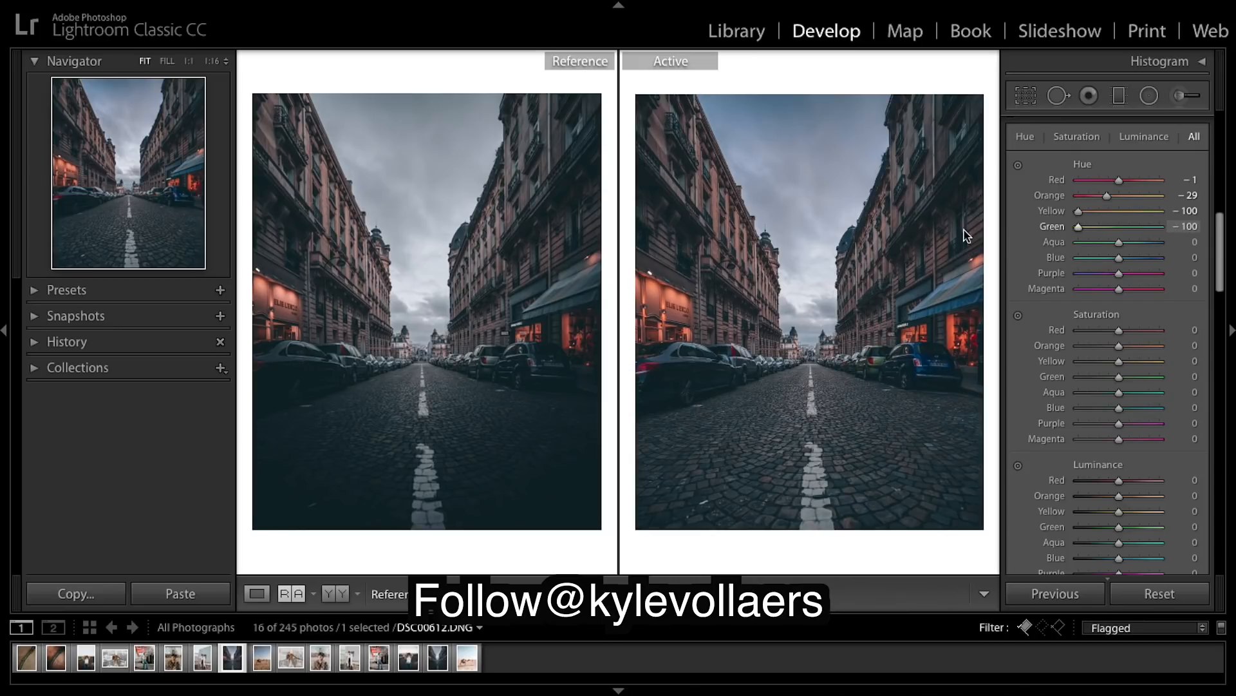
mouse_move(1134, 297)
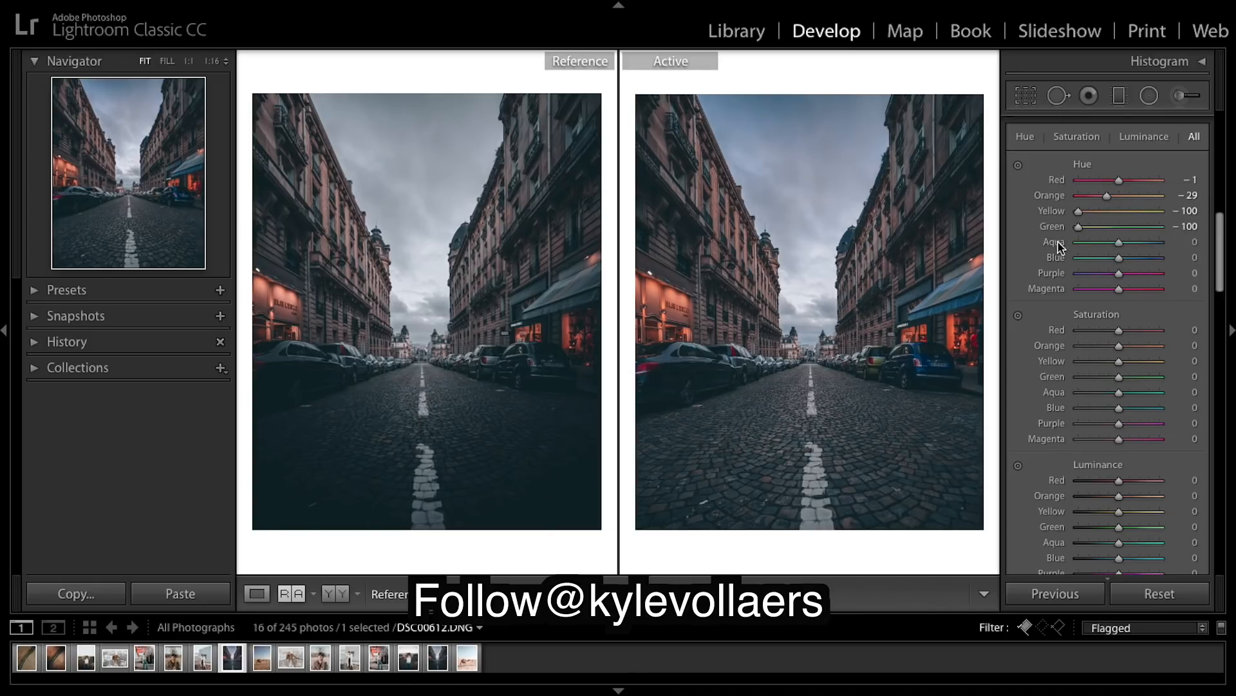
mouse_move(1120, 262)
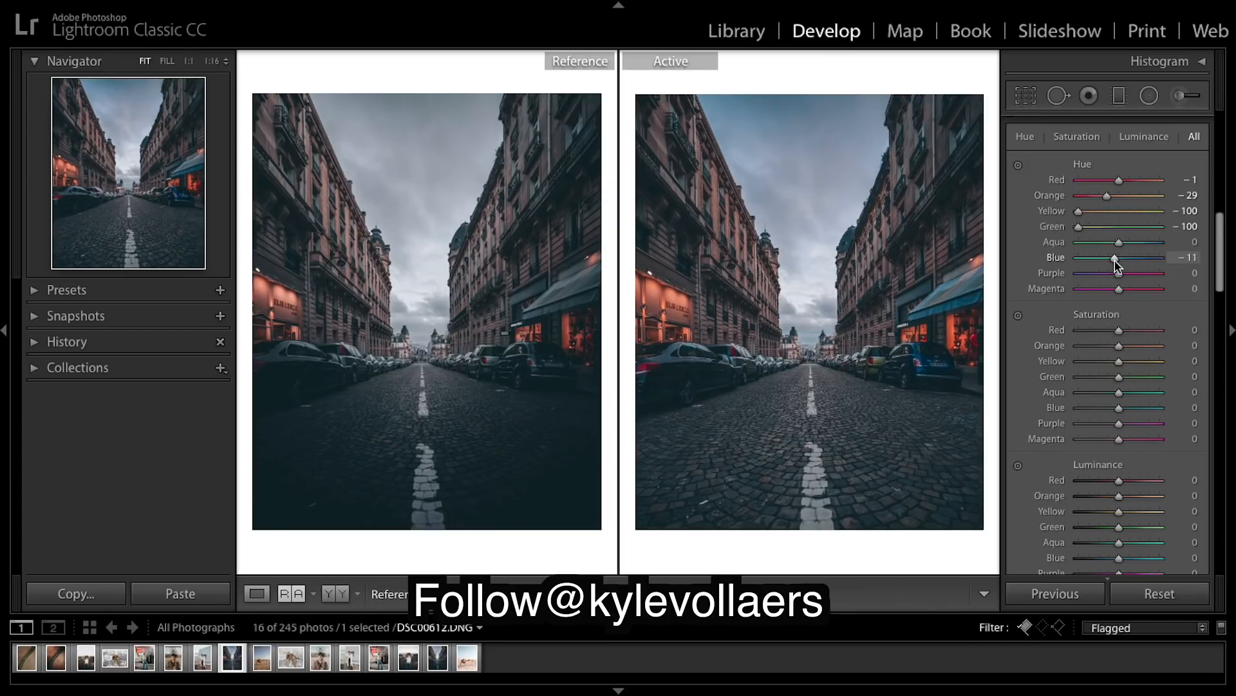
scroll("down", 3)
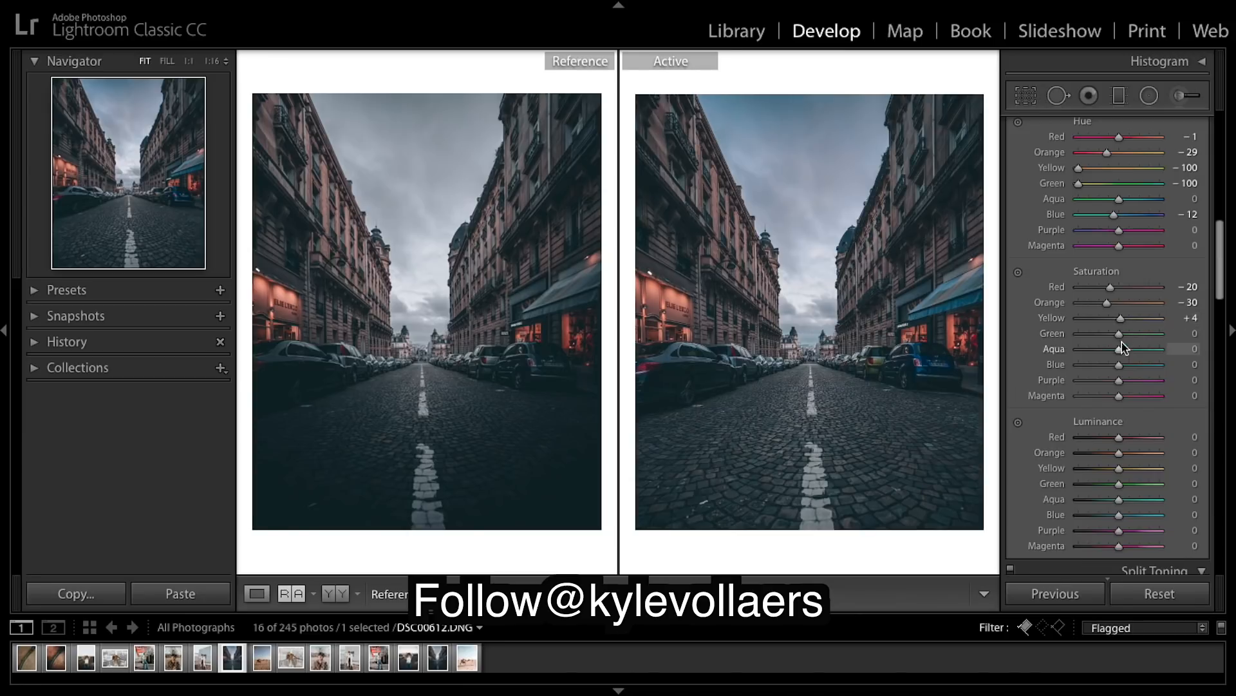
mouse_move(1119, 334)
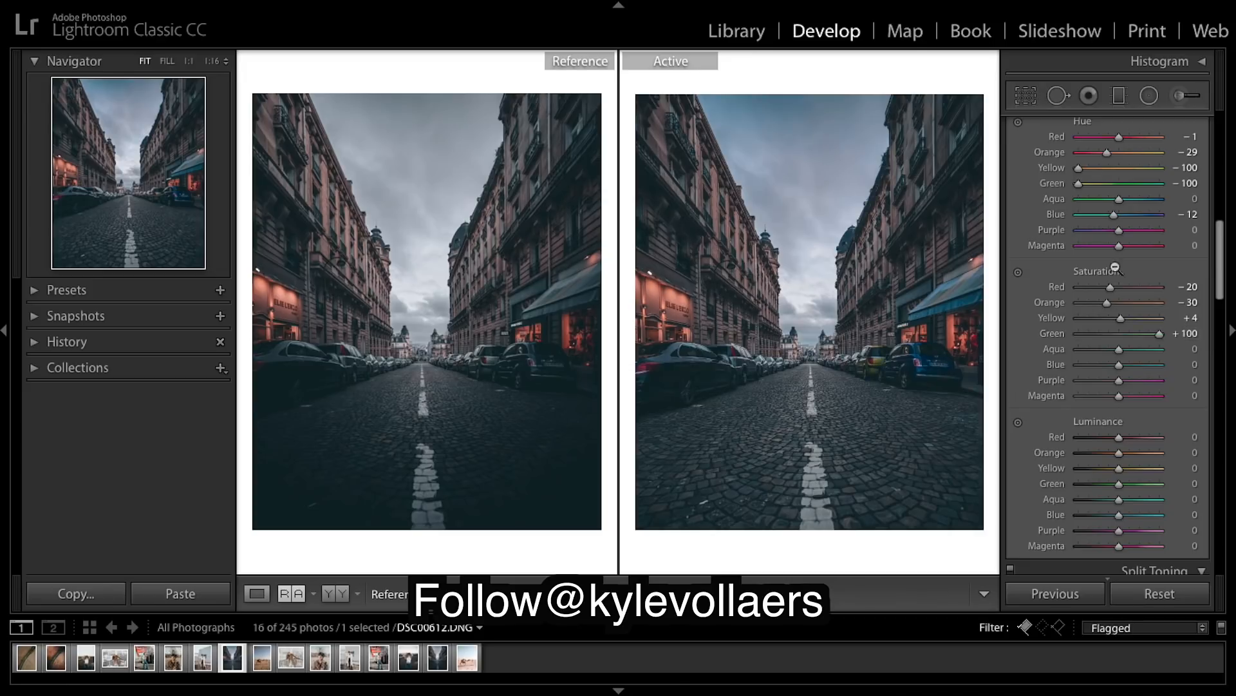
mouse_move(1159, 335)
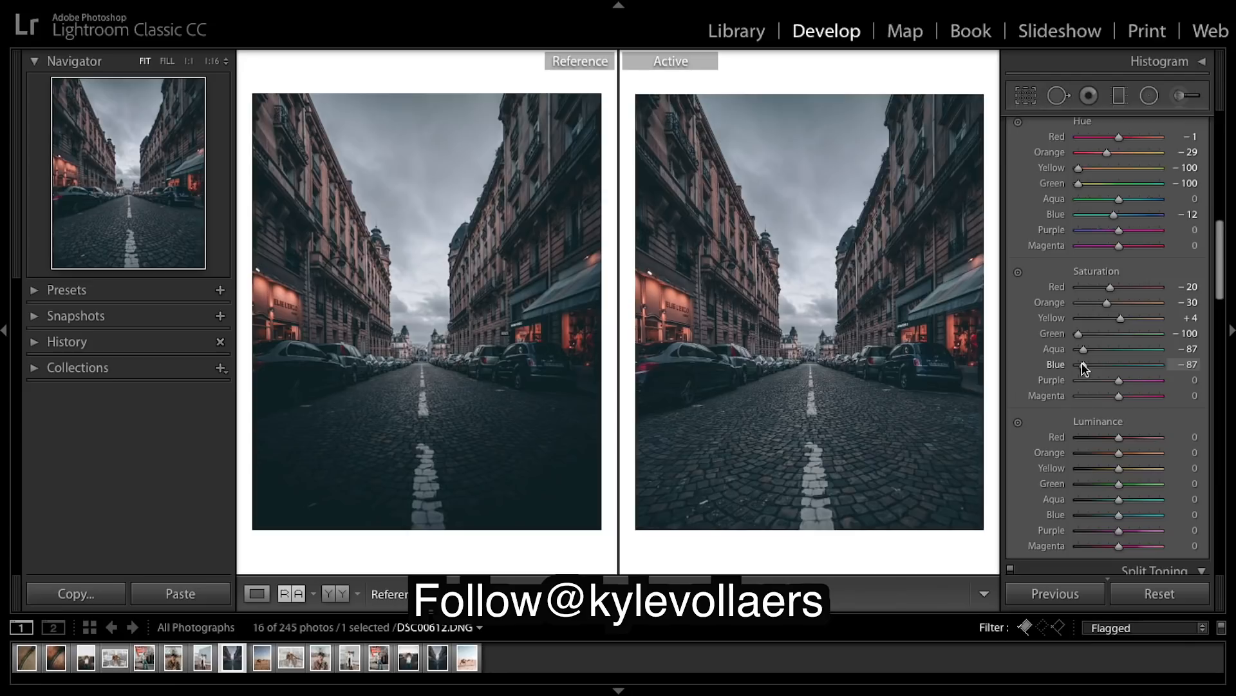
mouse_move(1120, 387)
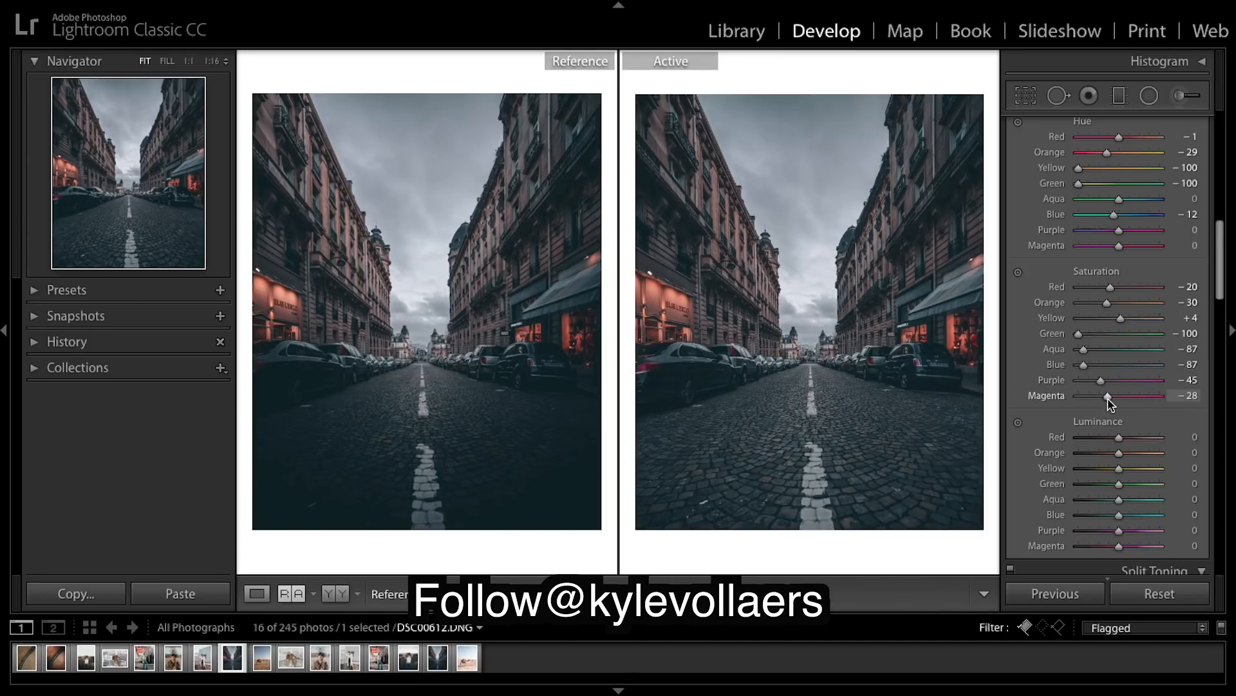
Scroll past the HSL Saturation sliders after setting green −100, aqua and blue −87
scroll("down", 3)
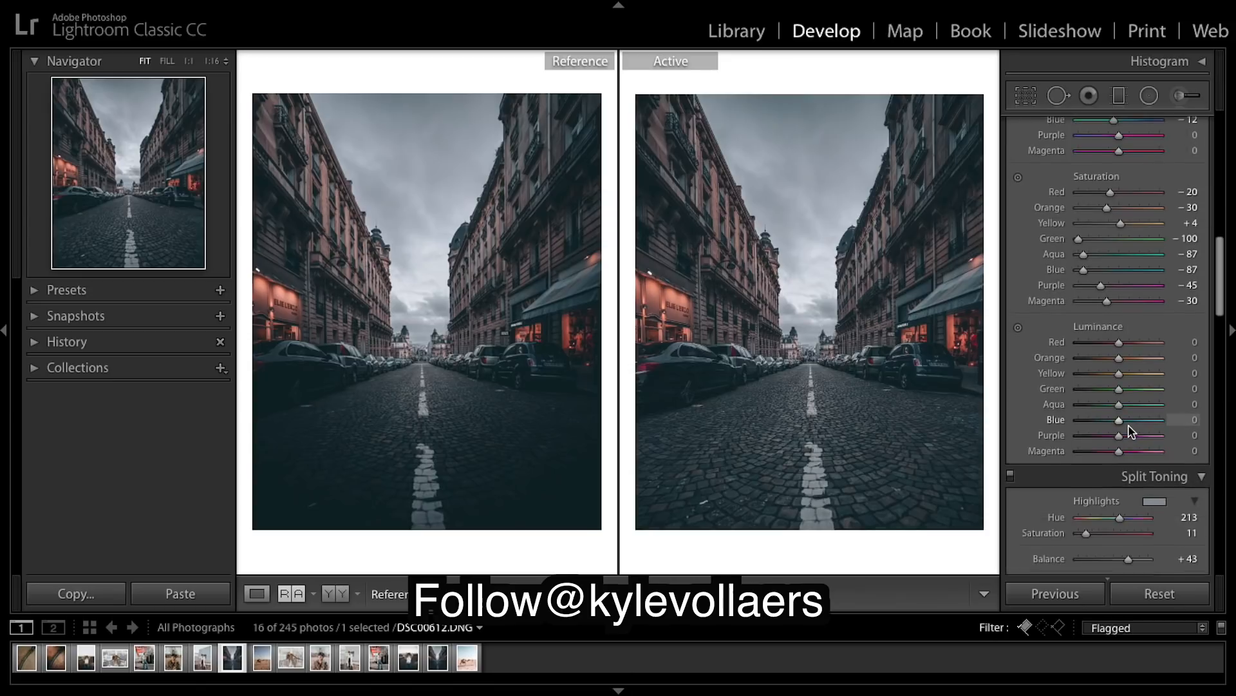
mouse_move(1132, 345)
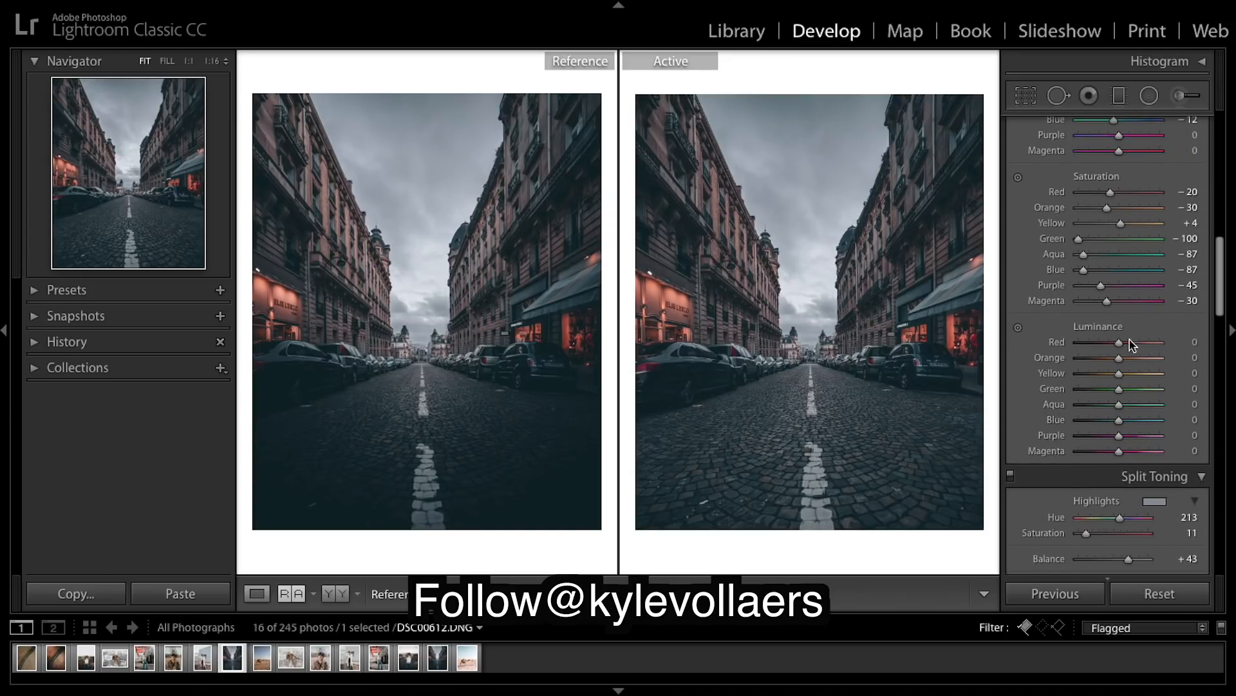
mouse_move(1120, 349)
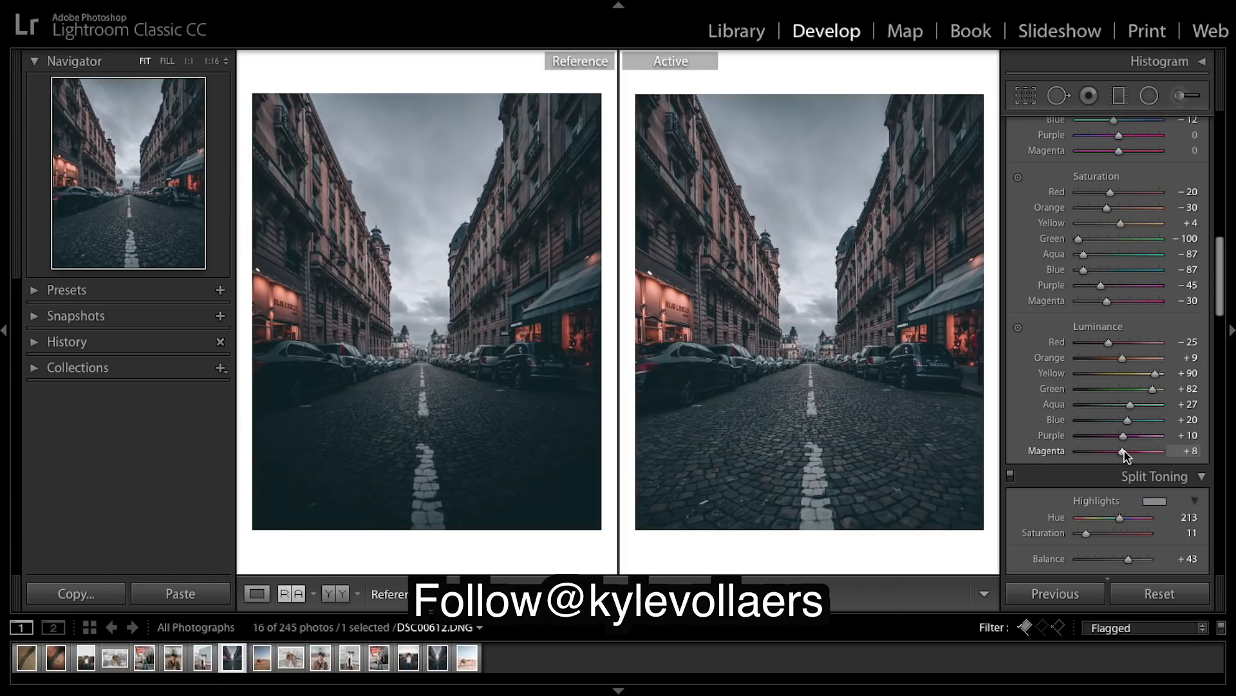
scroll("down", 3)
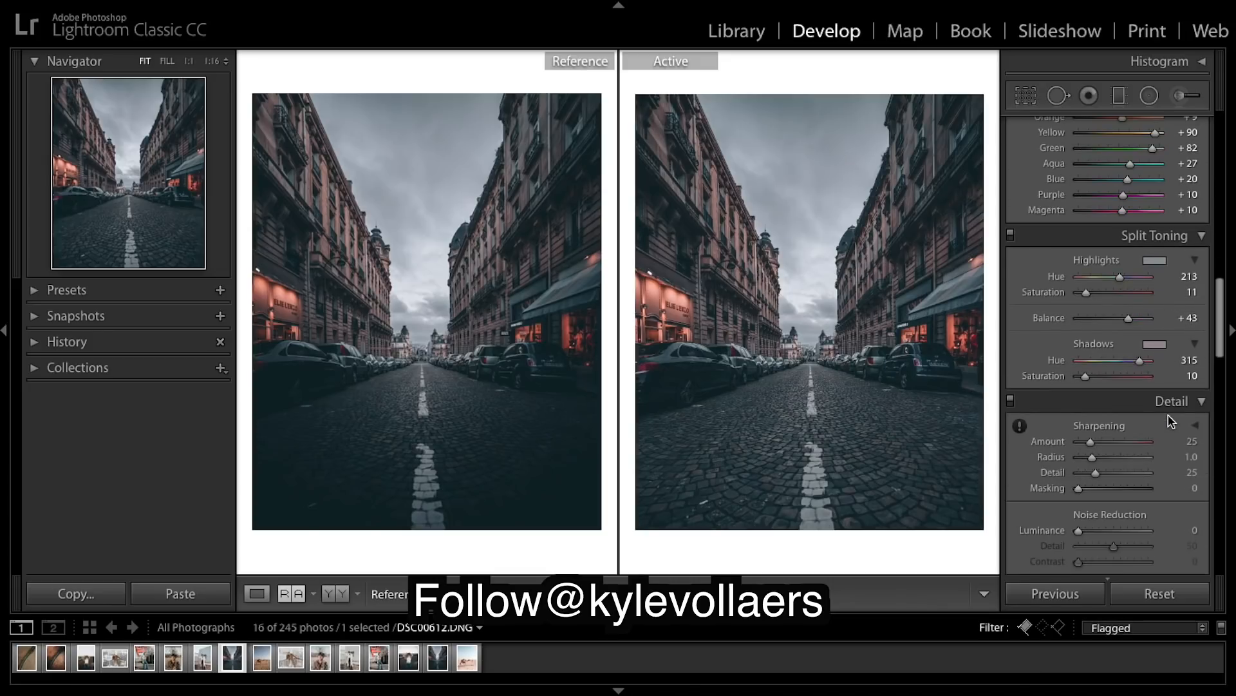
scroll("down", 3)
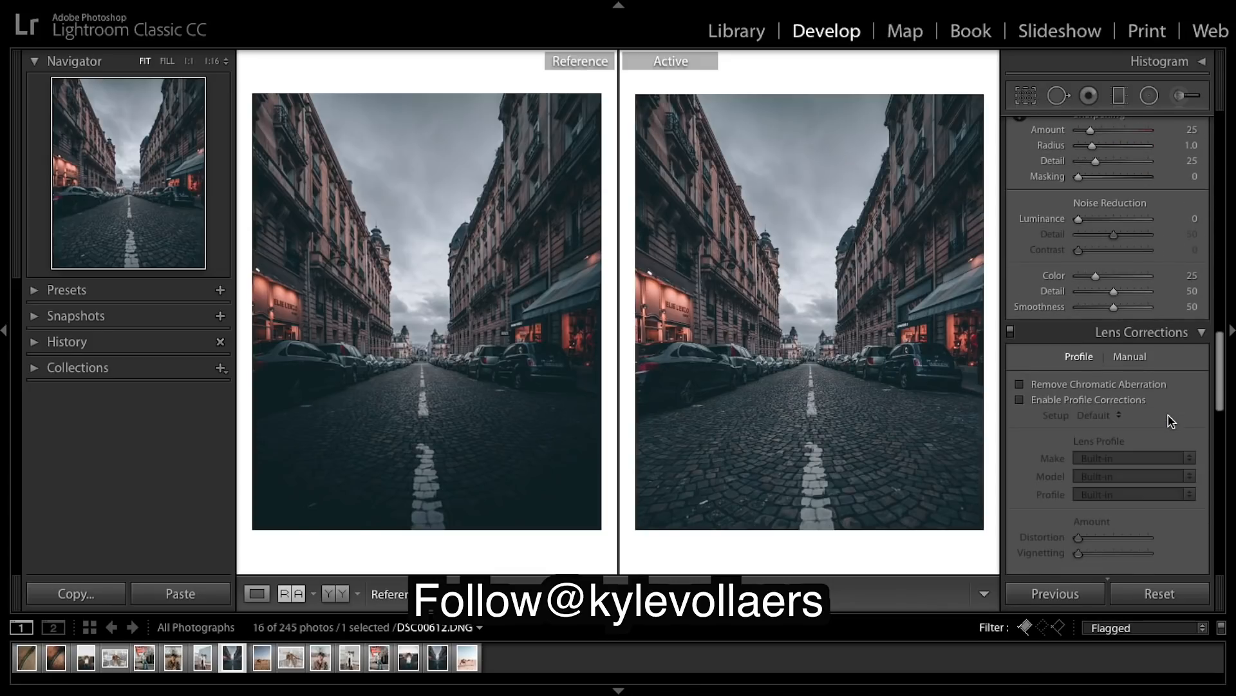
scroll("down", 3)
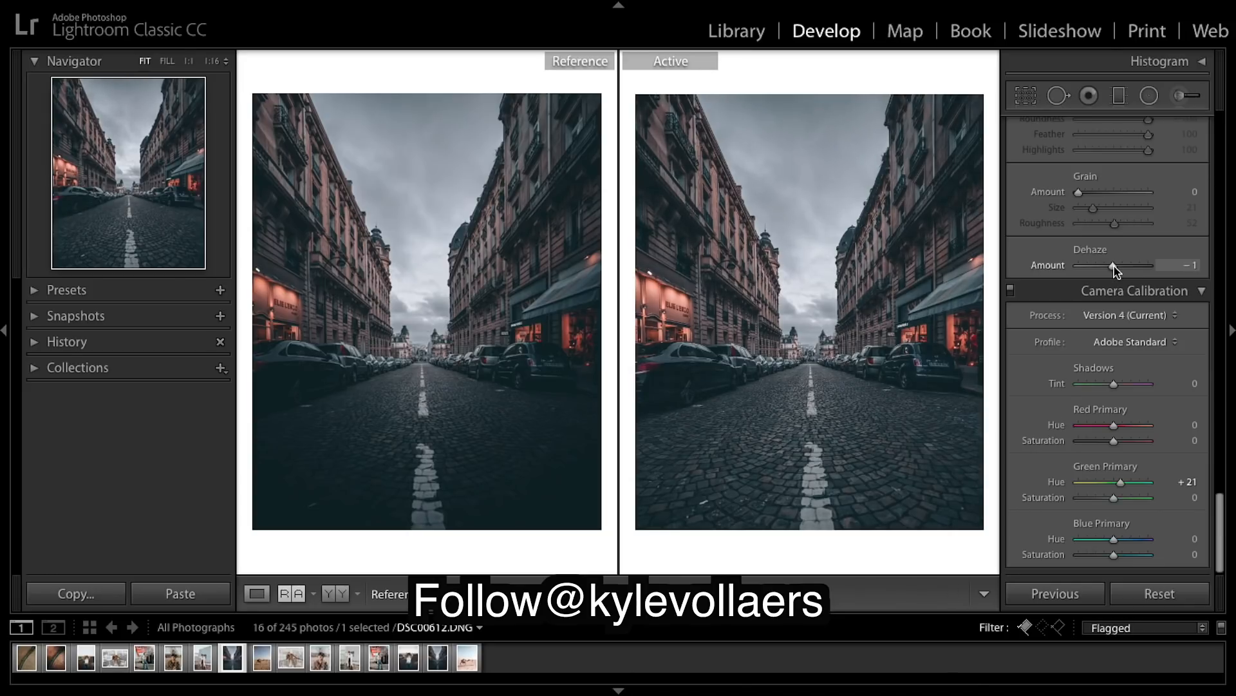
scroll("down", 3)
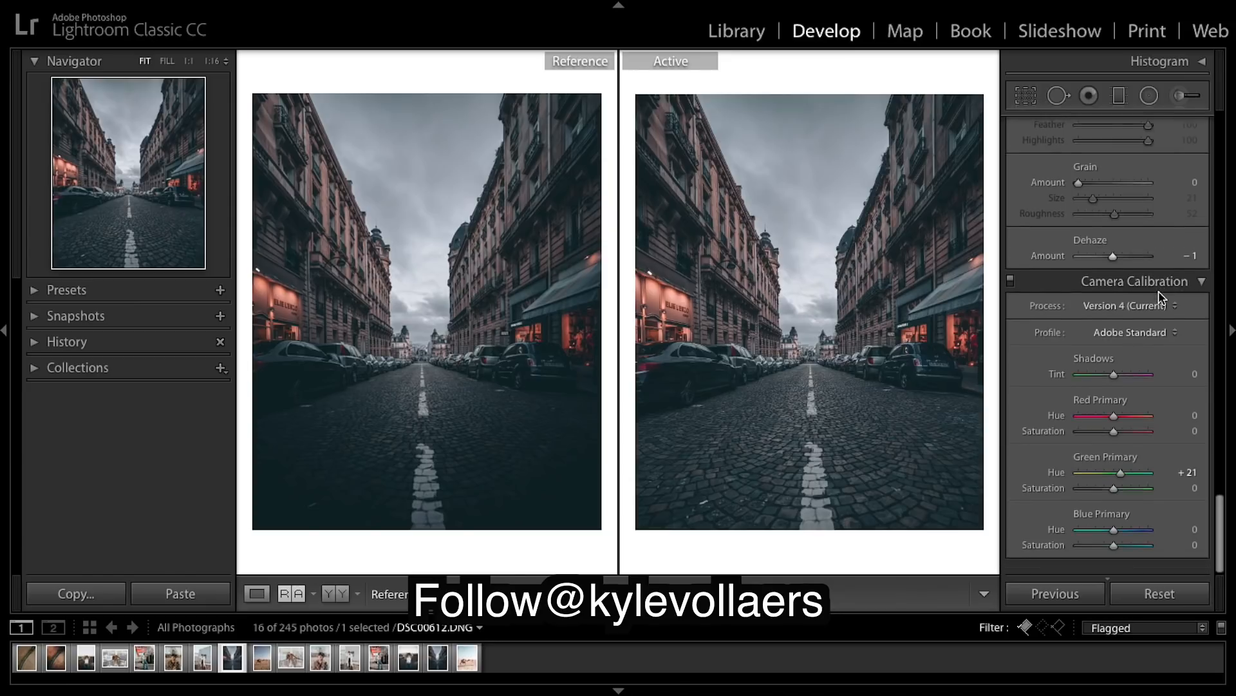
scroll("up", 3)
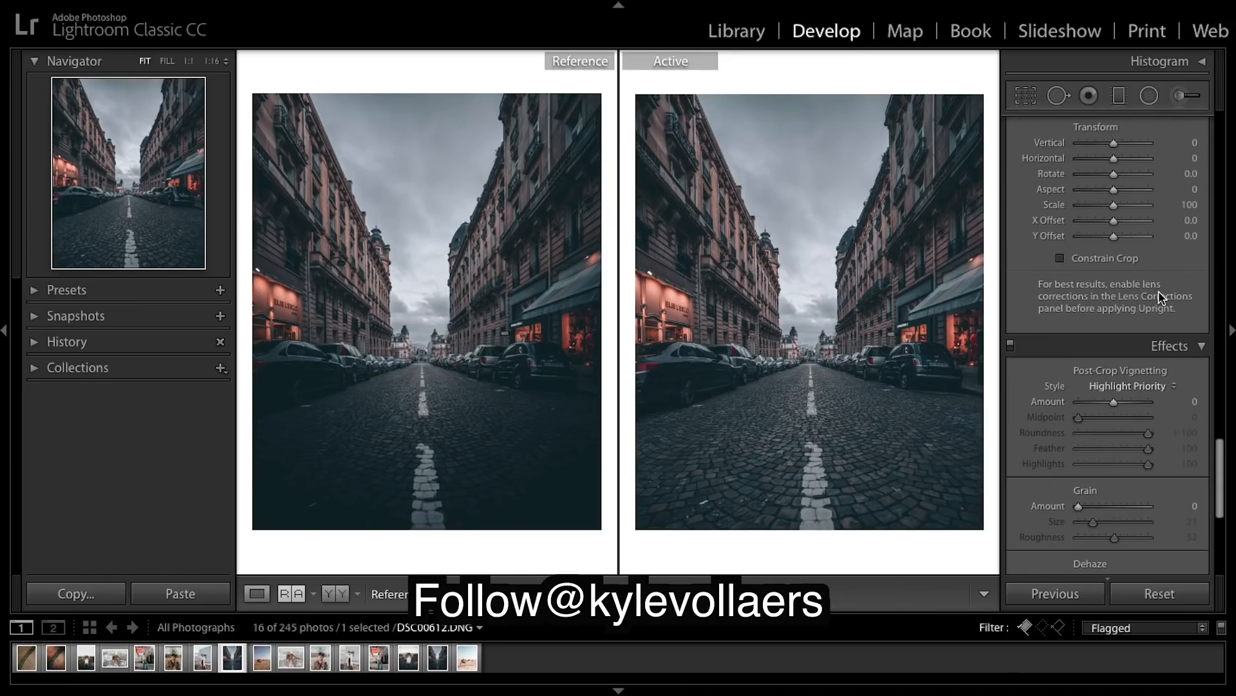
mouse_move(1112, 402)
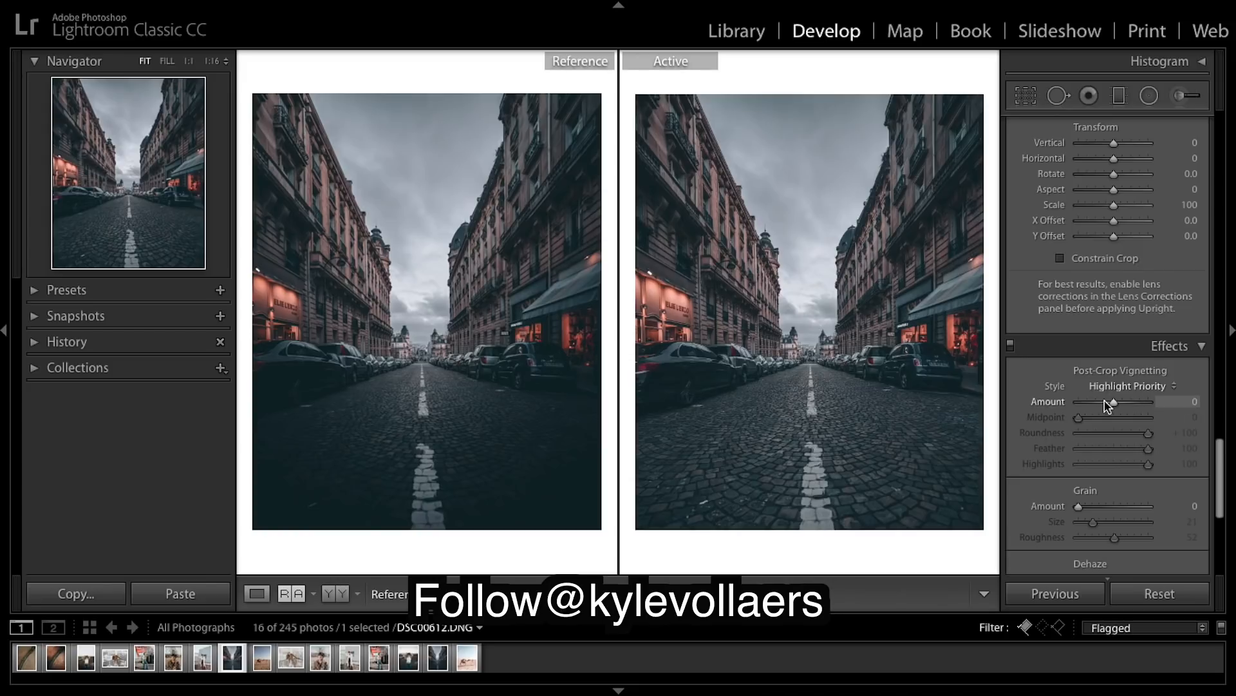
mouse_move(310, 185)
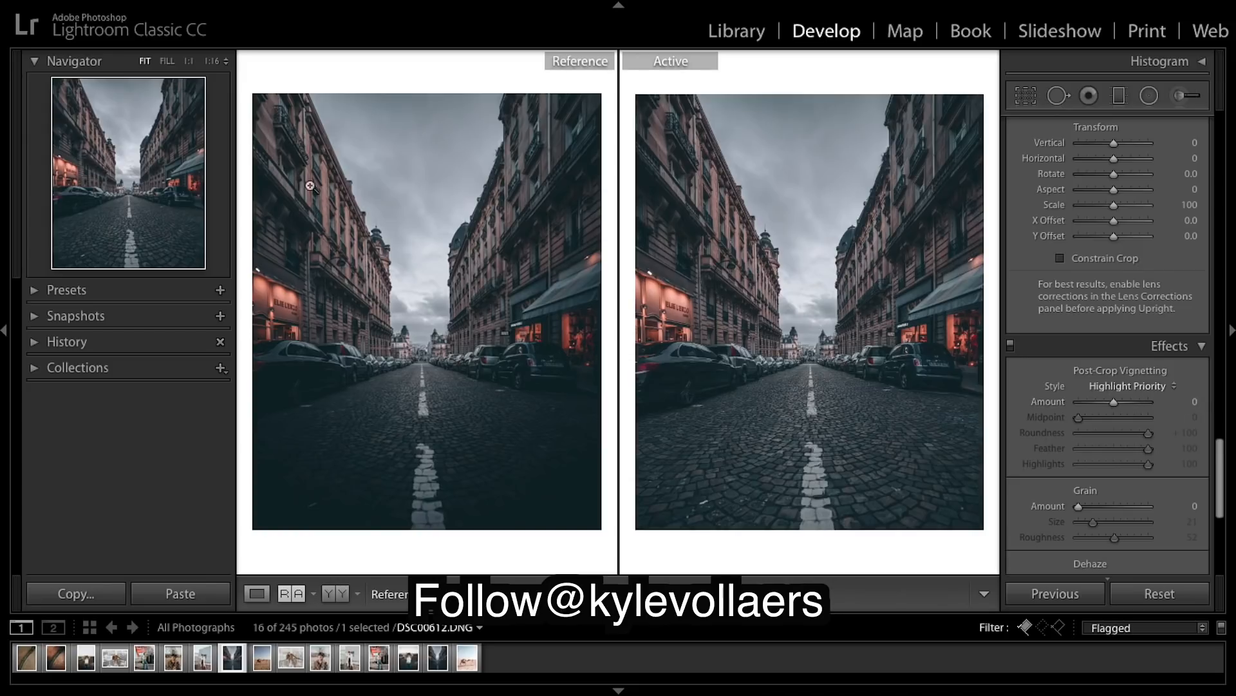
mouse_move(558, 187)
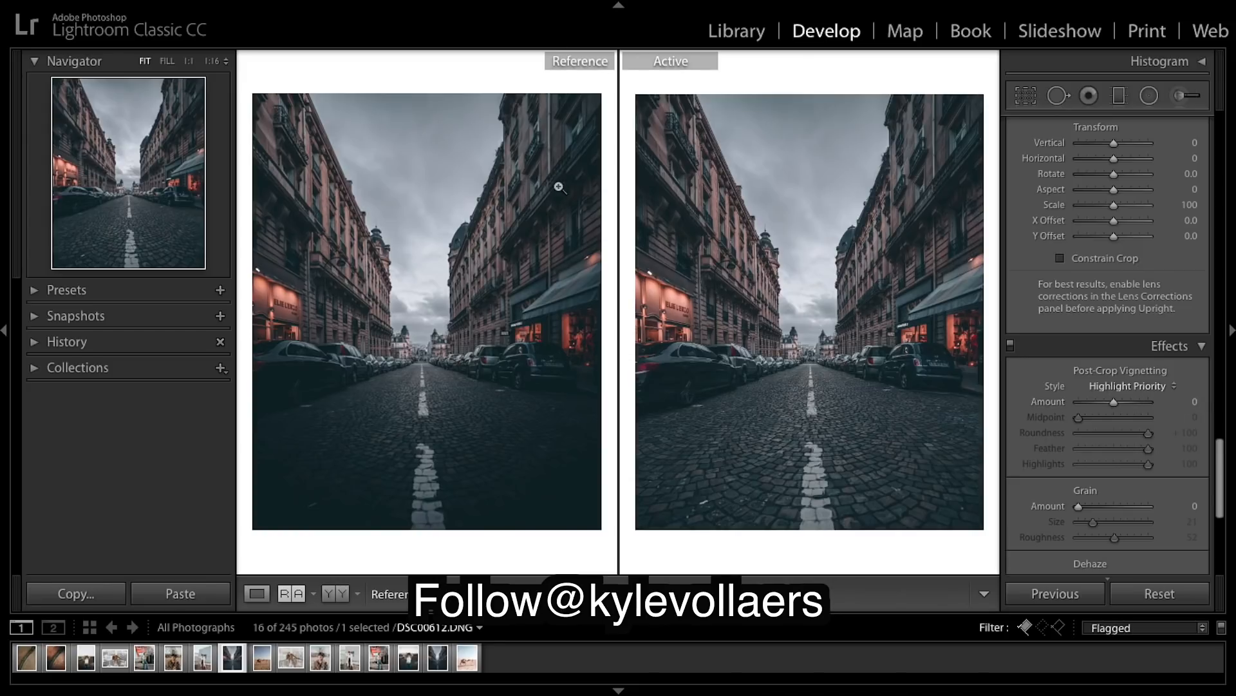
mouse_move(504, 127)
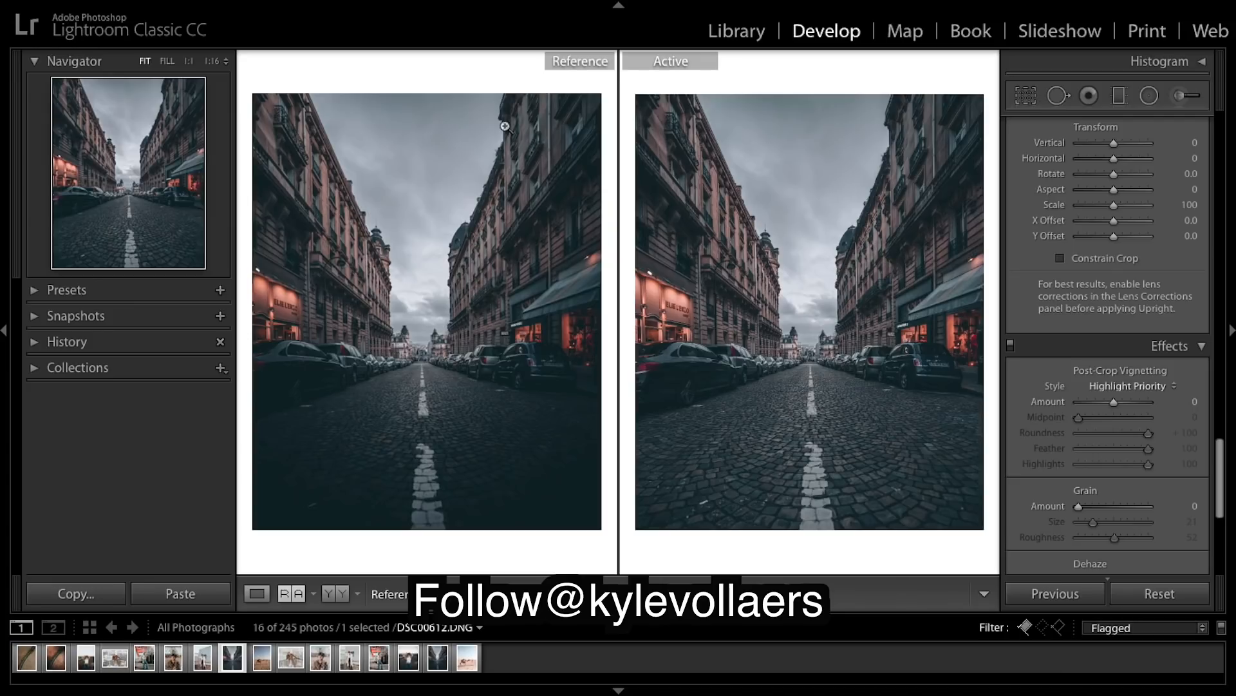
mouse_move(240, 425)
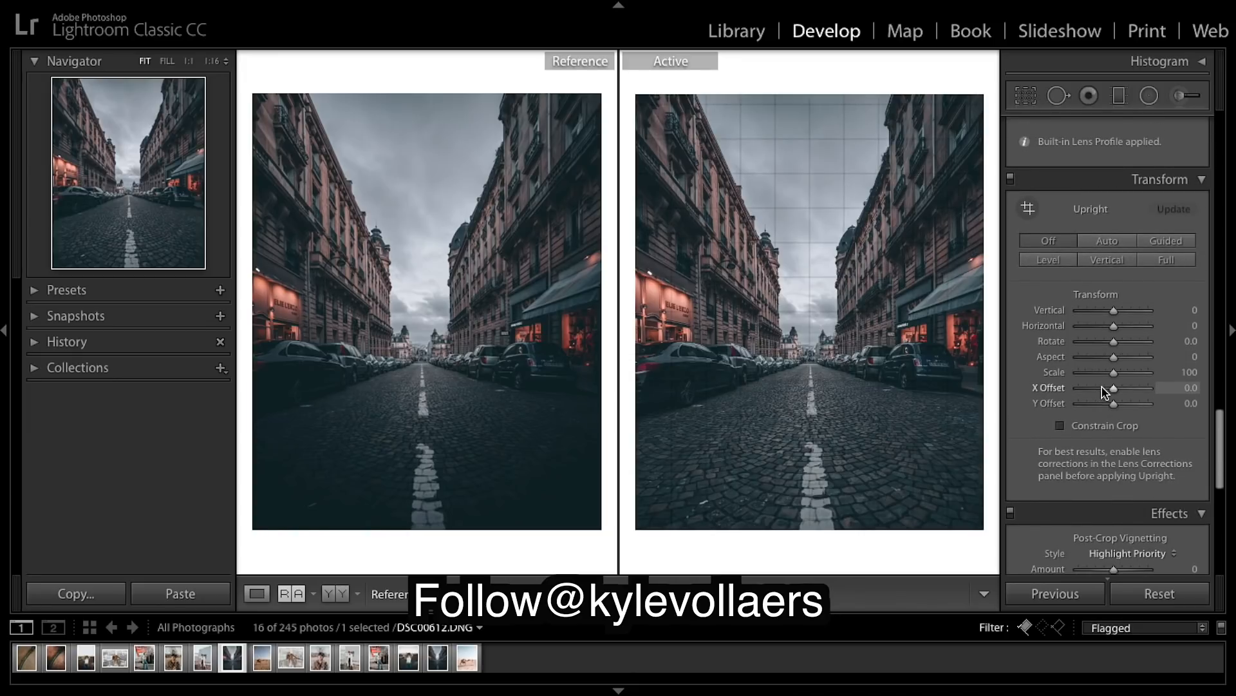
scroll("up", 3)
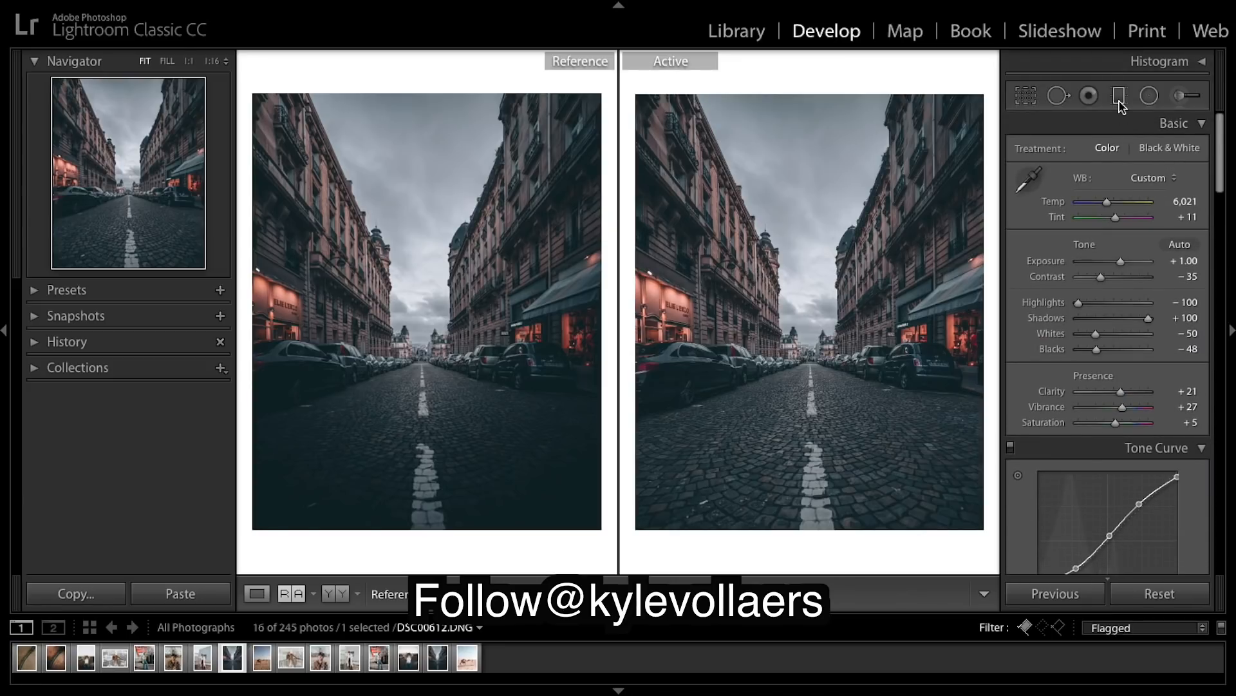
Add a diagonal −1.23 exposure gradient on the right and duplicate it for the left
left_click(1119, 95)
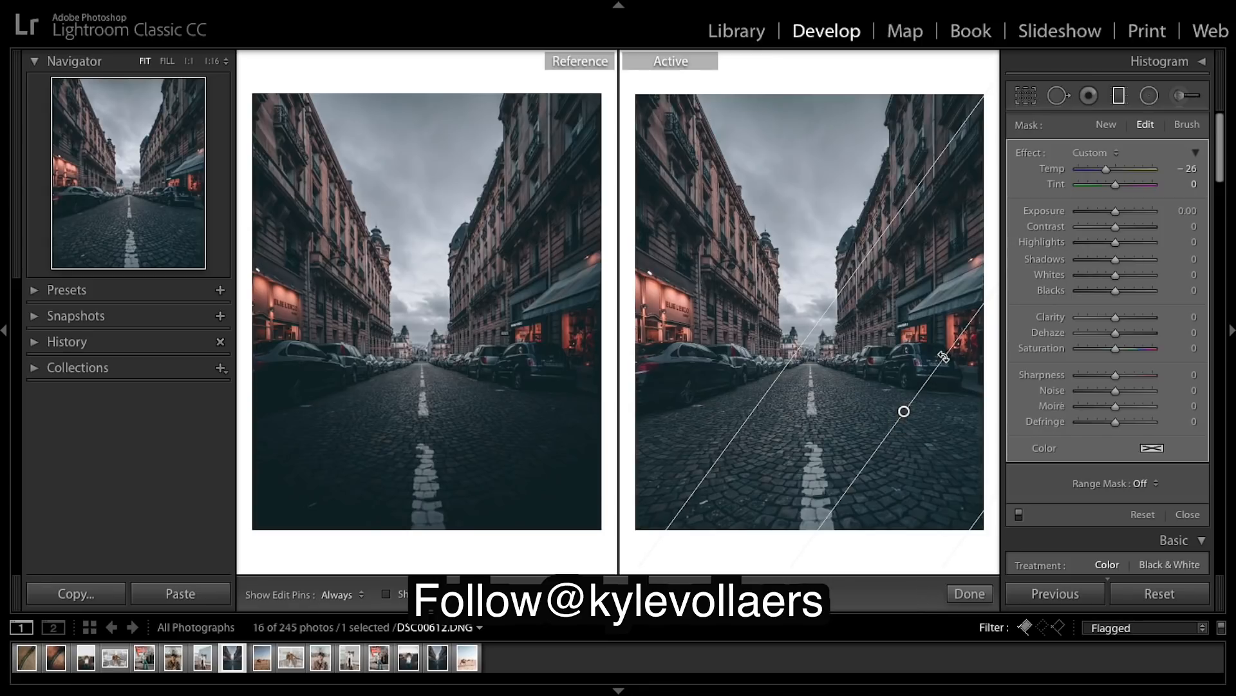
right_click(970, 319)
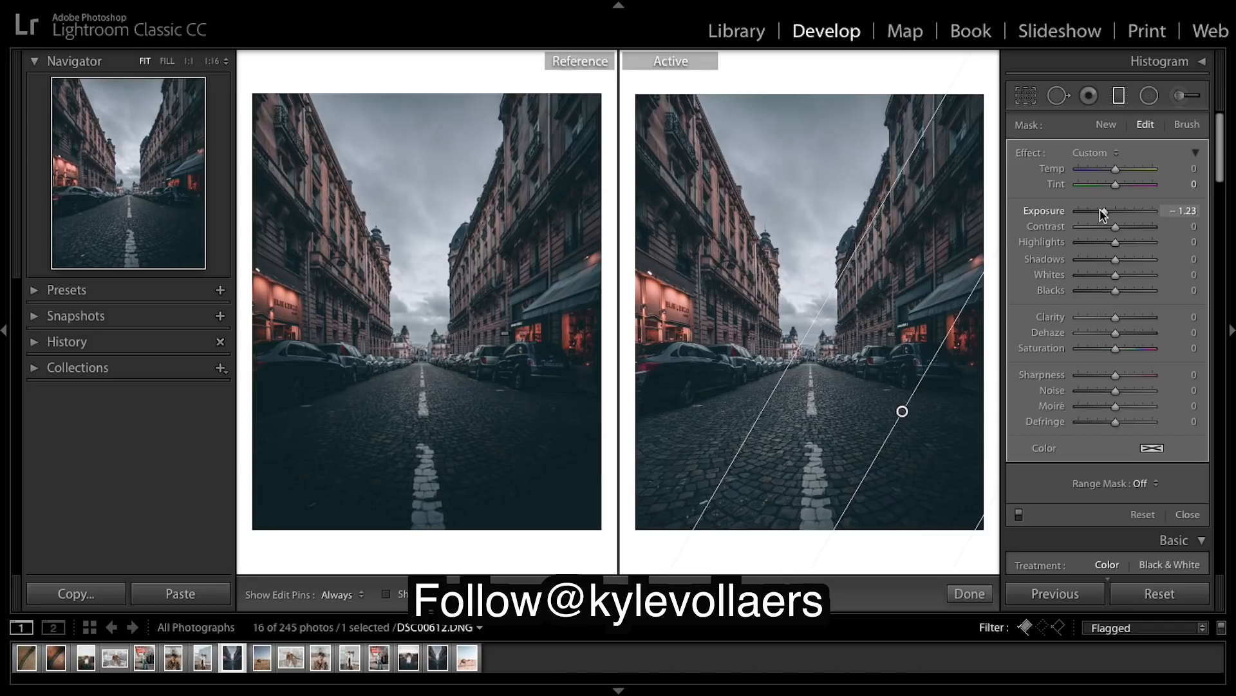
mouse_move(897, 408)
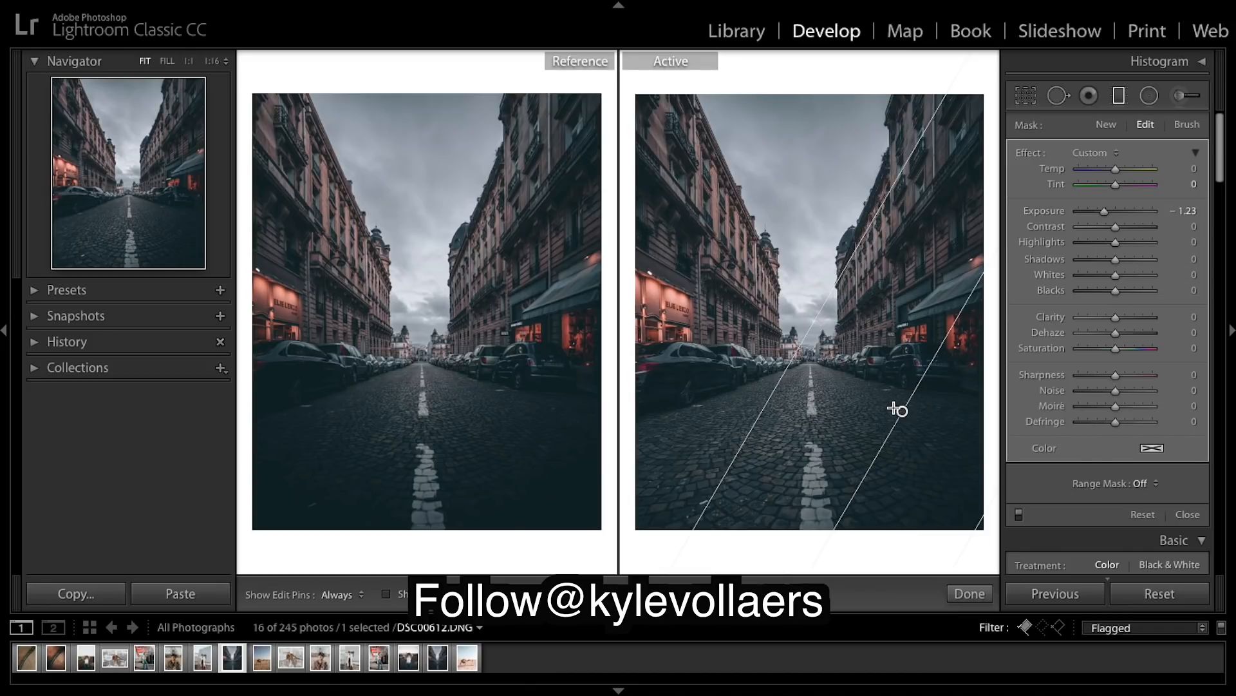
mouse_move(952, 373)
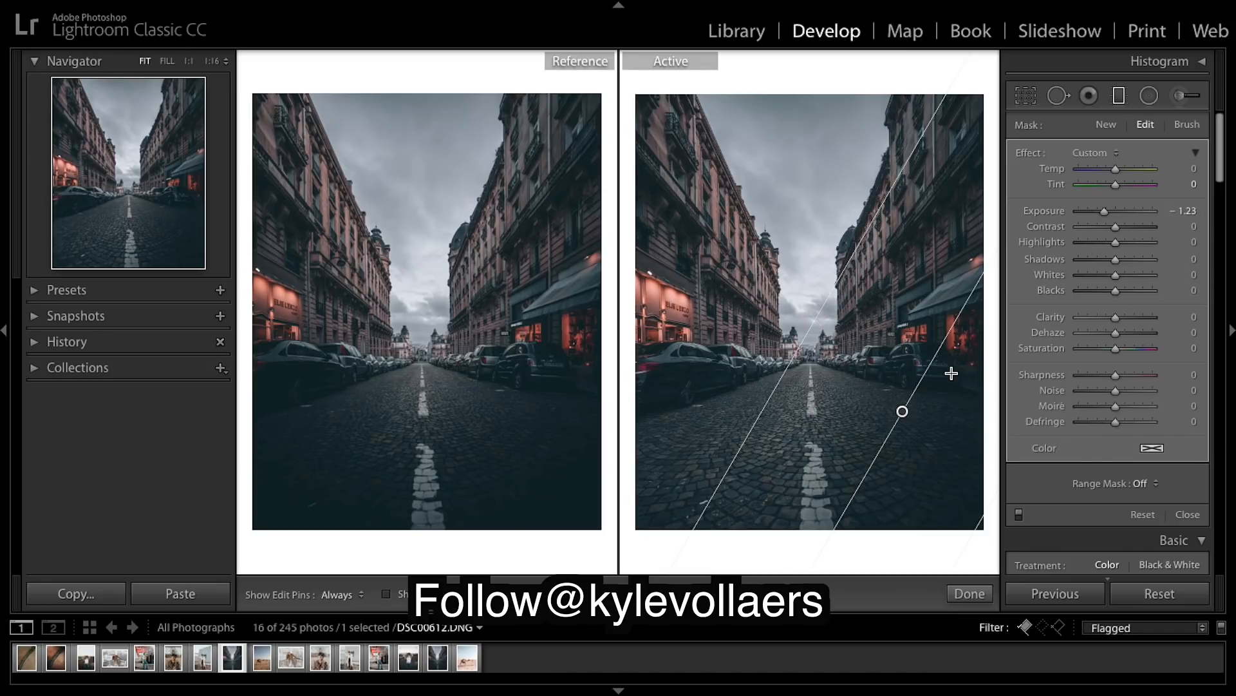
right_click(902, 411)
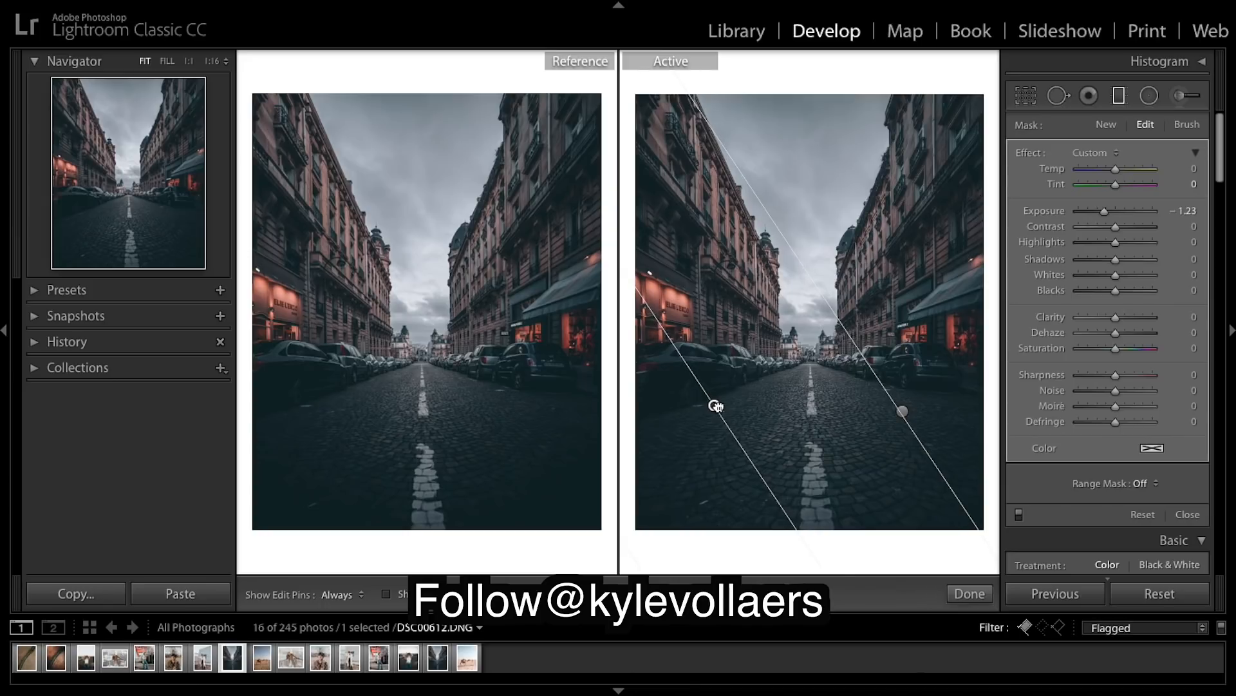
left_click(969, 593)
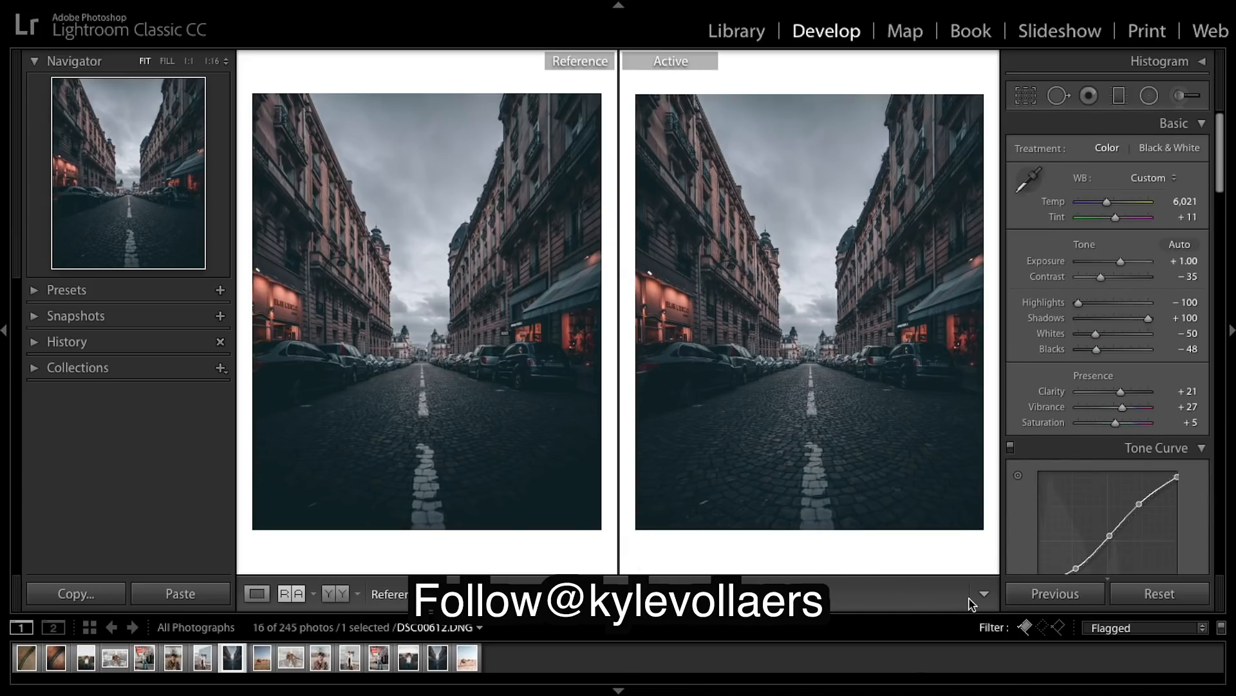
left_click(1118, 95)
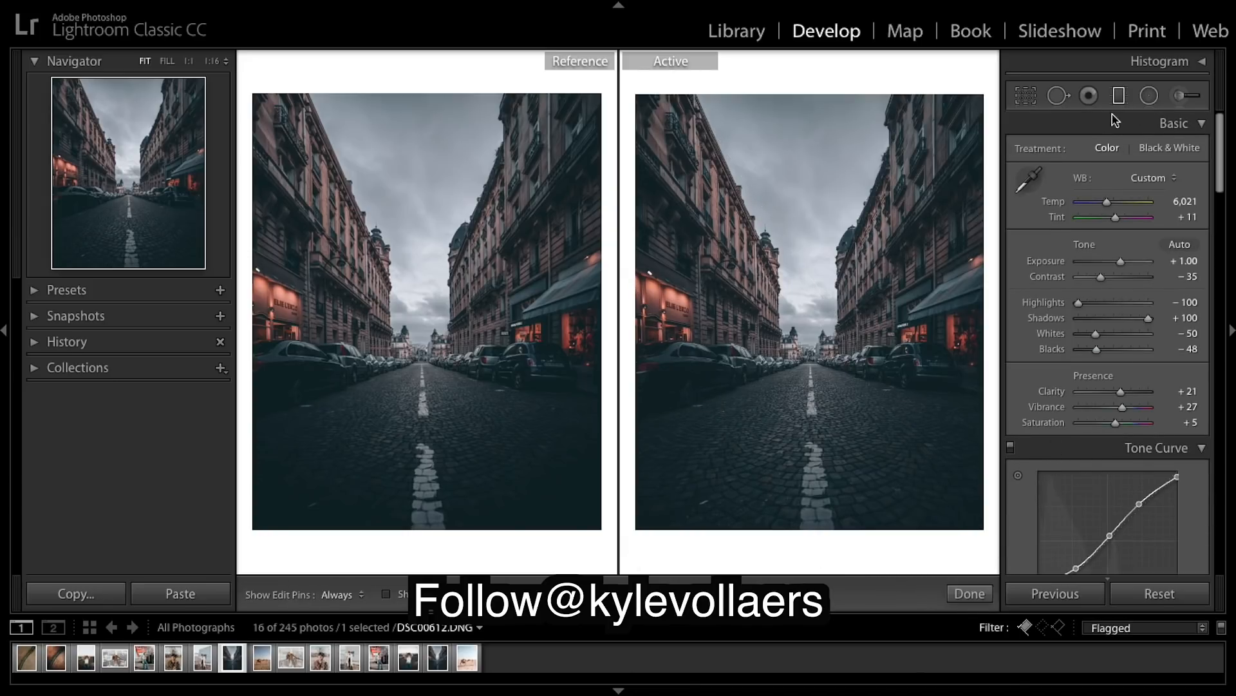
Duplicate the left gradient and rotate the copy horizontally along the bottom road edge
right_click(714, 406)
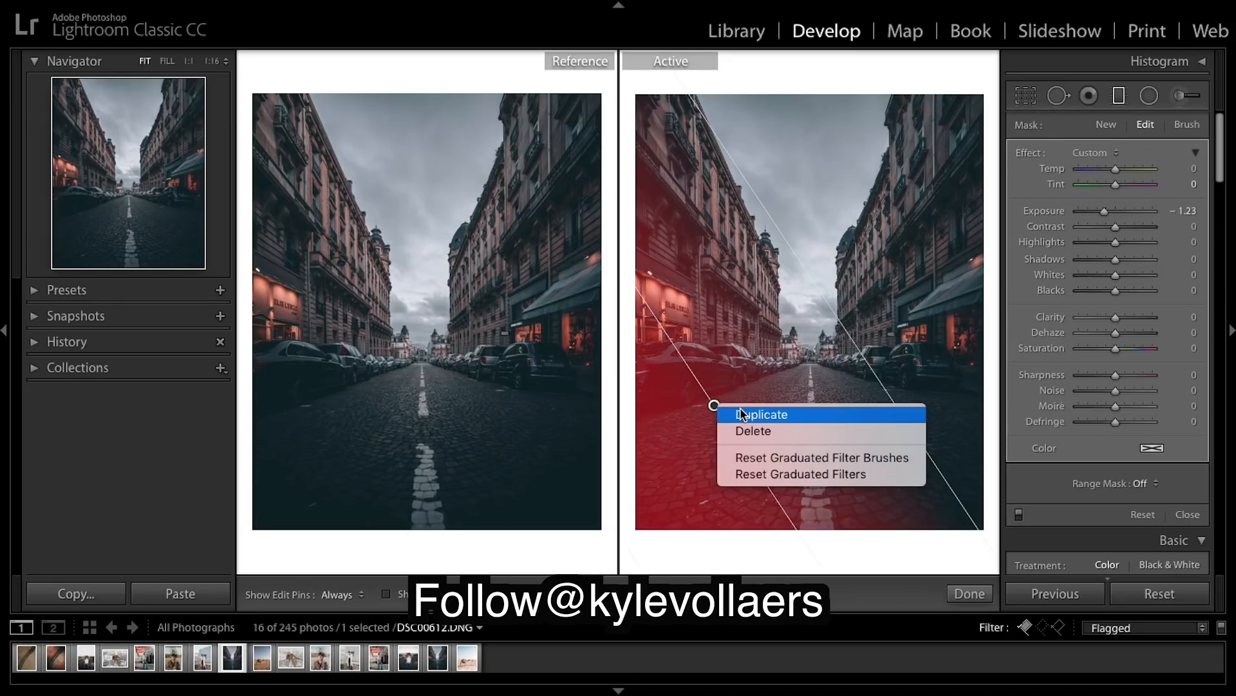
left_click(760, 414)
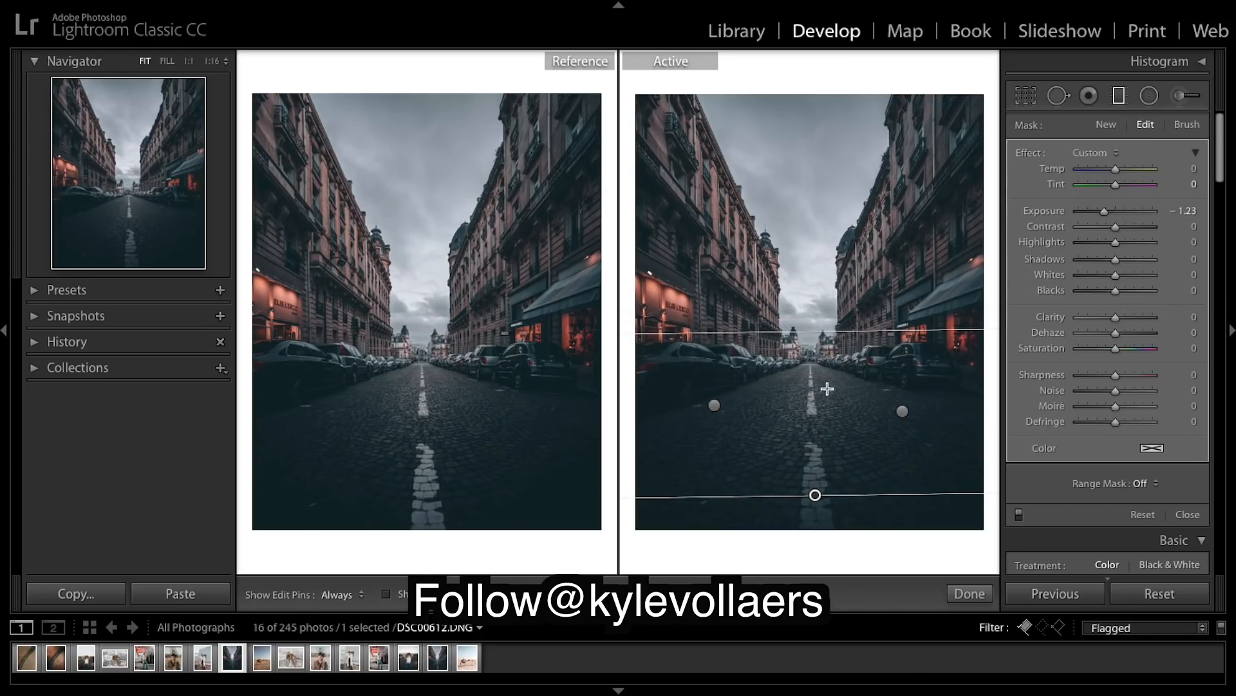
mouse_move(823, 239)
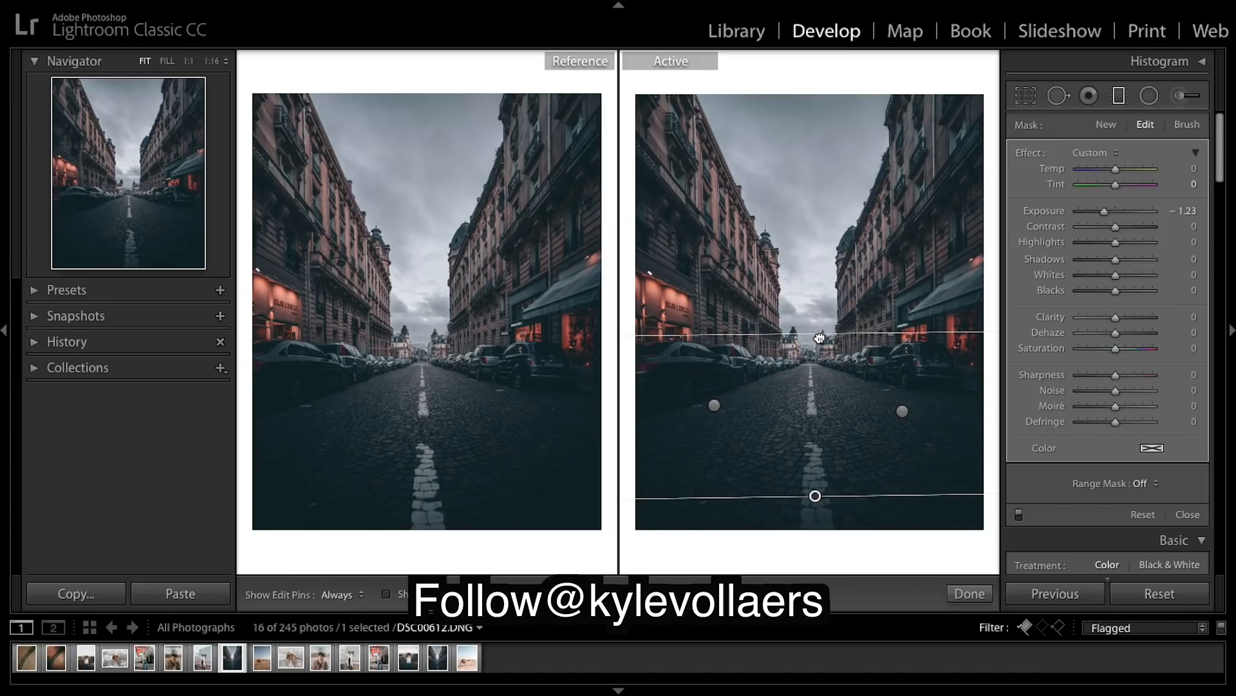
mouse_move(822, 476)
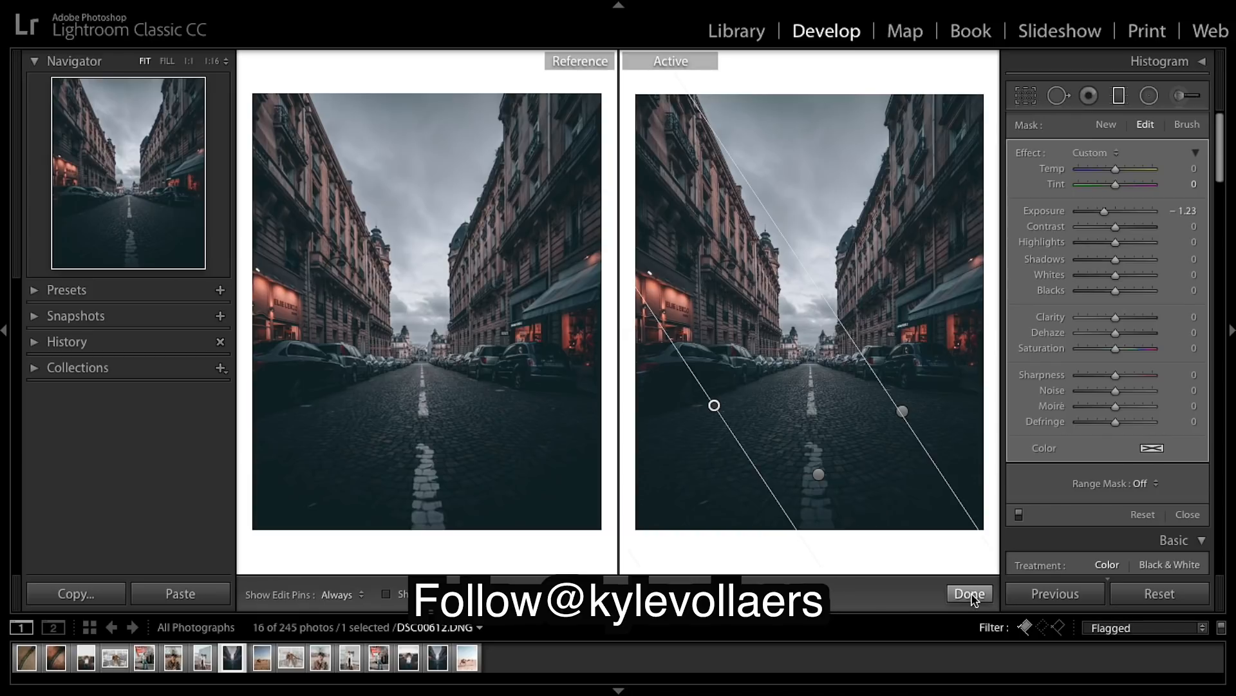
left_click(968, 593)
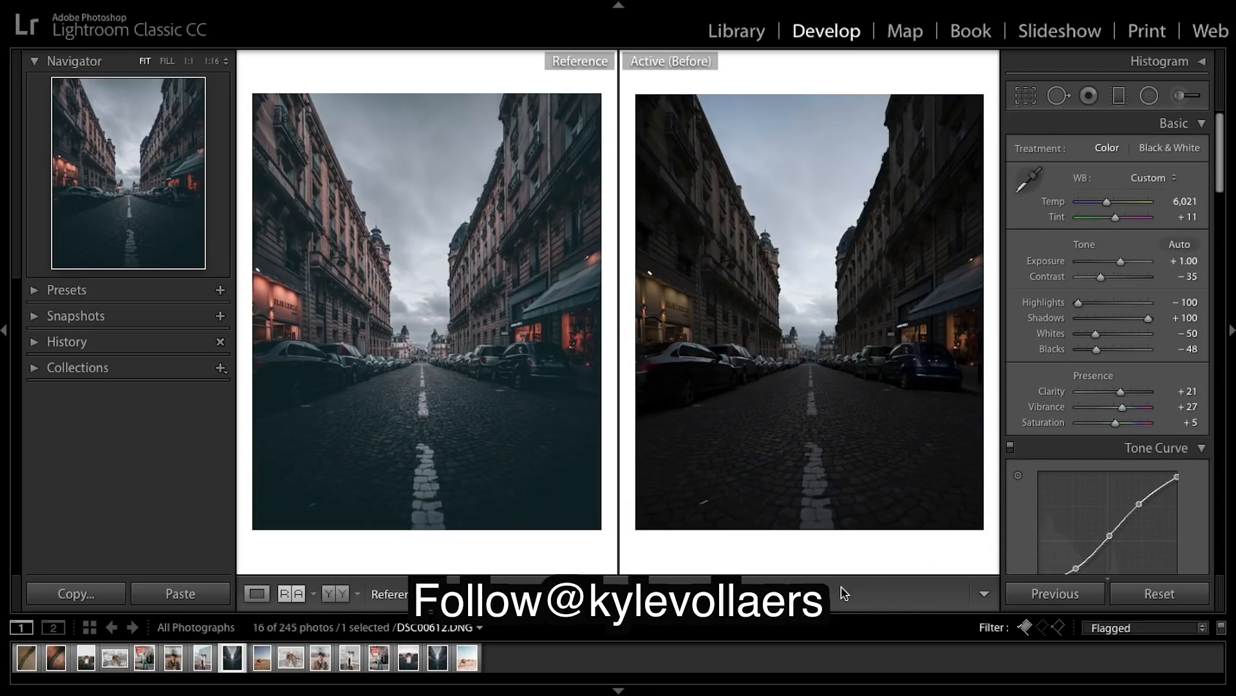
left_click(670, 61)
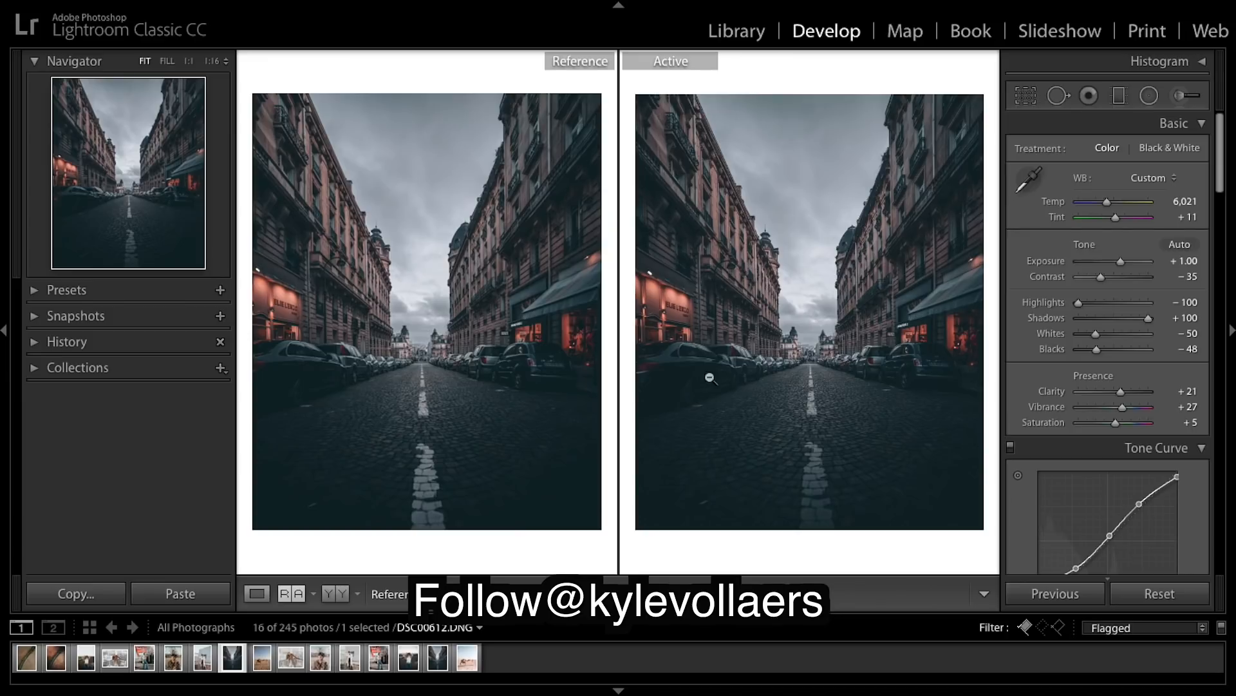
mouse_move(622, 367)
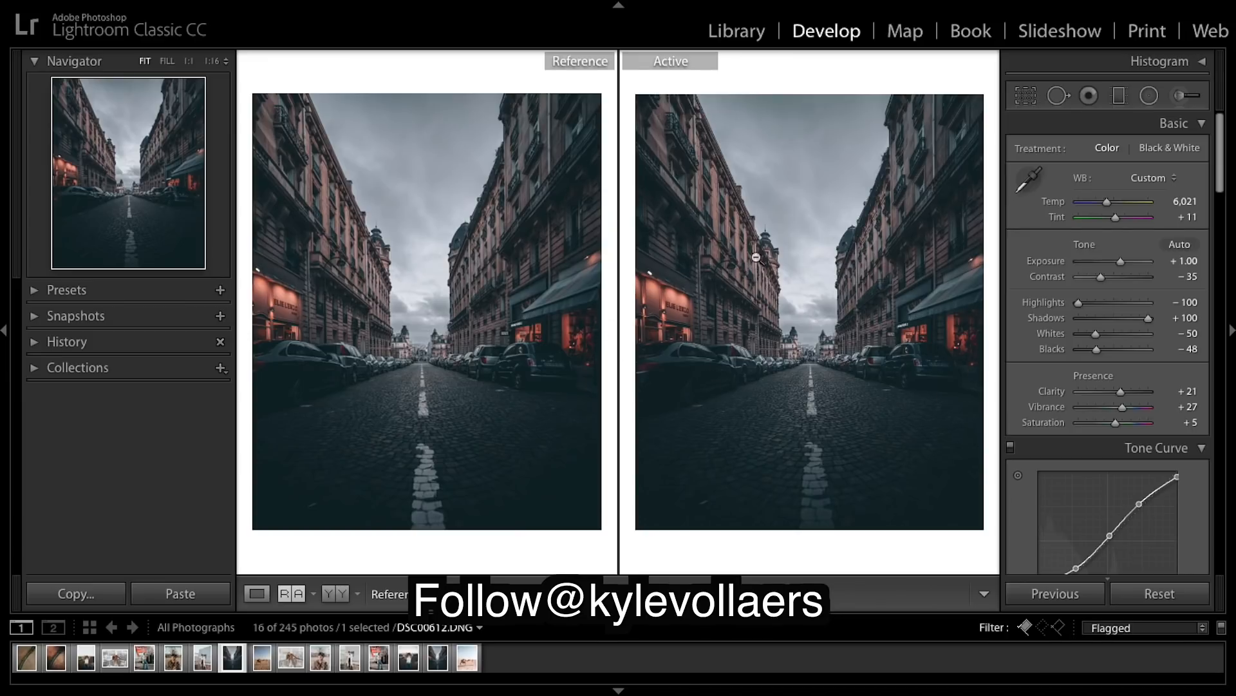
mouse_move(992, 420)
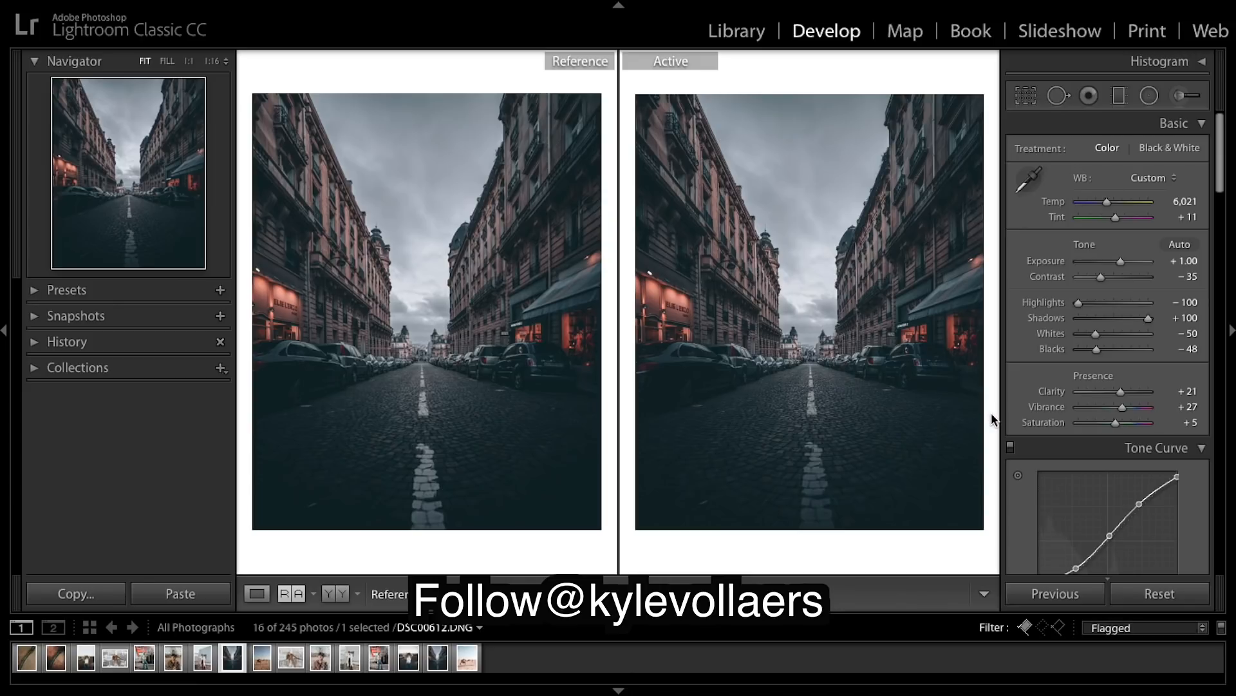
mouse_move(911, 151)
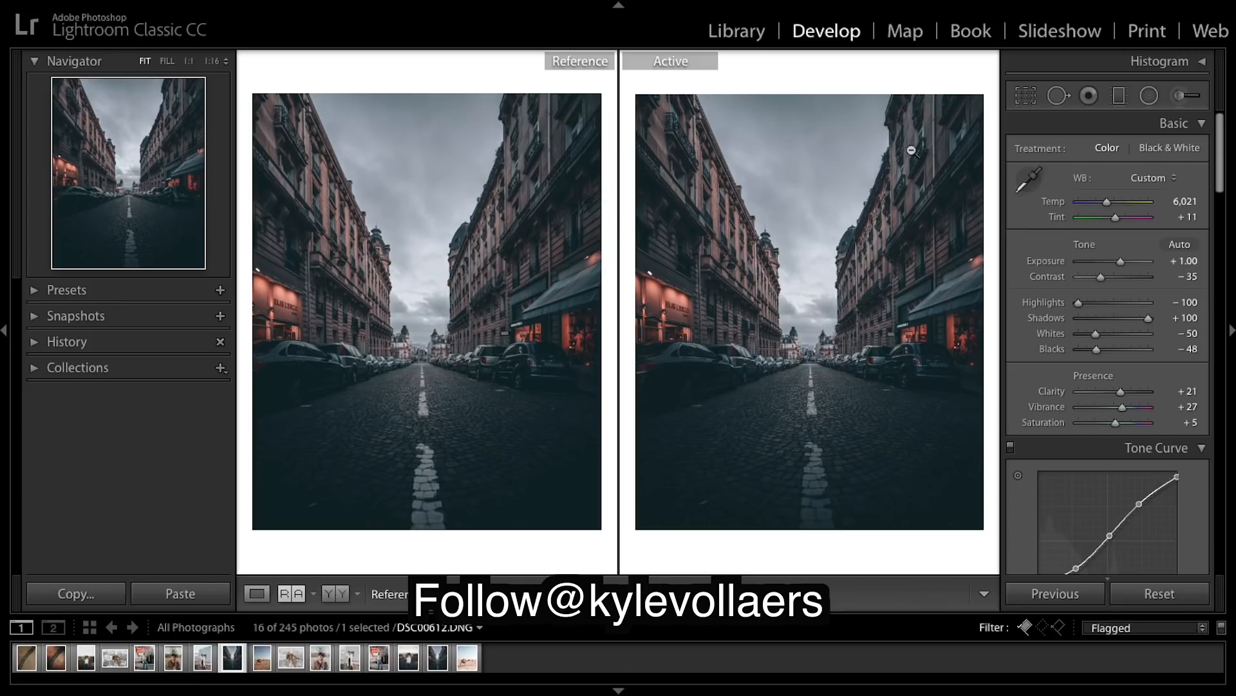
mouse_move(799, 285)
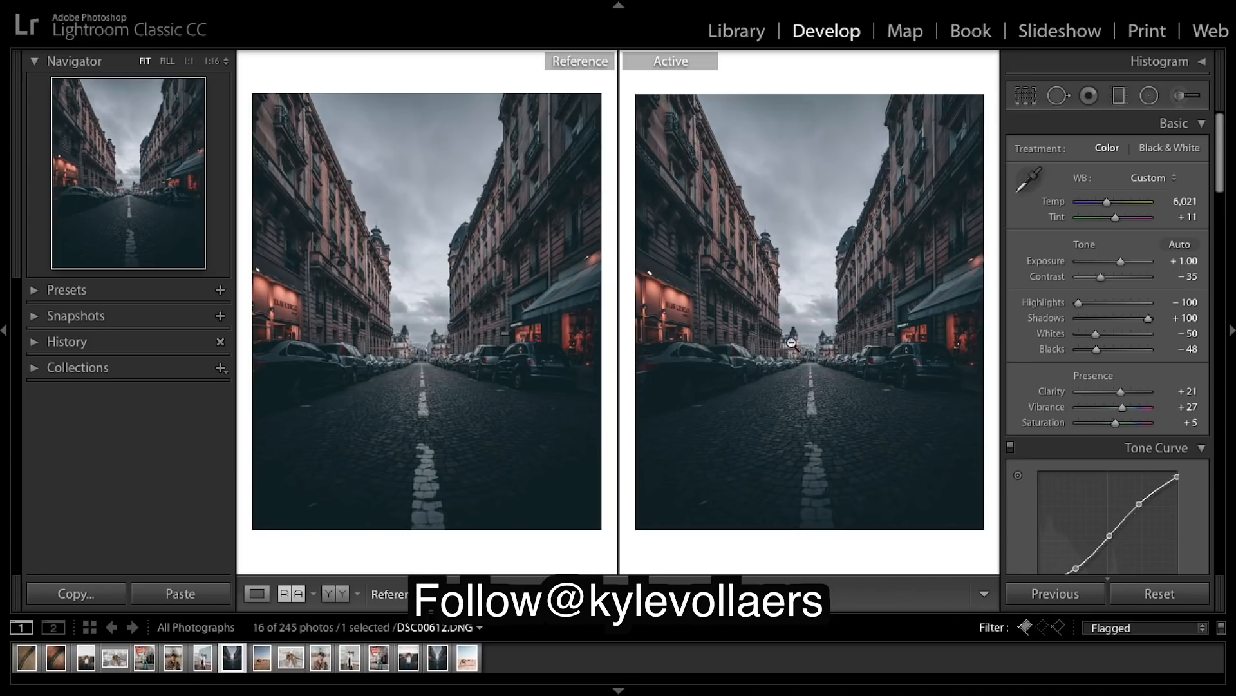
mouse_move(954, 371)
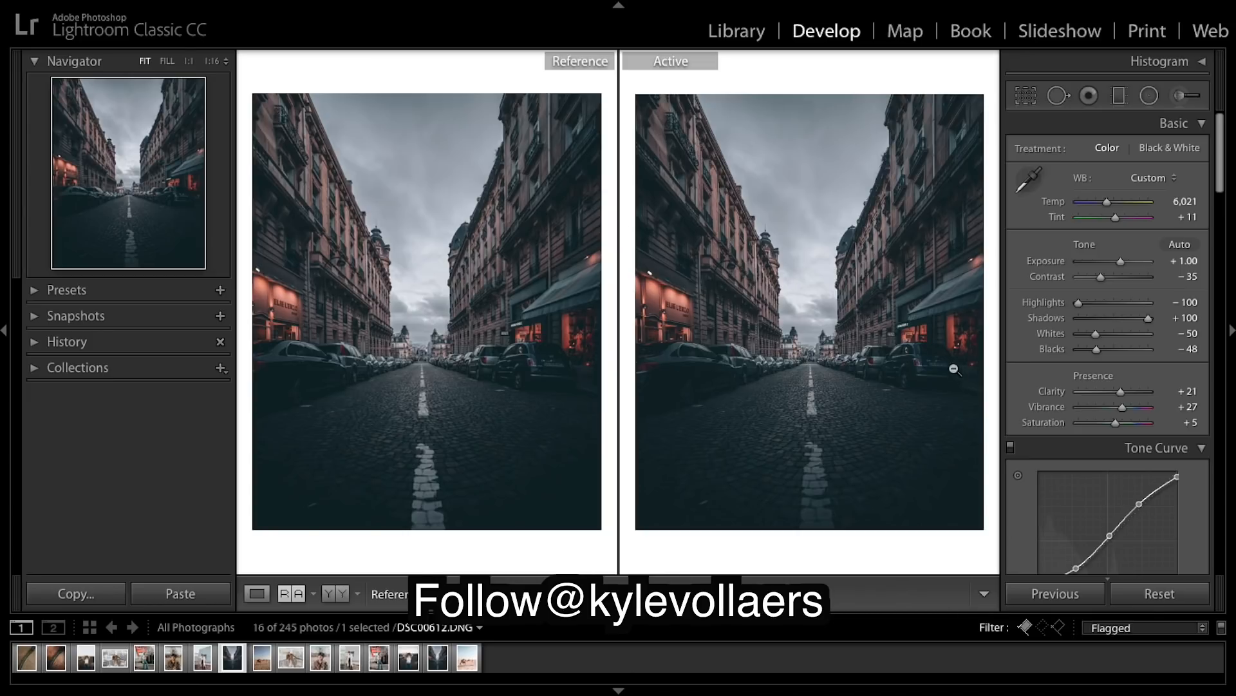
mouse_move(1013, 412)
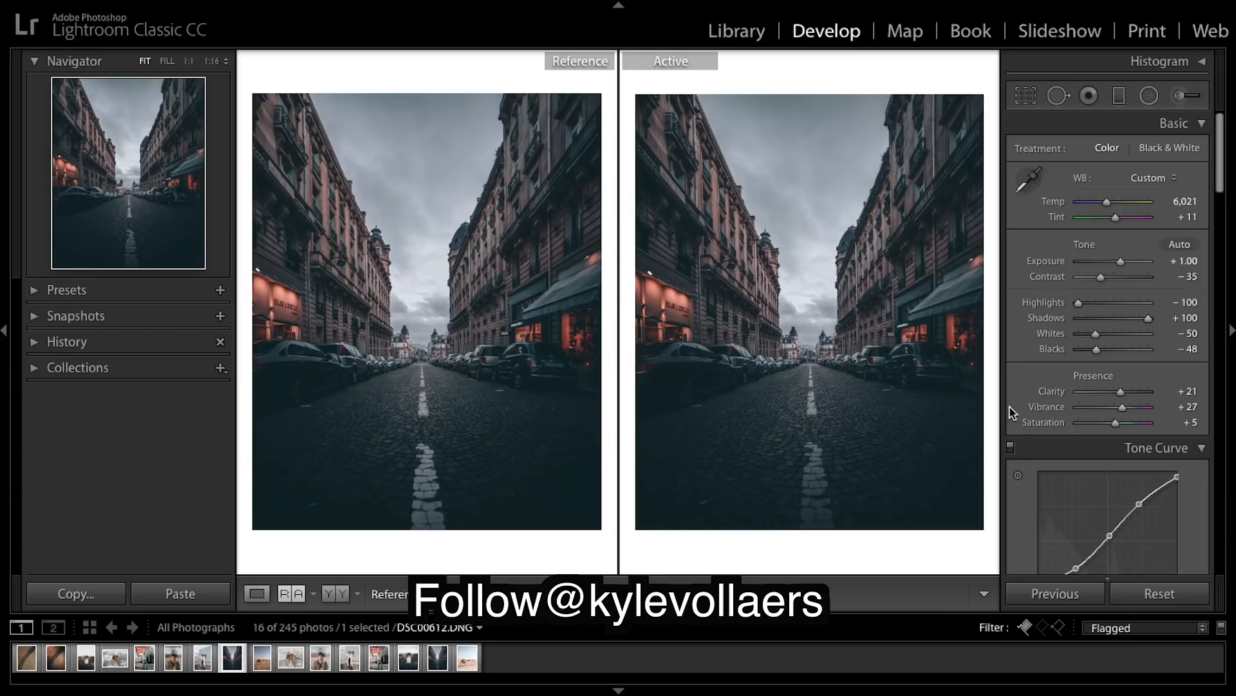
mouse_move(960, 522)
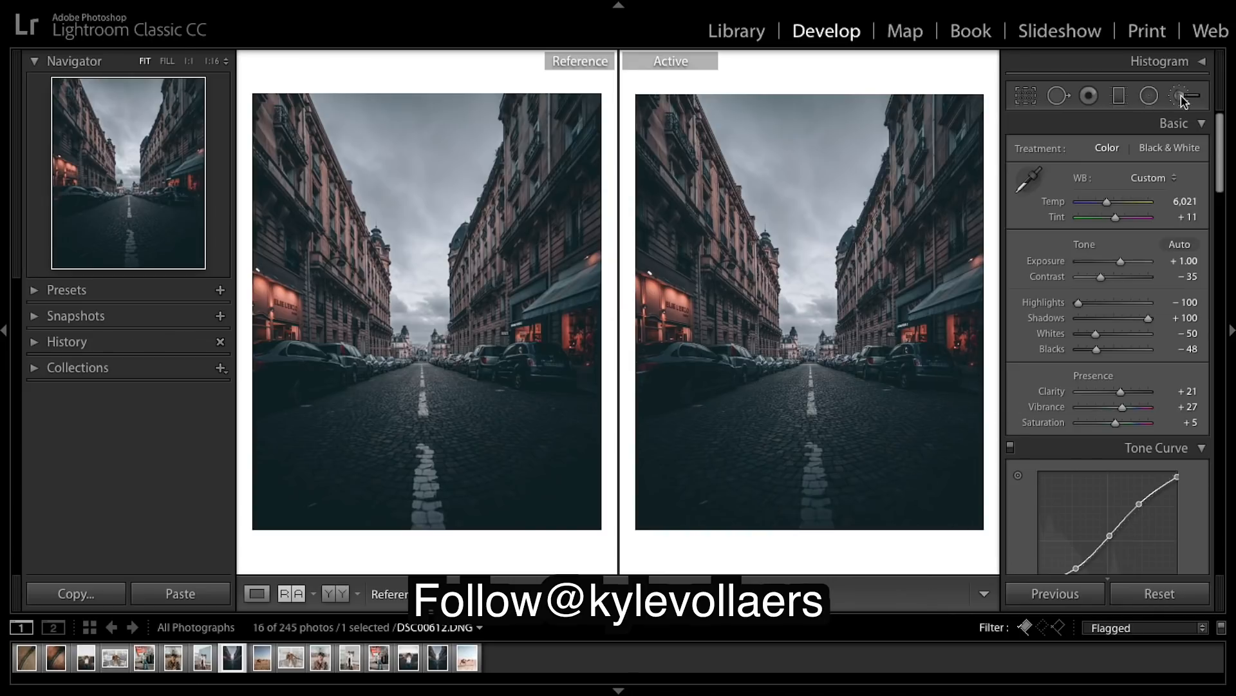
Paint the white road line with an Adjustment Brush at +1.55 exposure and finish
left_click(1181, 95)
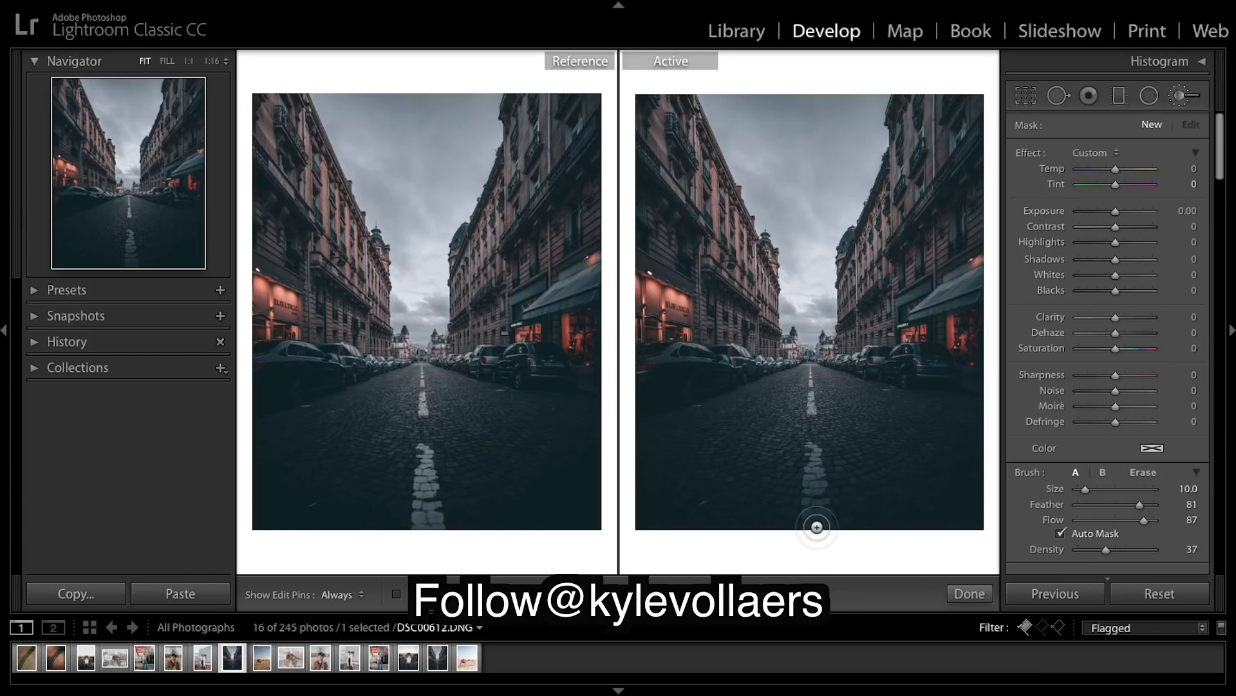
left_click(341, 594)
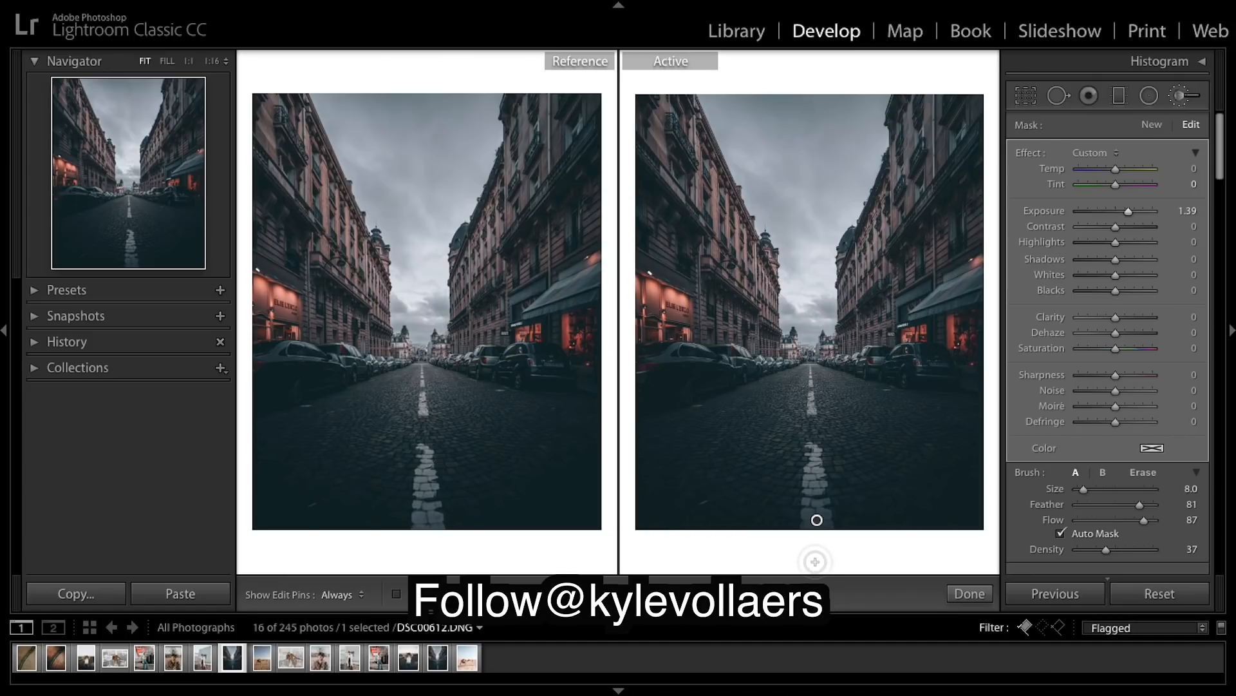
left_click(341, 594)
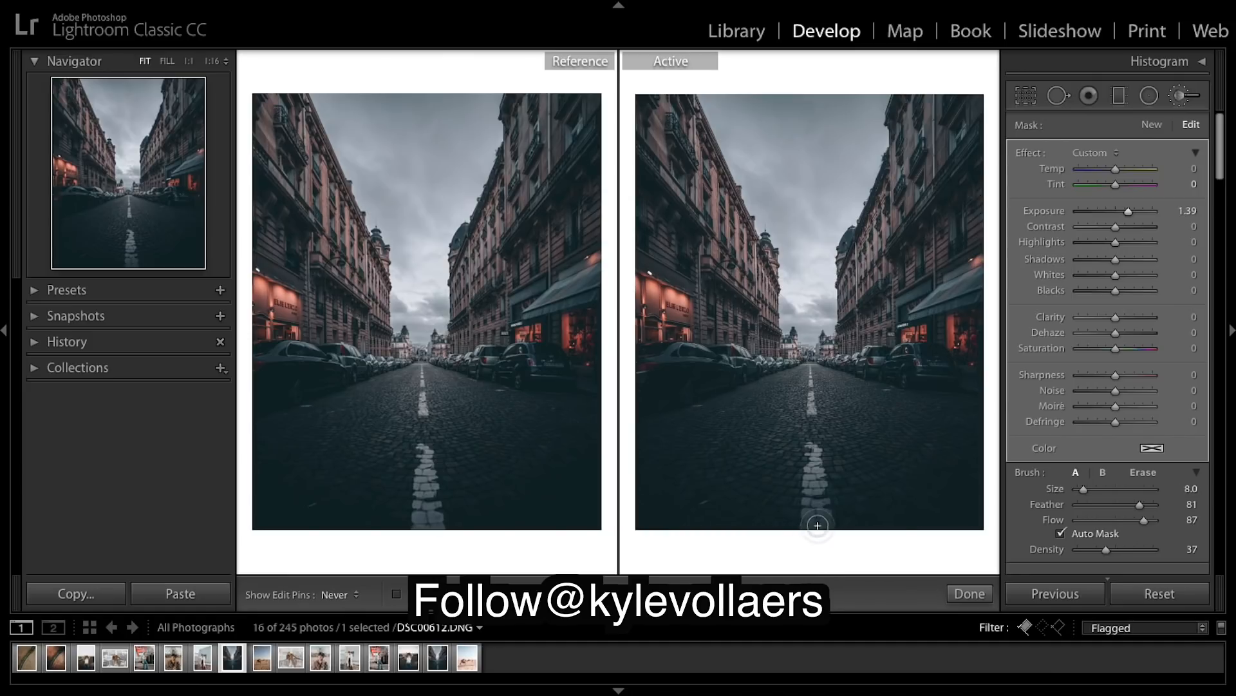
mouse_move(815, 493)
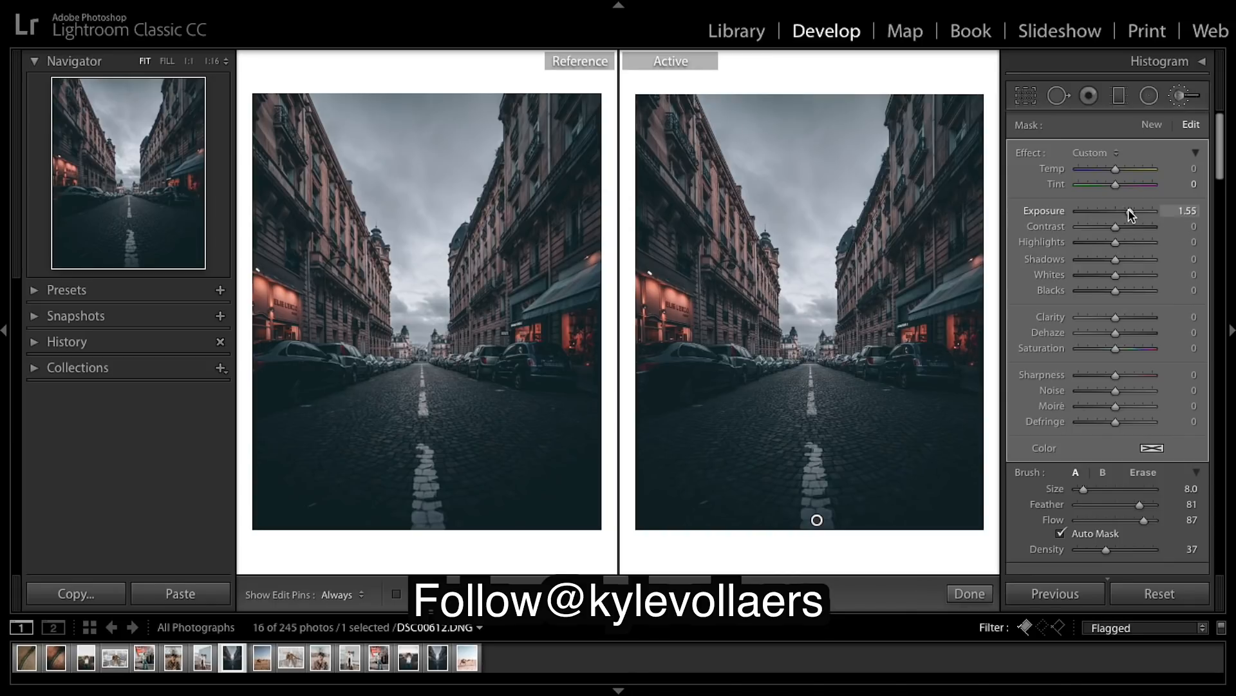
left_click(969, 593)
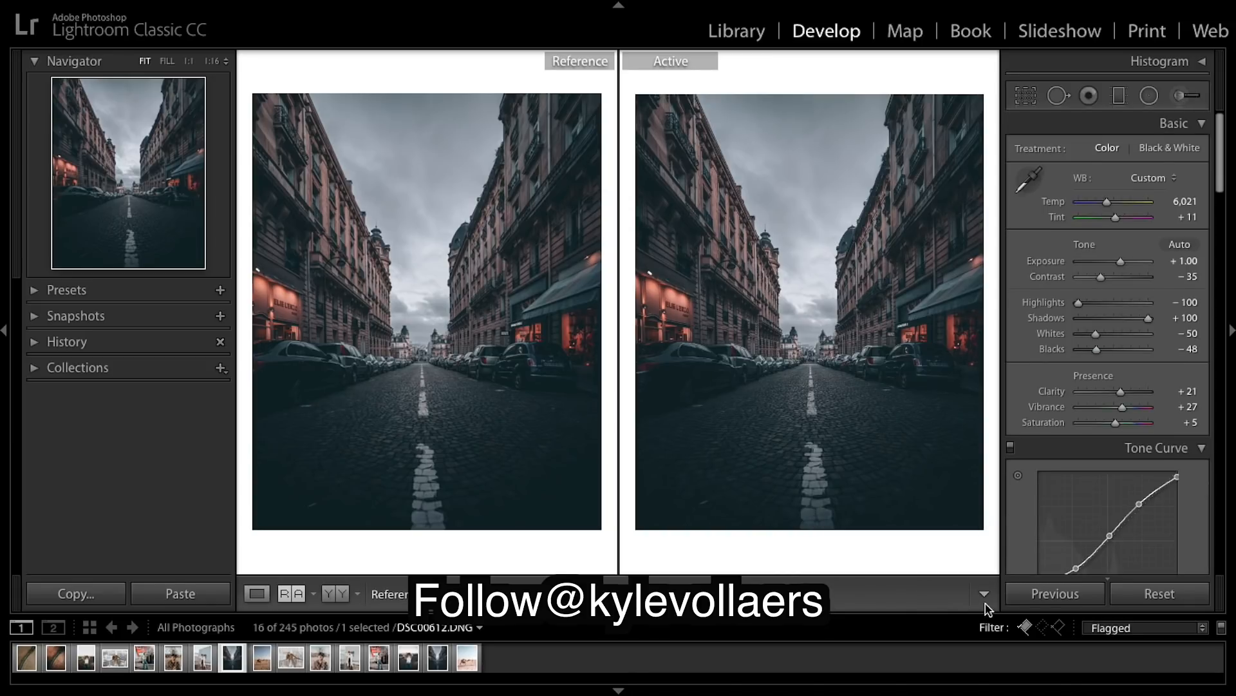